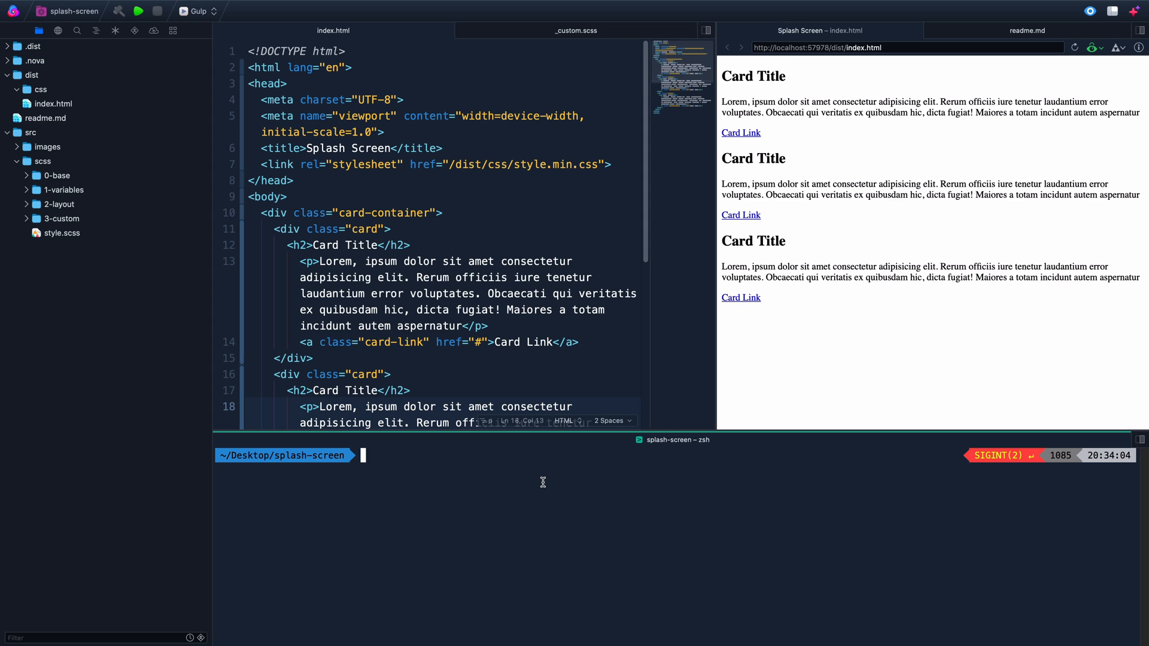
{"action": "mouse_move", "coordinate": [537, 480]}
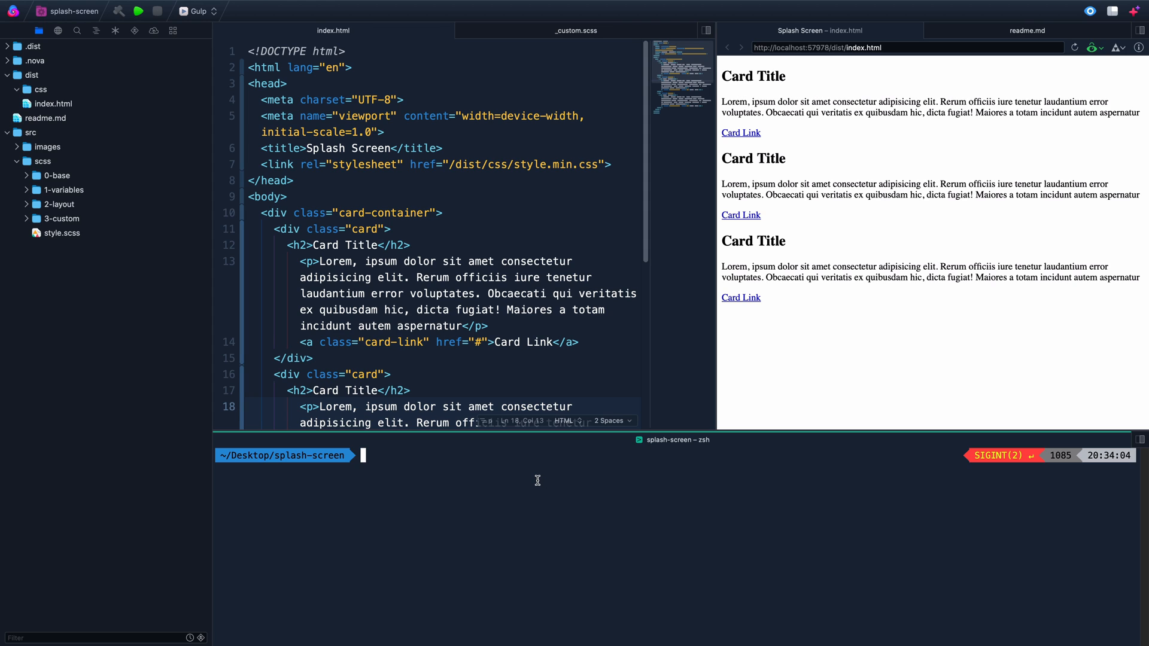
{"action": "mouse_move", "coordinate": [534, 475]}
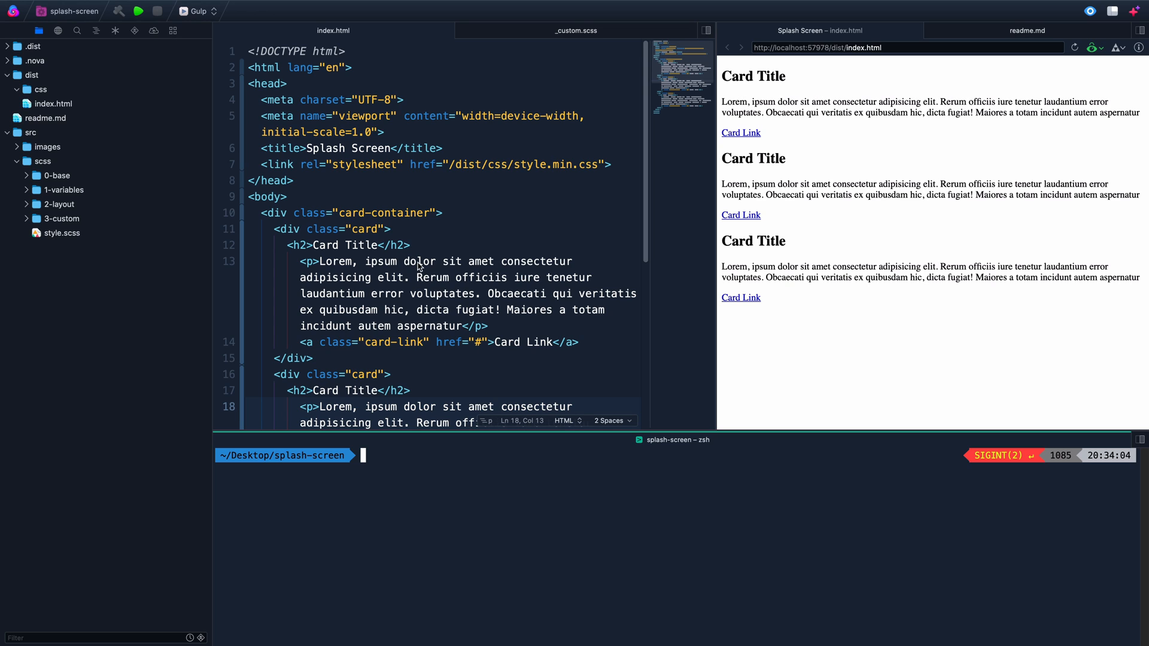
Show the _custom.scss card styles and expand the 3-custom partials folder, noting the $white variable
{"action": "left_click", "coordinate": [446, 164]}
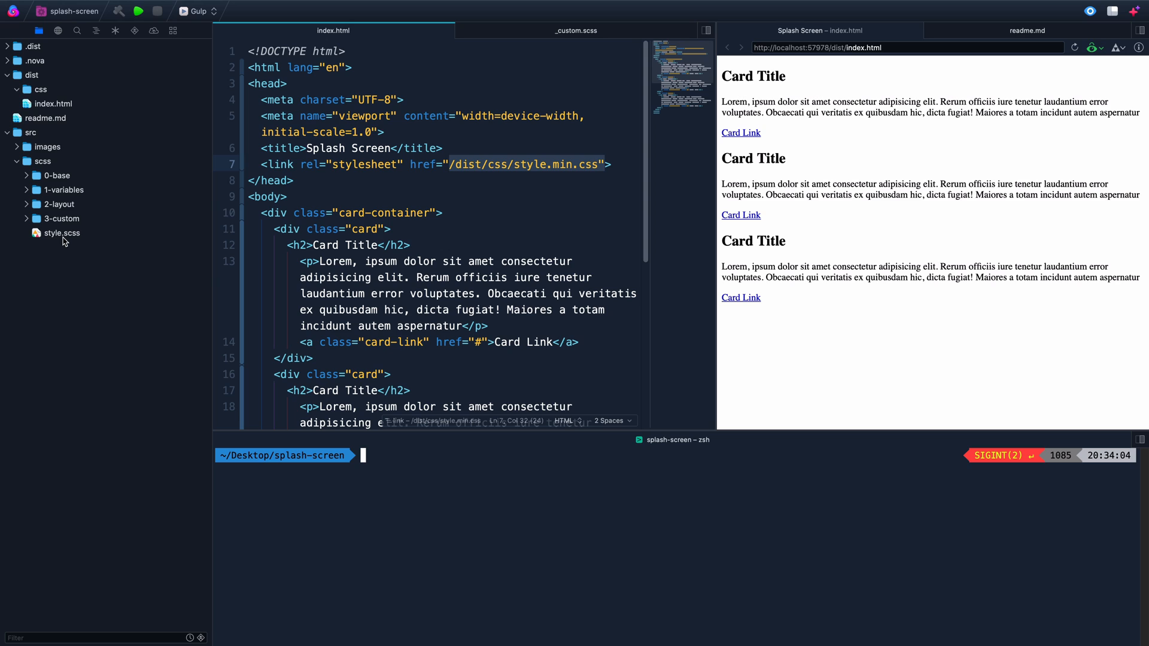
{"action": "mouse_move", "coordinate": [74, 239]}
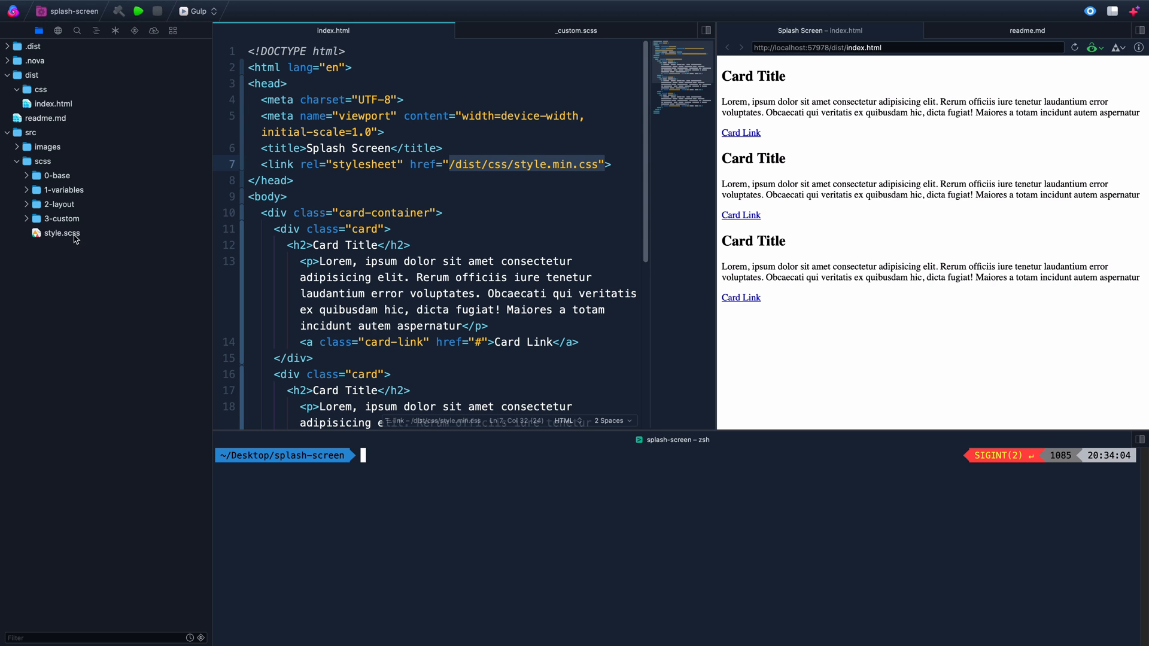
{"action": "mouse_move", "coordinate": [55, 103]}
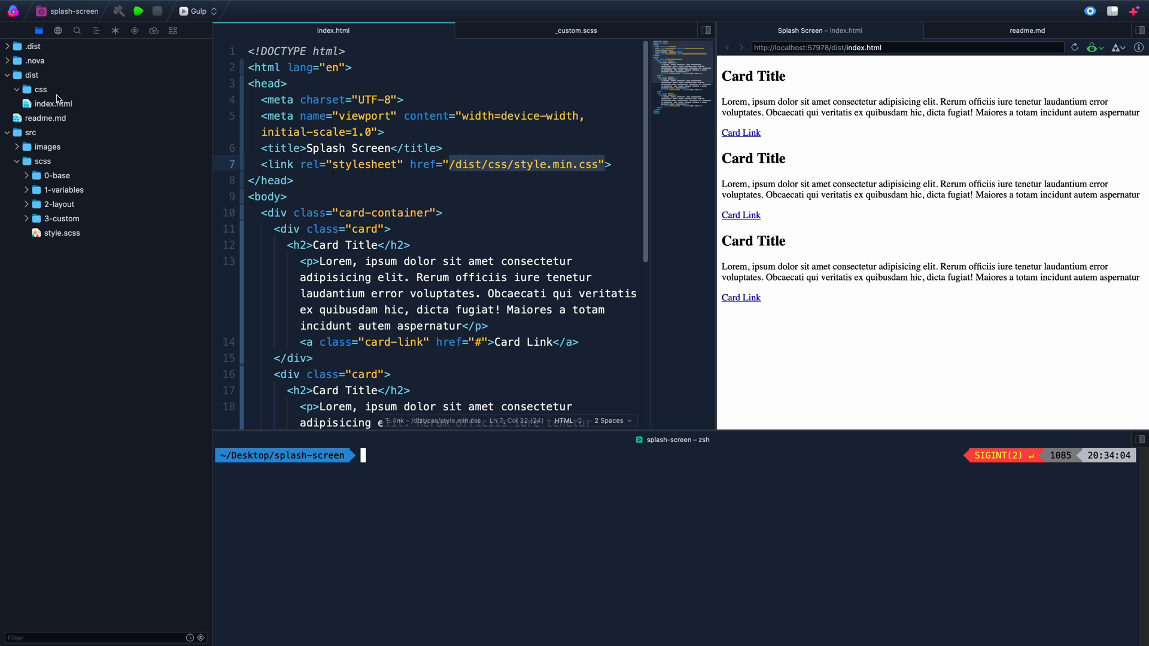
{"action": "mouse_move", "coordinate": [60, 100]}
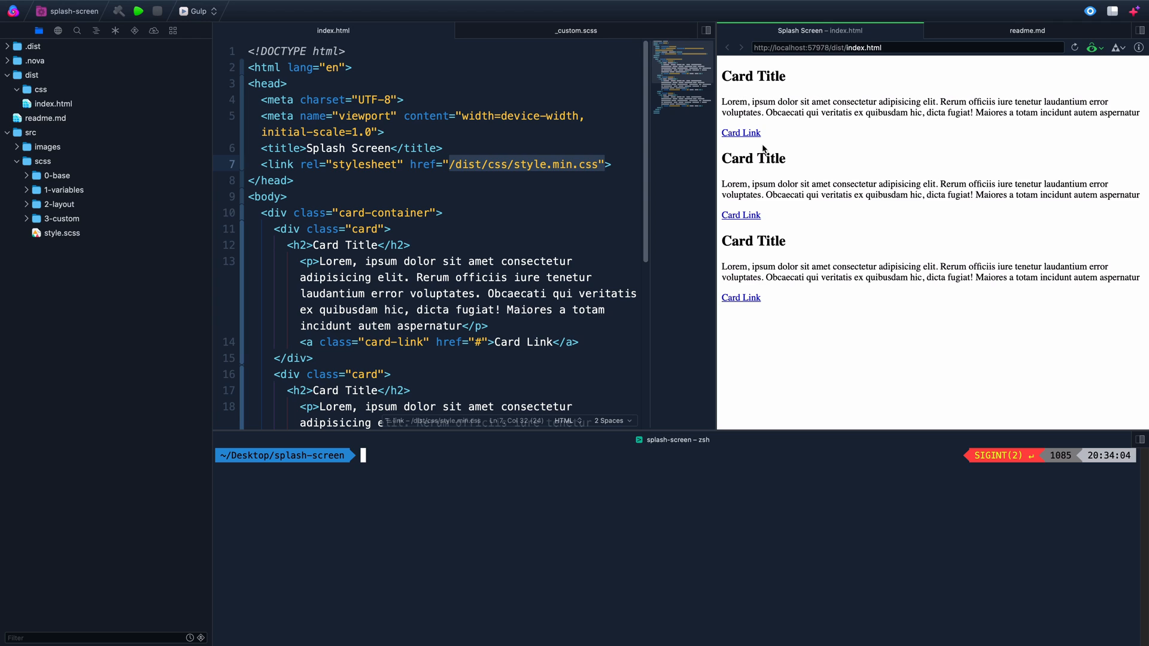
{"action": "mouse_move", "coordinate": [846, 231]}
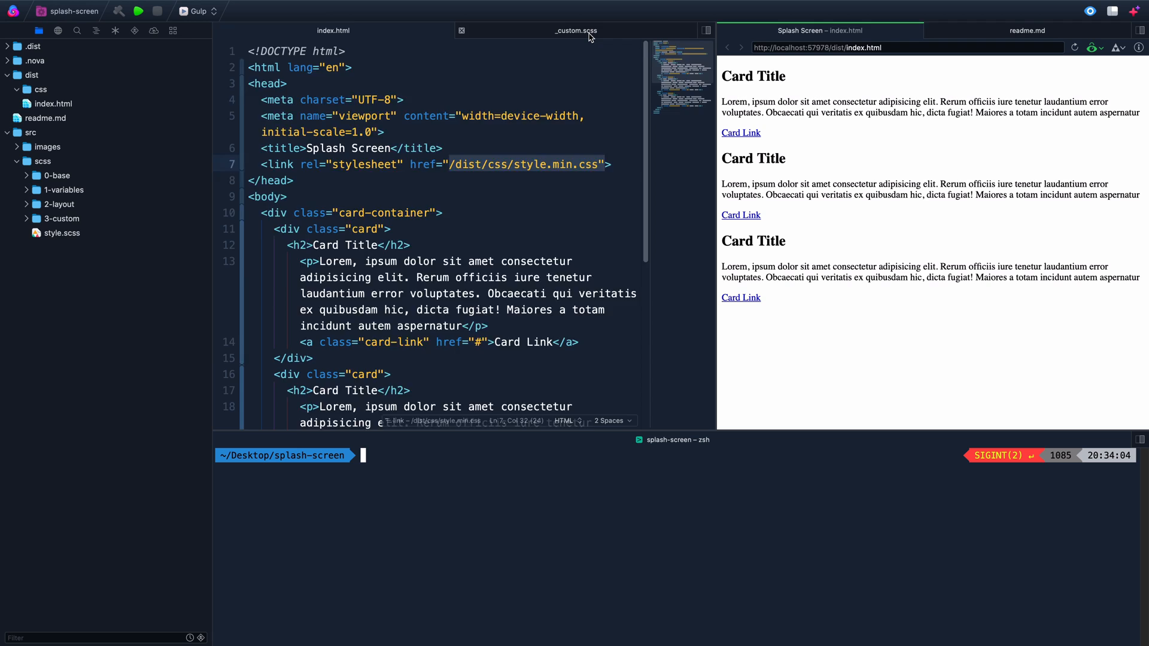
{"action": "left_click", "coordinate": [576, 30]}
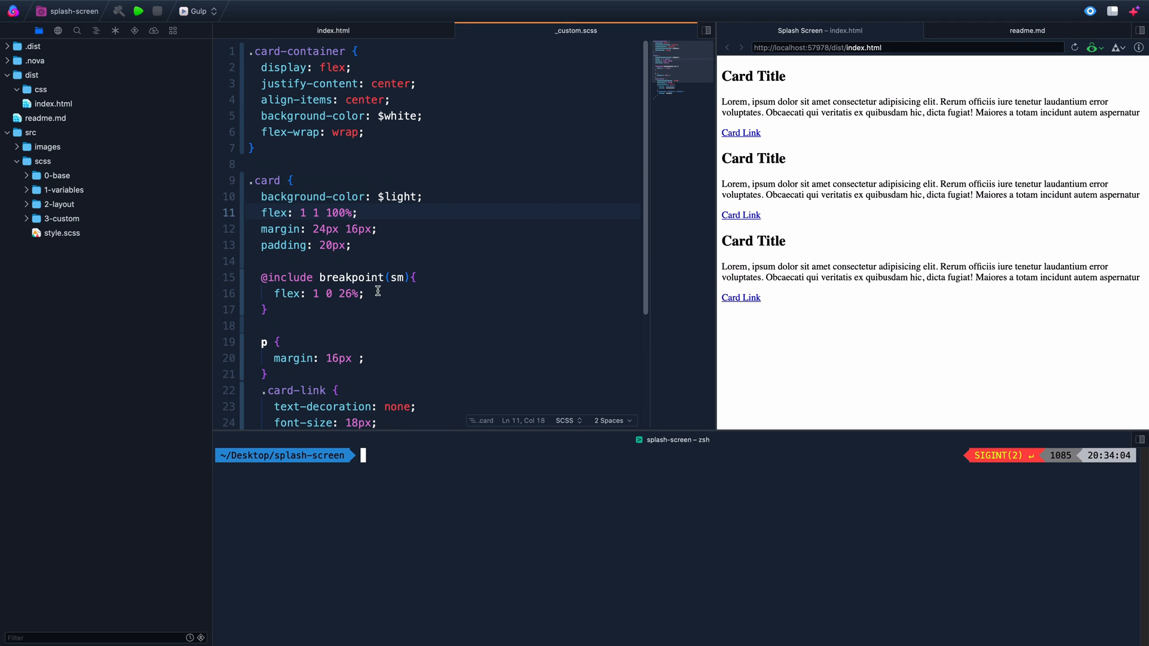
{"action": "mouse_move", "coordinate": [546, 31]}
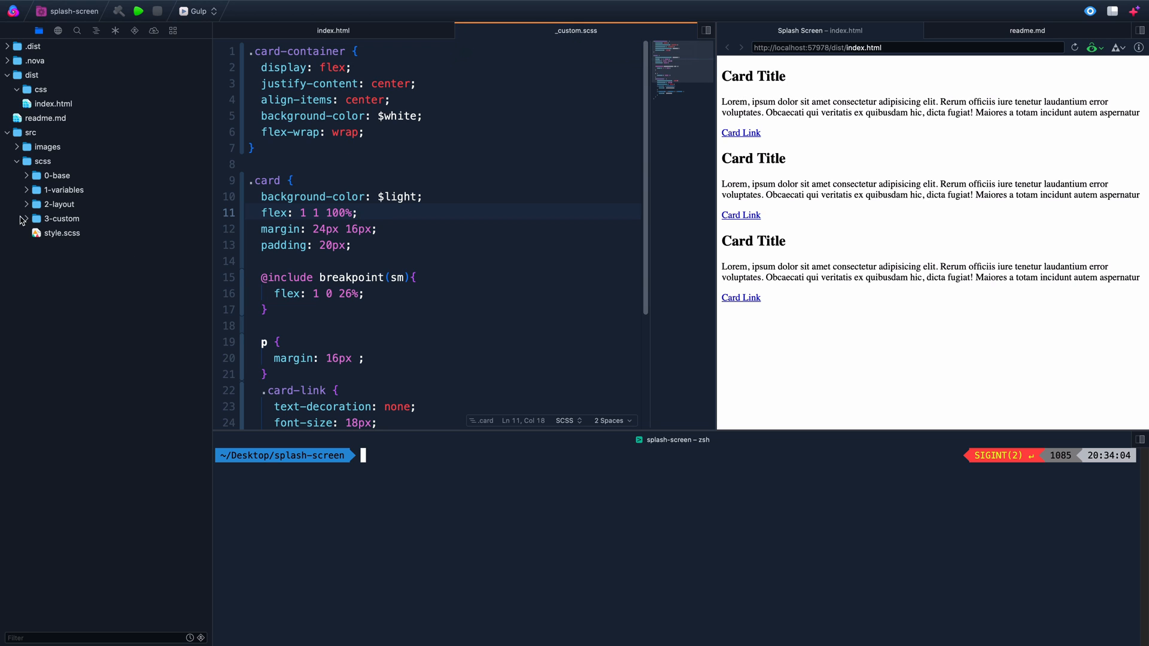
{"action": "left_click", "coordinate": [61, 218]}
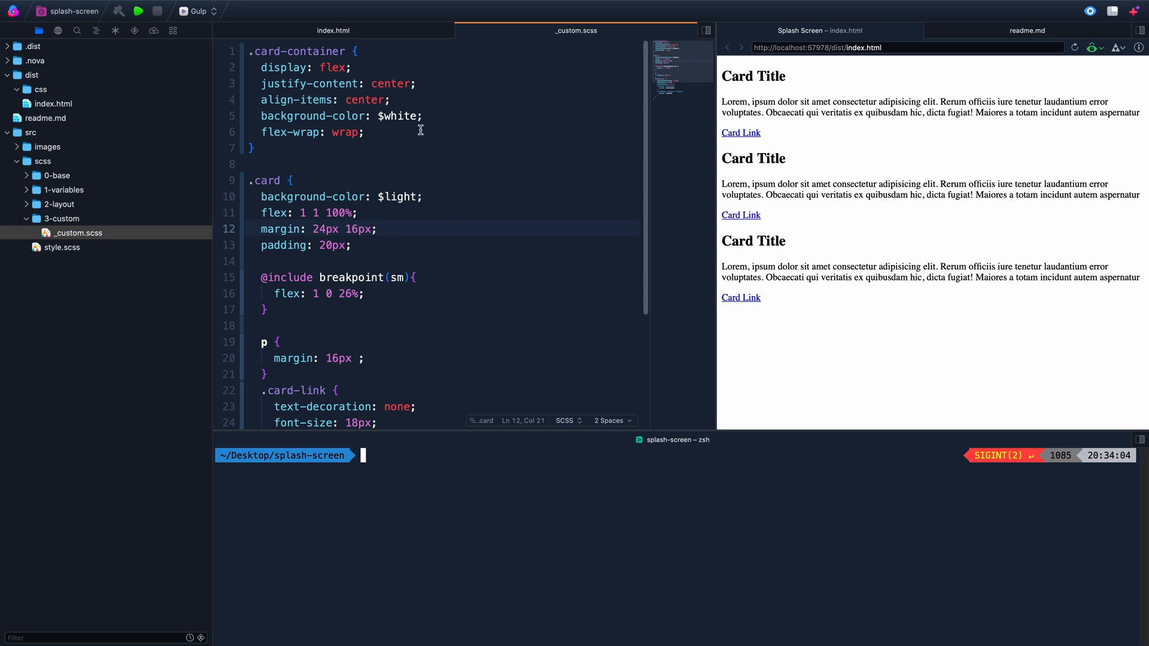
{"action": "double_click", "coordinate": [396, 116]}
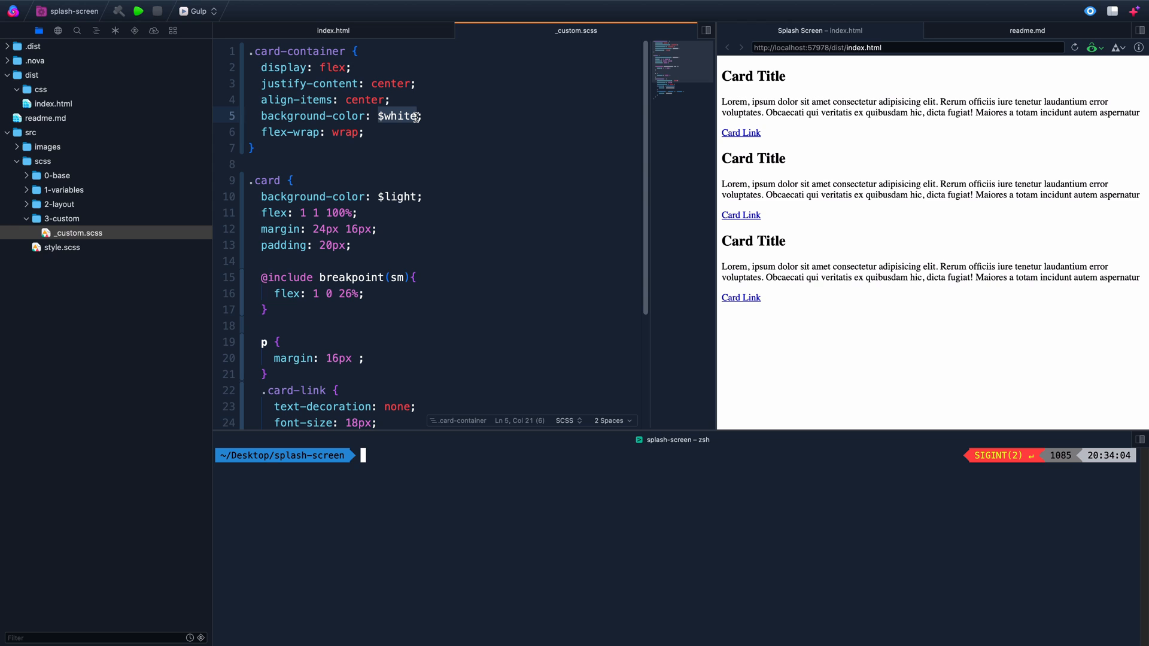
Review the cards' breakpoint rule further down and expand the 0-base partials folder
{"action": "scroll", "scroll_direction": "down", "scroll_amount": 3}
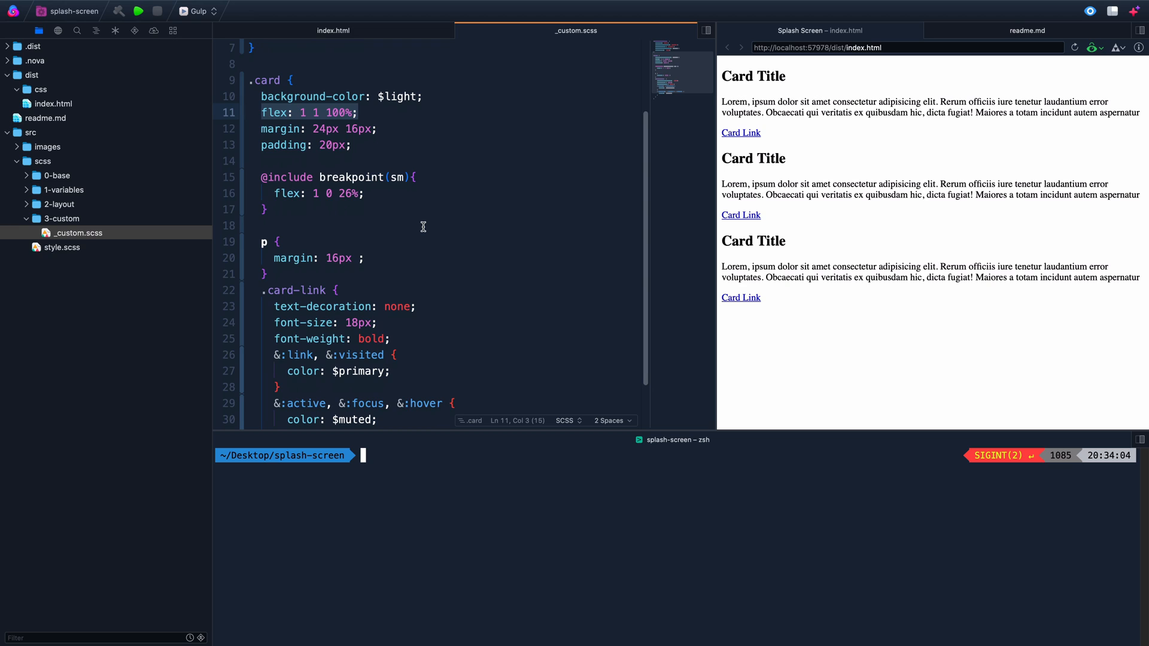
{"action": "scroll", "scroll_direction": "down", "scroll_amount": 3}
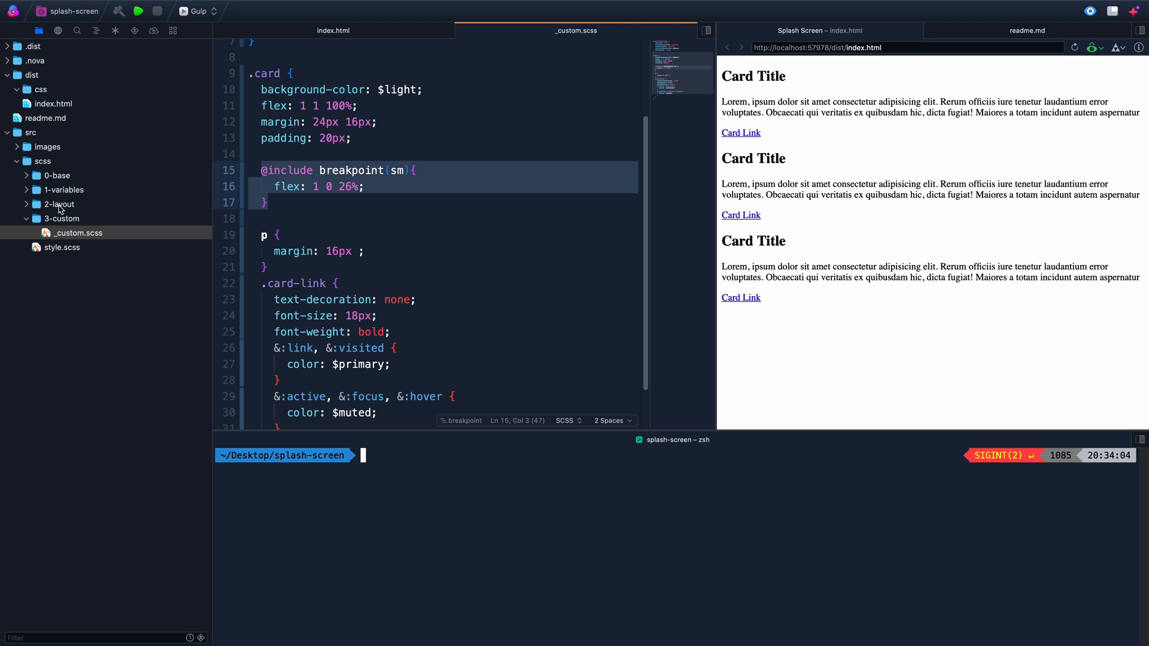
{"action": "left_click", "coordinate": [56, 175]}
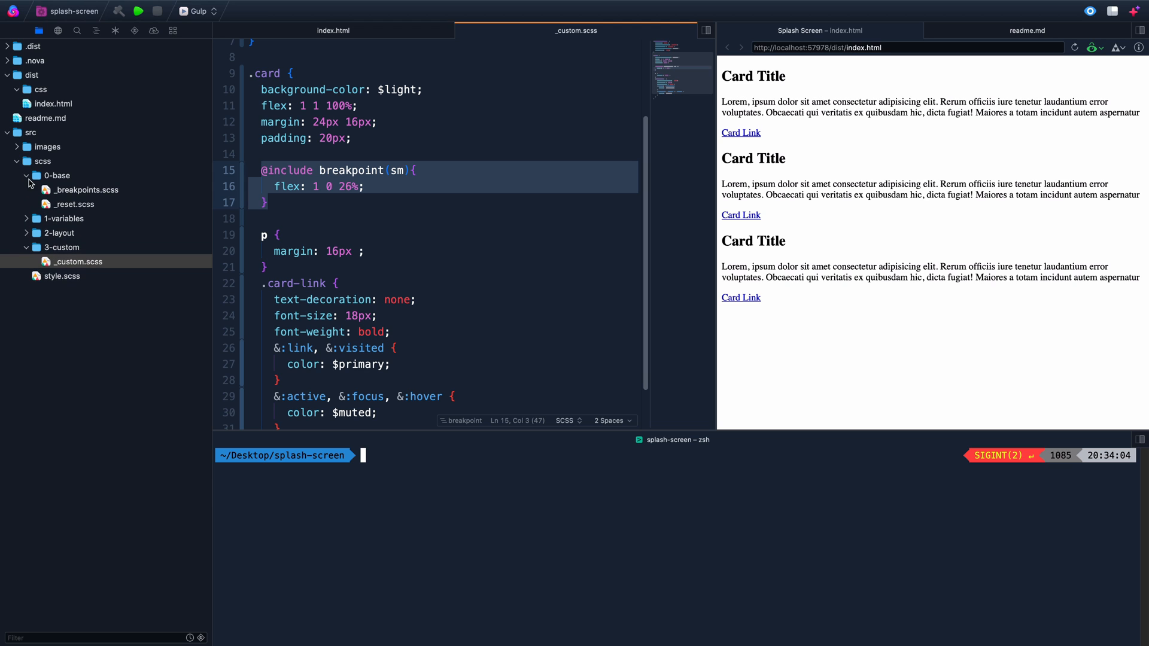
{"action": "left_click", "coordinate": [88, 191]}
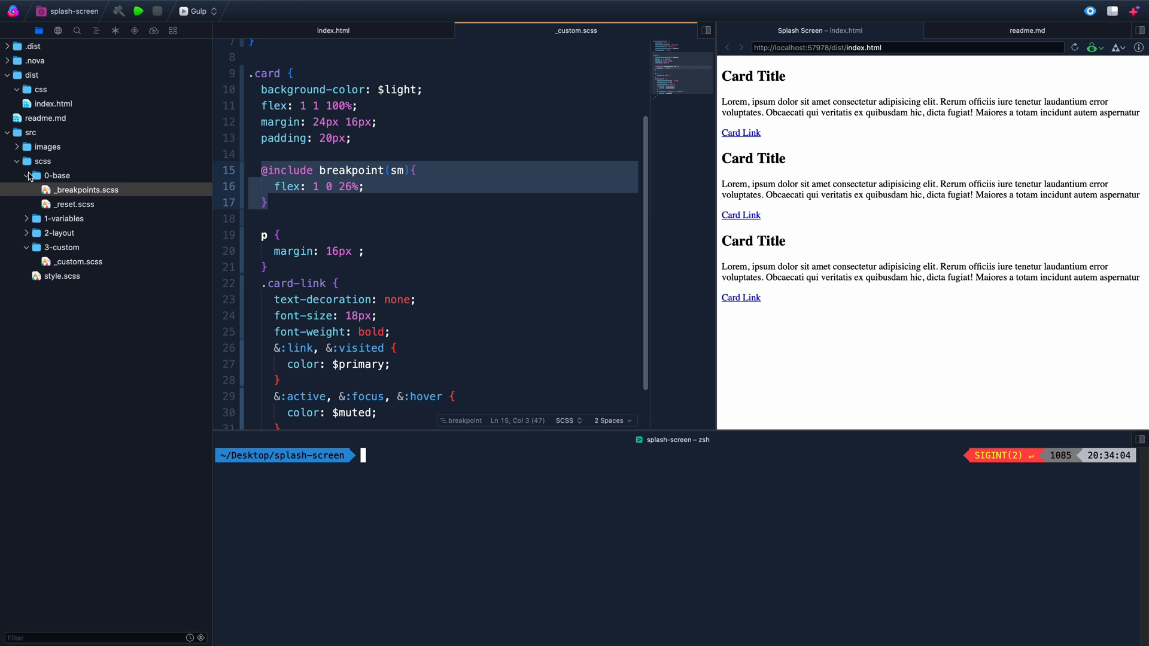
{"action": "left_click", "coordinate": [62, 246]}
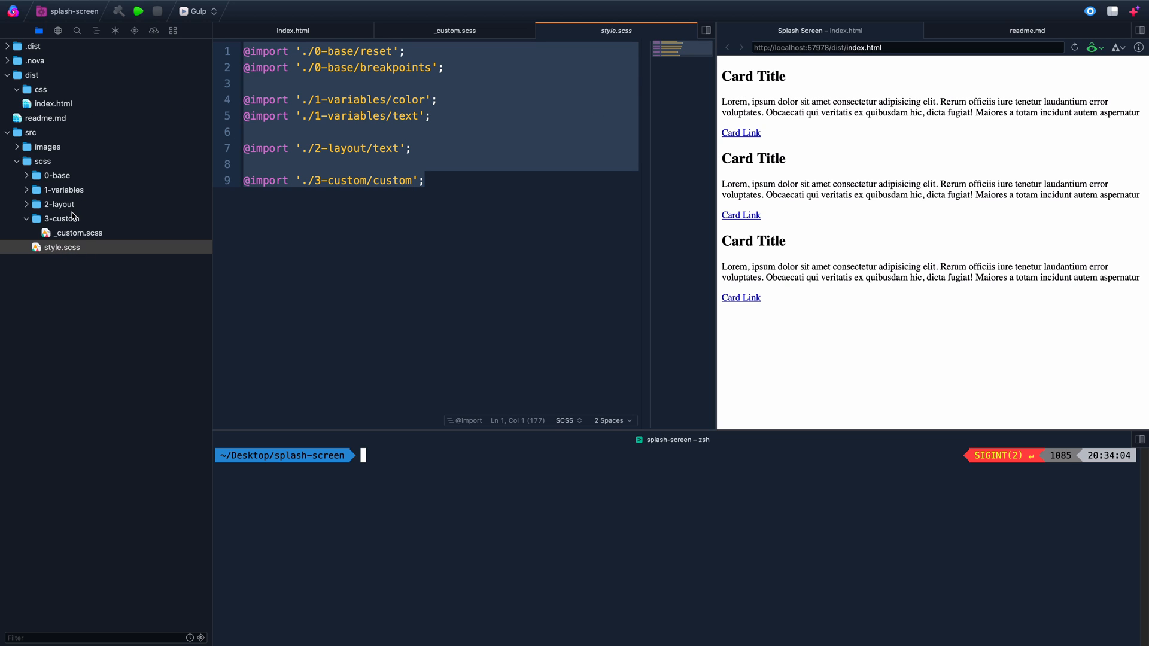
{"action": "mouse_move", "coordinate": [73, 188]}
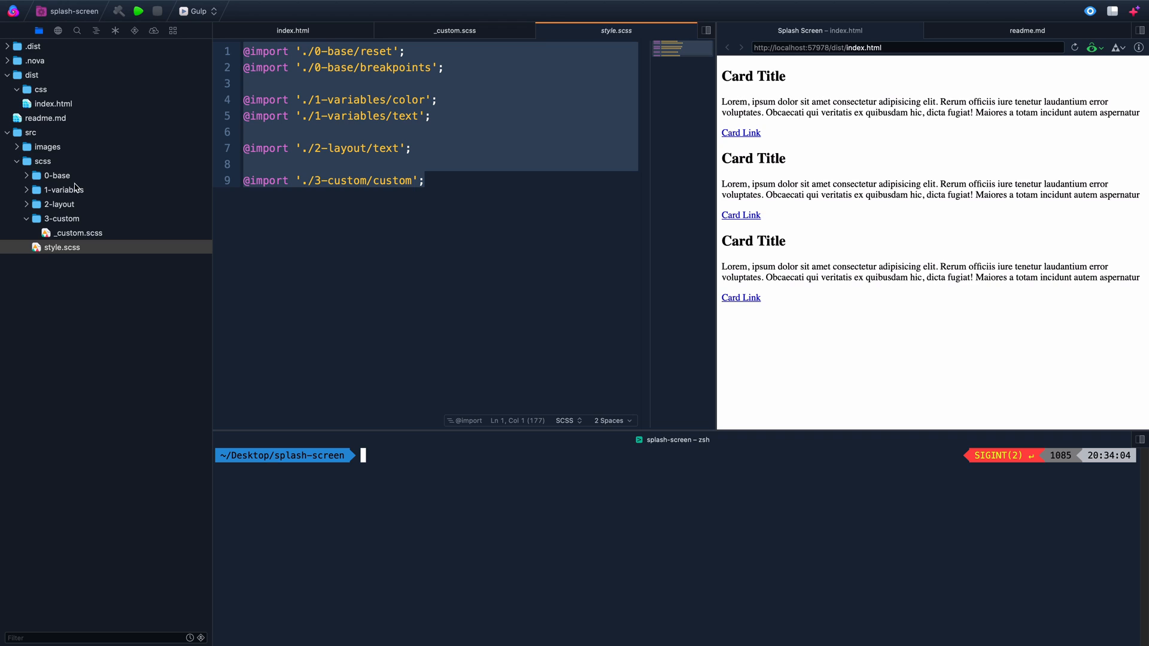
{"action": "mouse_move", "coordinate": [543, 138]}
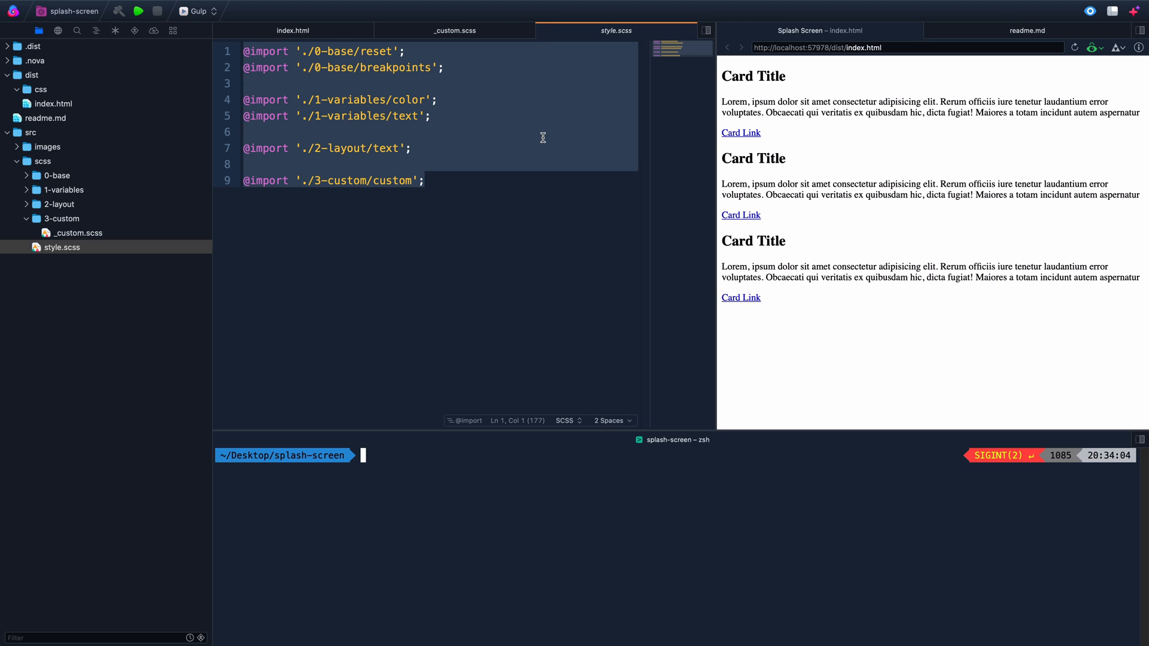
{"action": "mouse_move", "coordinate": [62, 259]}
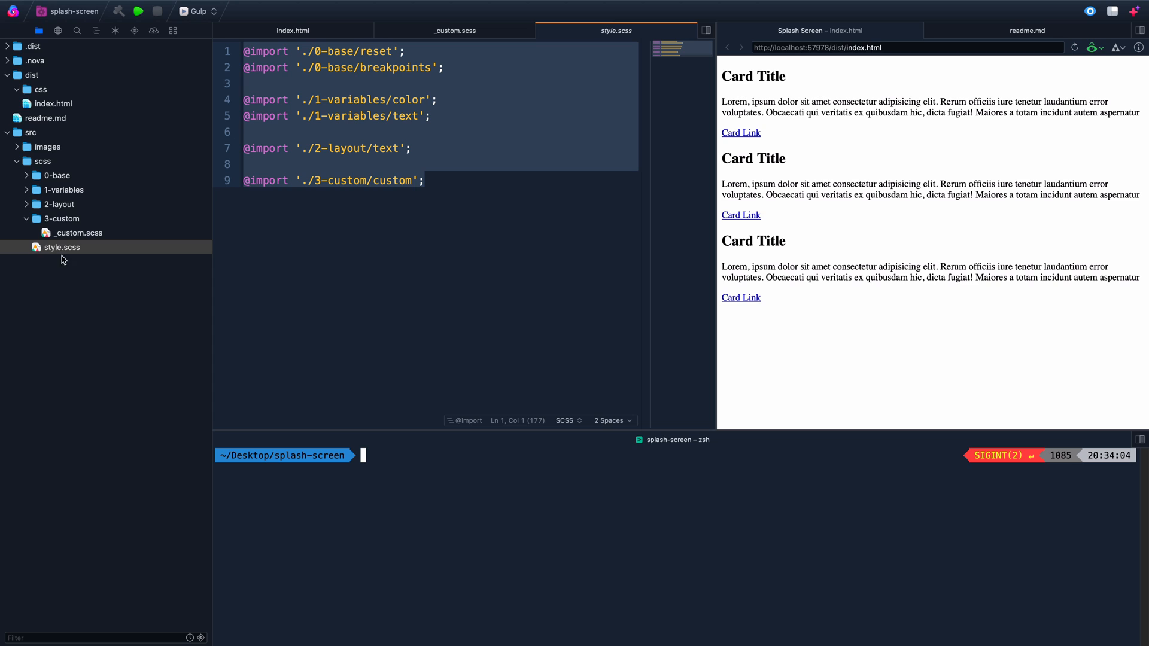
{"action": "mouse_move", "coordinate": [106, 325]}
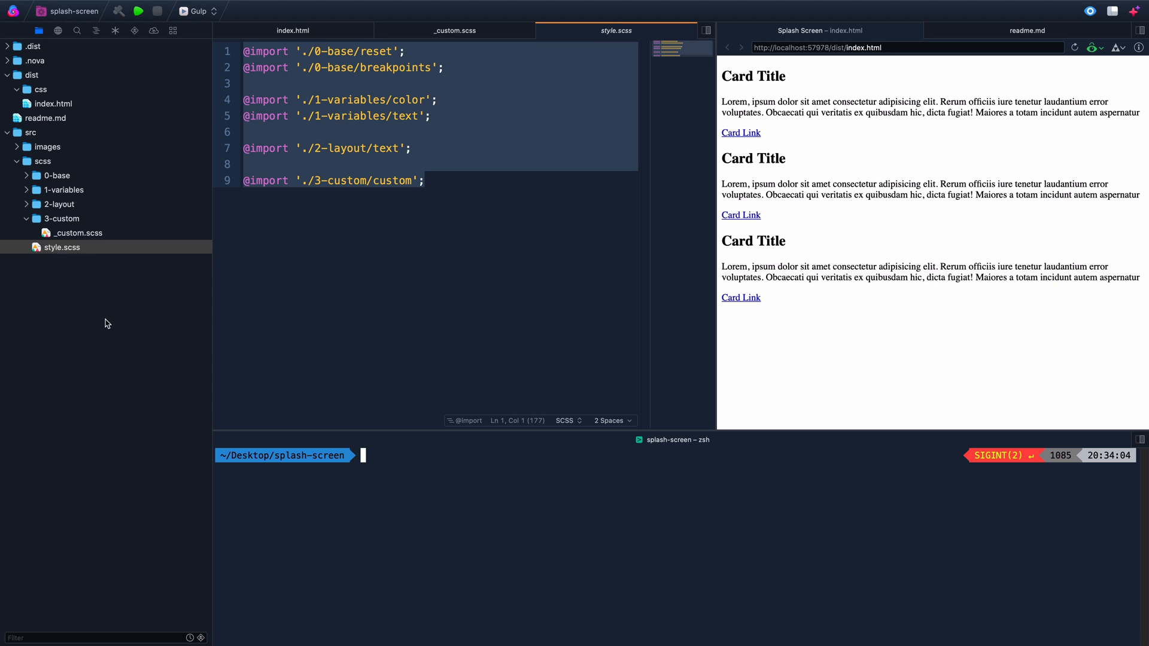
{"action": "mouse_move", "coordinate": [48, 253]}
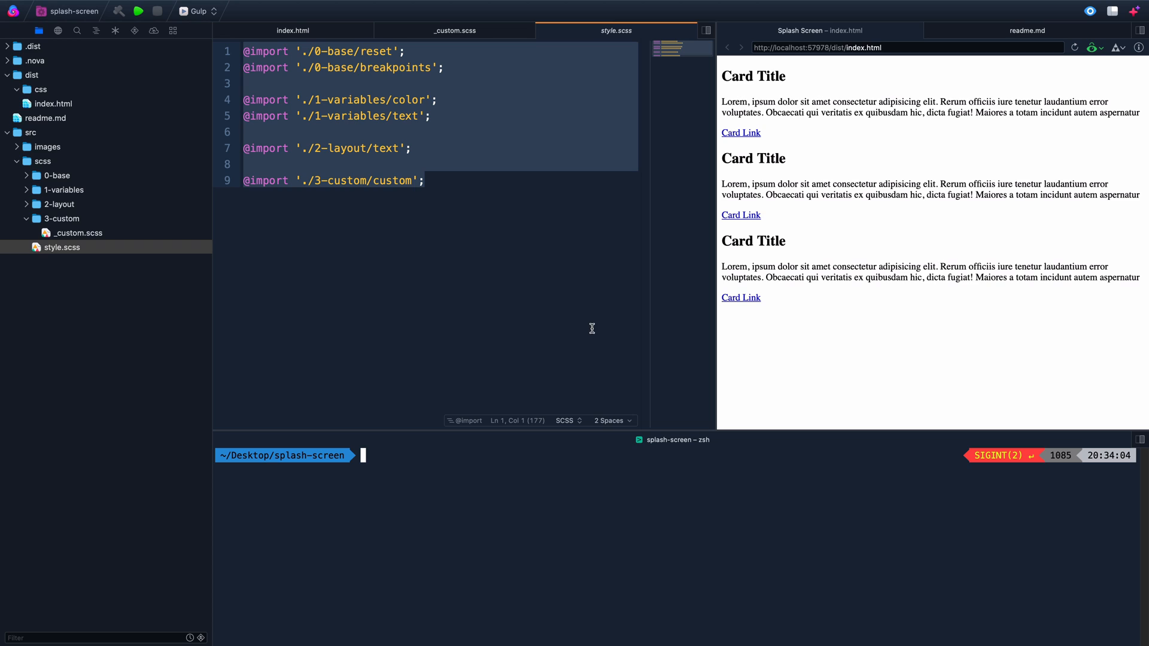
{"action": "mouse_move", "coordinate": [376, 31]}
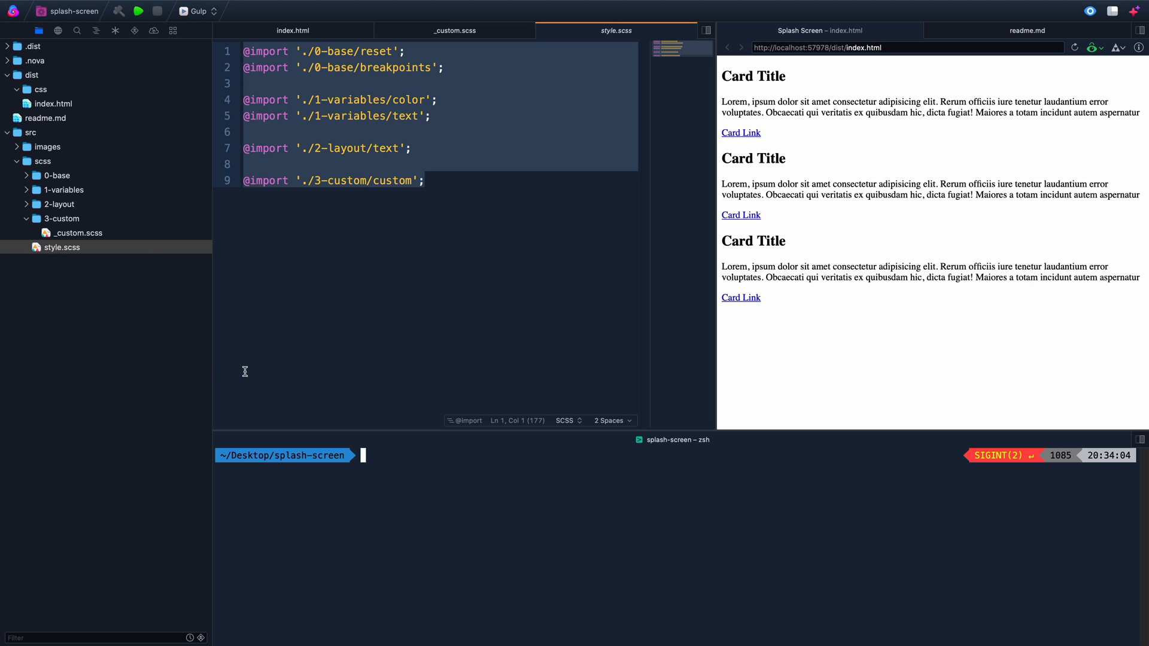
{"action": "mouse_move", "coordinate": [544, 50]}
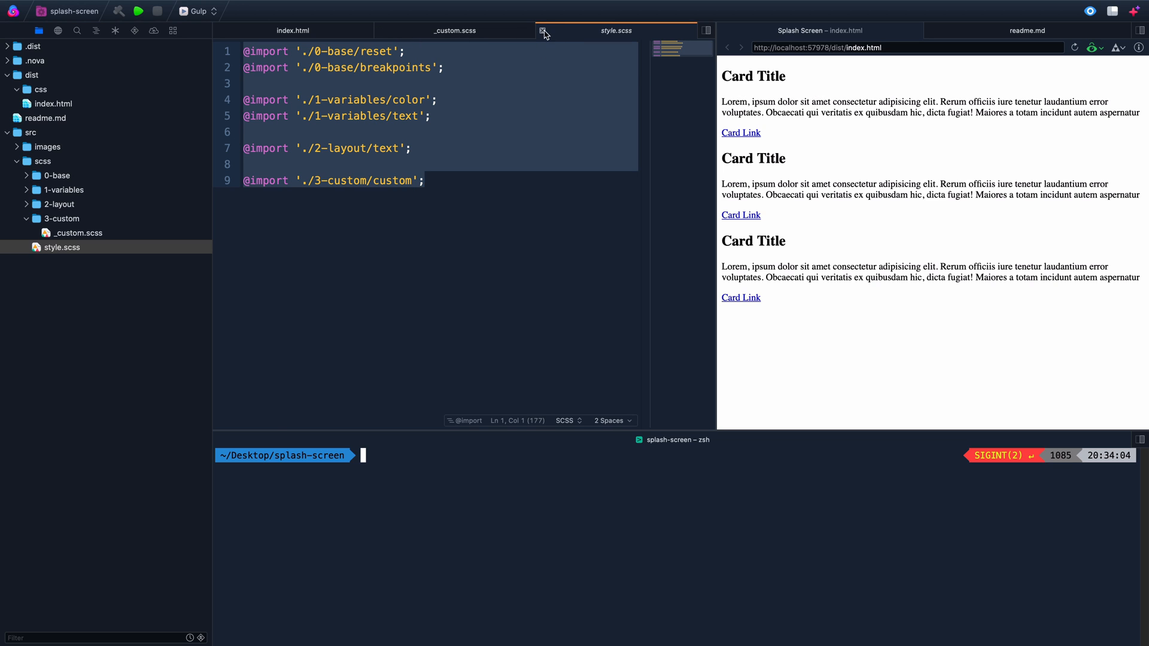
{"action": "left_click", "coordinate": [455, 30]}
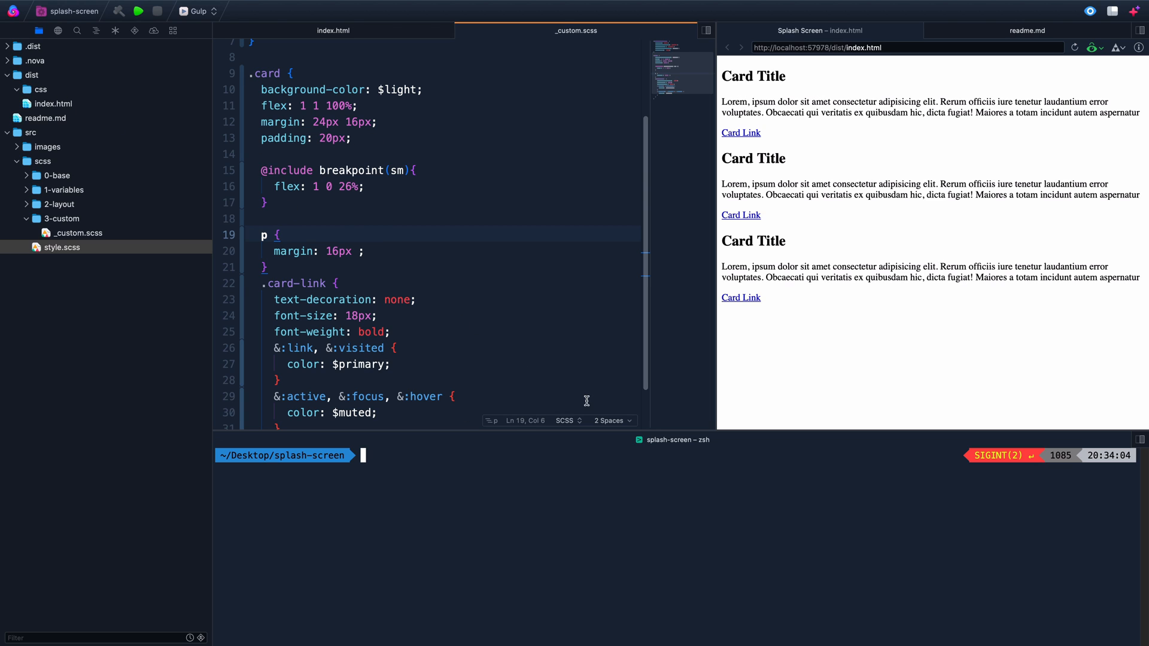
Show readme.md's Steps for SCSS compiler list in the right pane instead of the preview
{"action": "left_click", "coordinate": [1027, 30]}
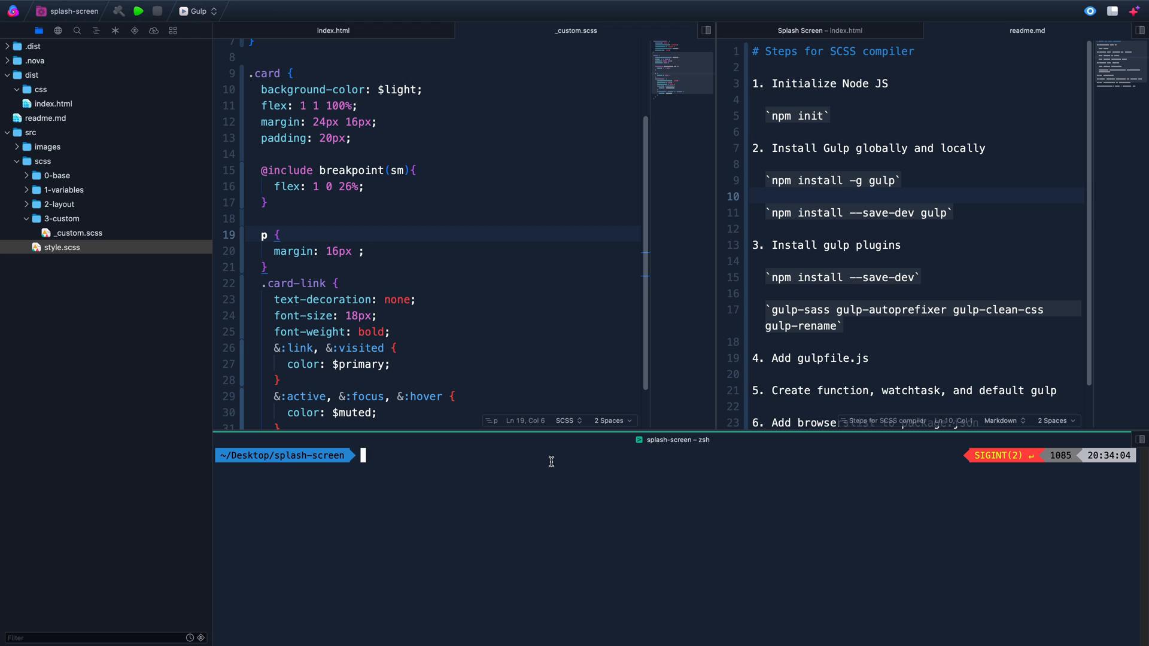
Run npm init -y and review the generated splash-screen package.json in the editor
{"action": "type", "text": "npm"}
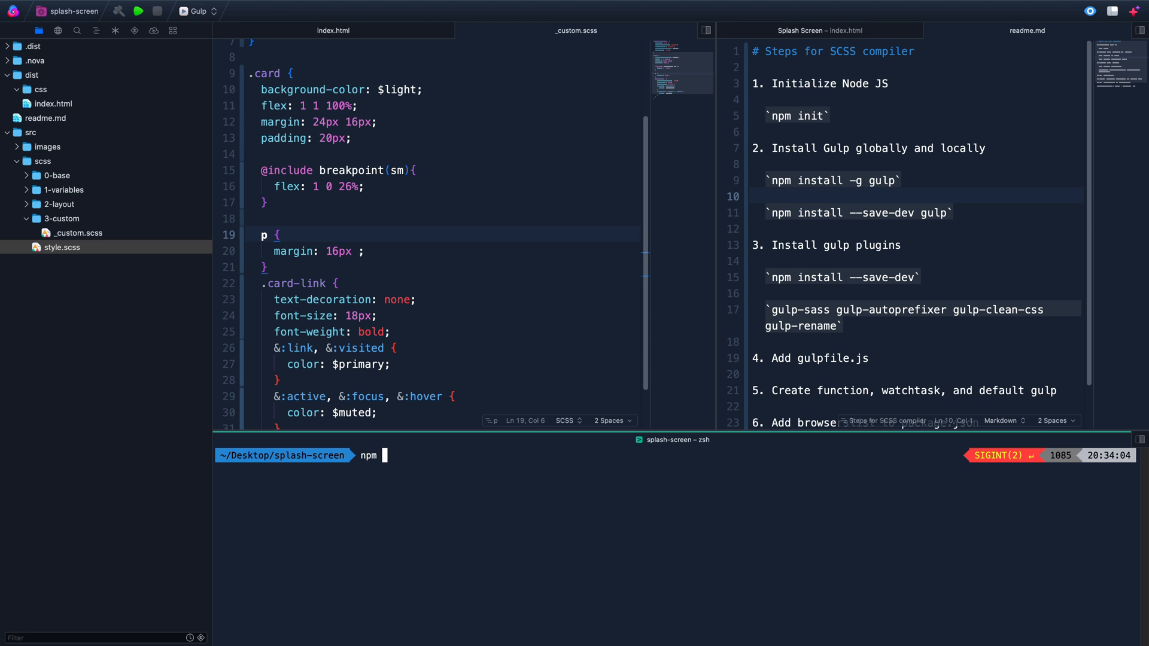
{"action": "type", "text": "init -y"}
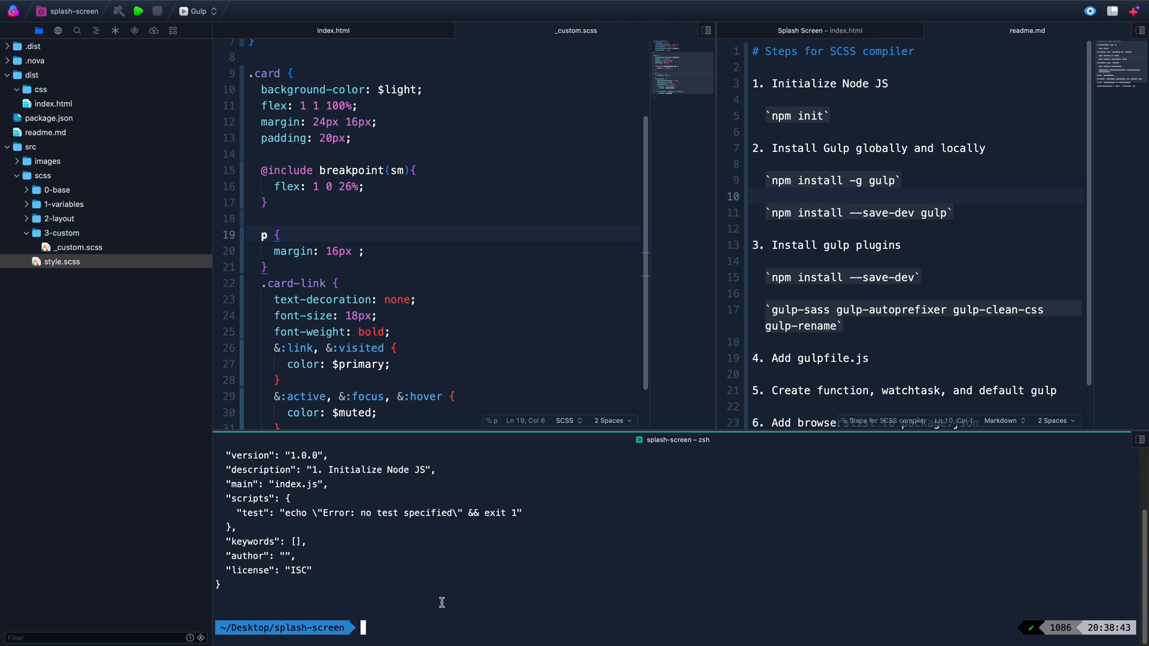
{"action": "mouse_move", "coordinate": [472, 567]}
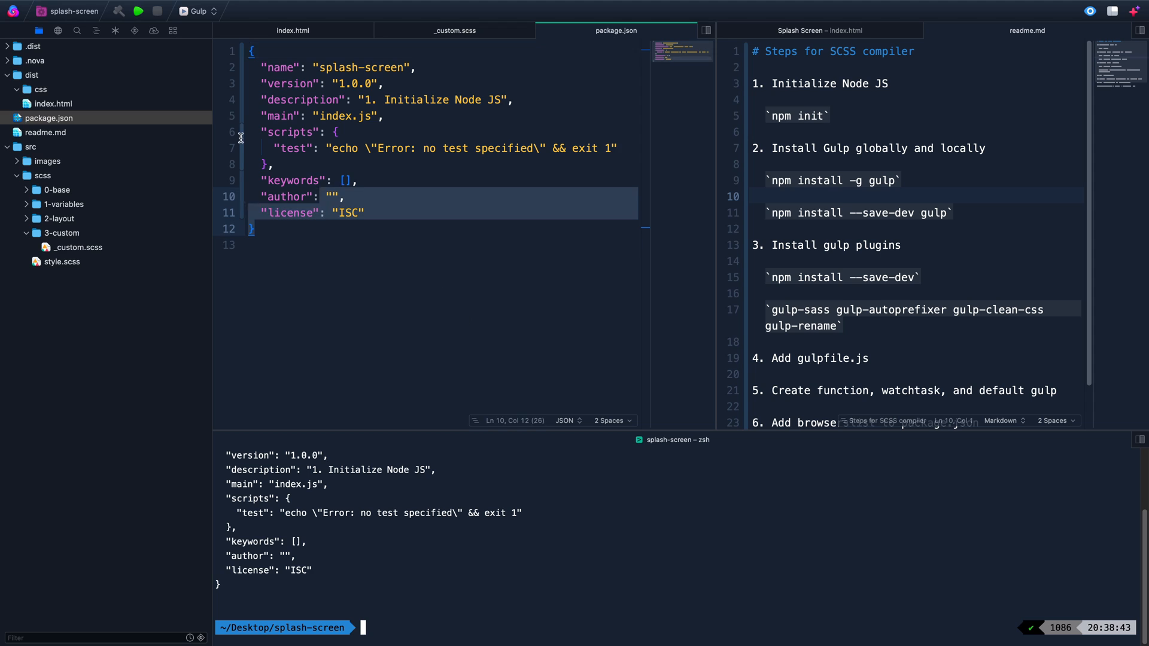
{"action": "left_click", "coordinate": [373, 233]}
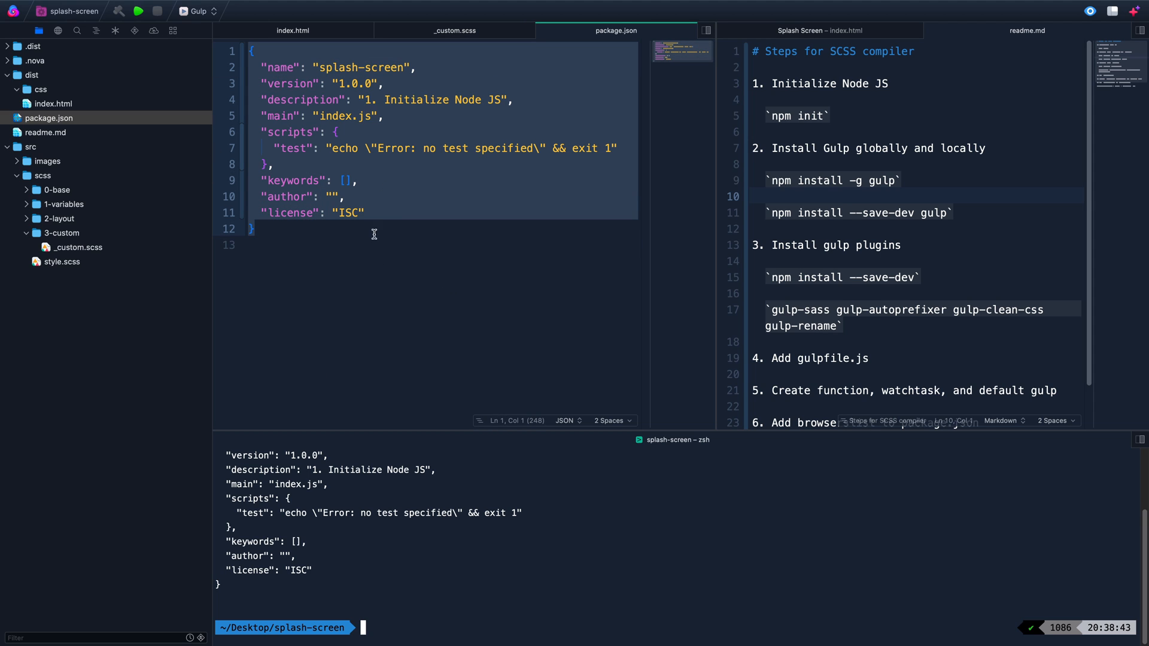
{"action": "mouse_move", "coordinate": [457, 629]}
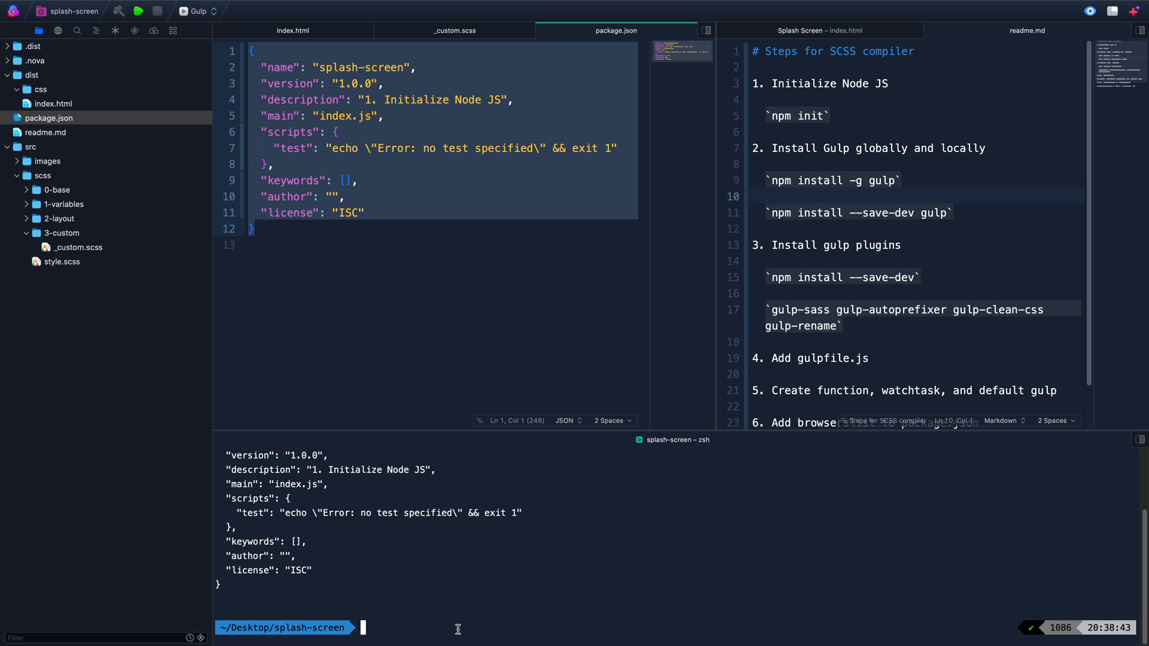
{"action": "mouse_move", "coordinate": [793, 128]}
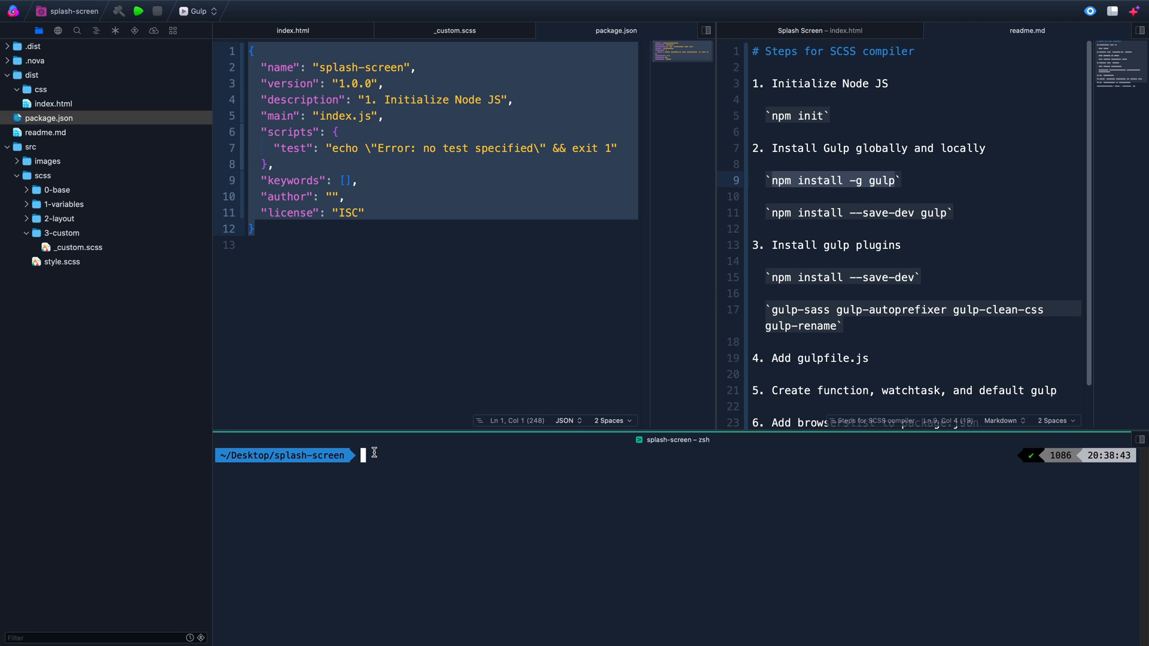
Run npm install --save-dev gulp to add gulp ^4.0.2 as a dev dependency
{"action": "type", "text": "npm install --save-dev gulp"}
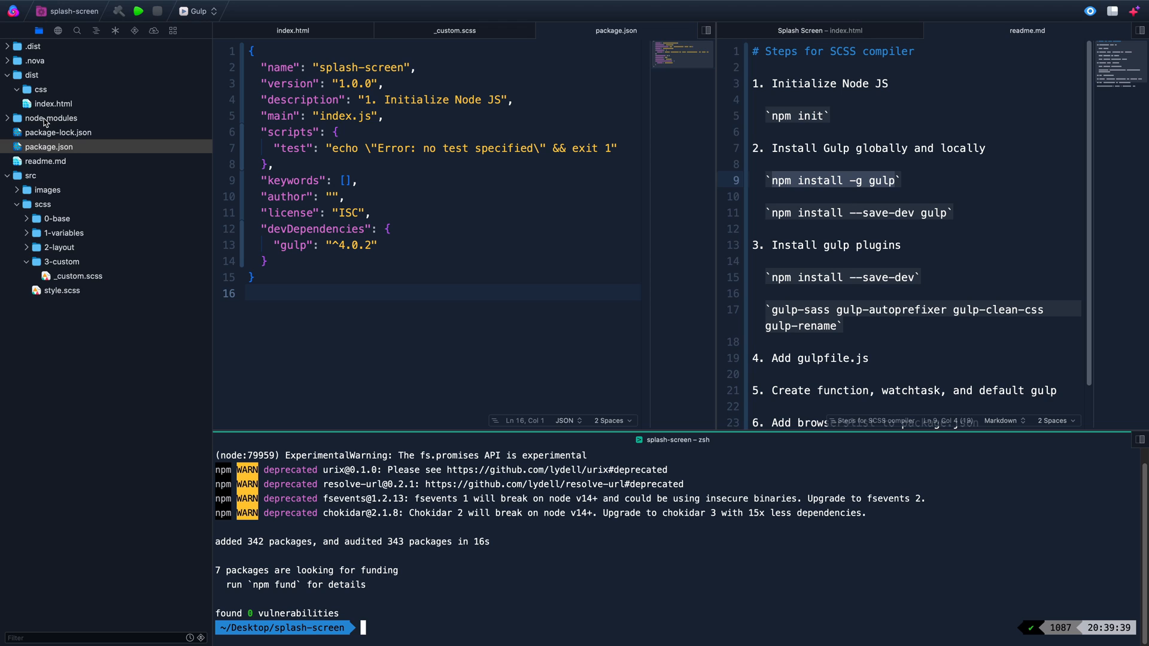
{"action": "mouse_move", "coordinate": [70, 122]}
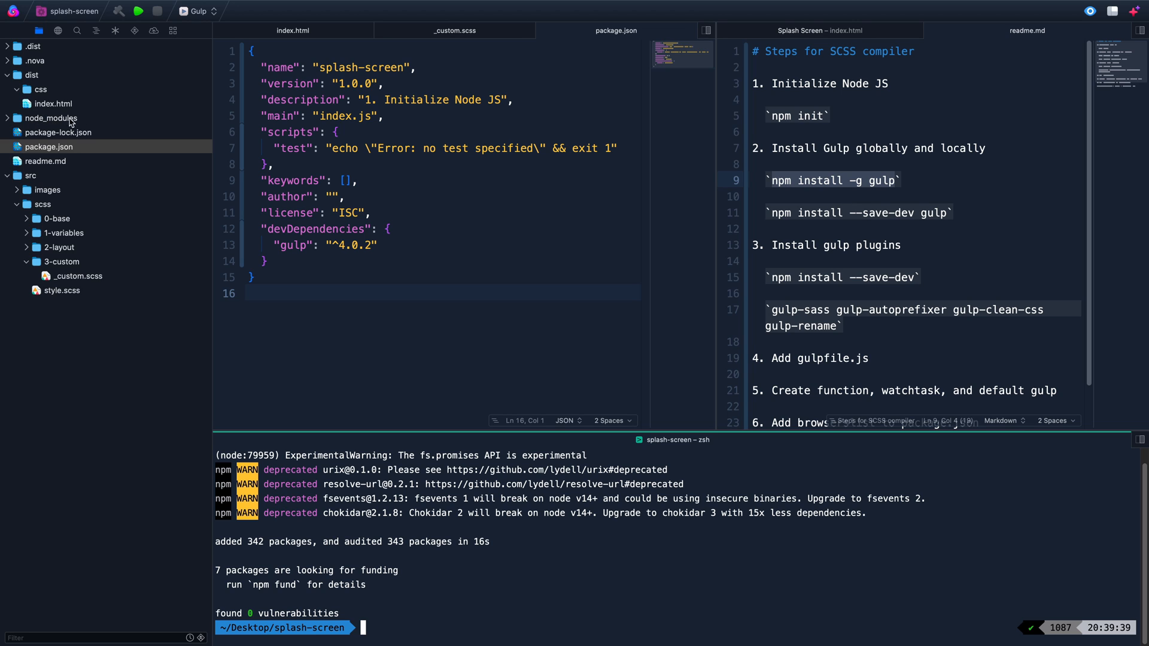
{"action": "mouse_move", "coordinate": [42, 123]}
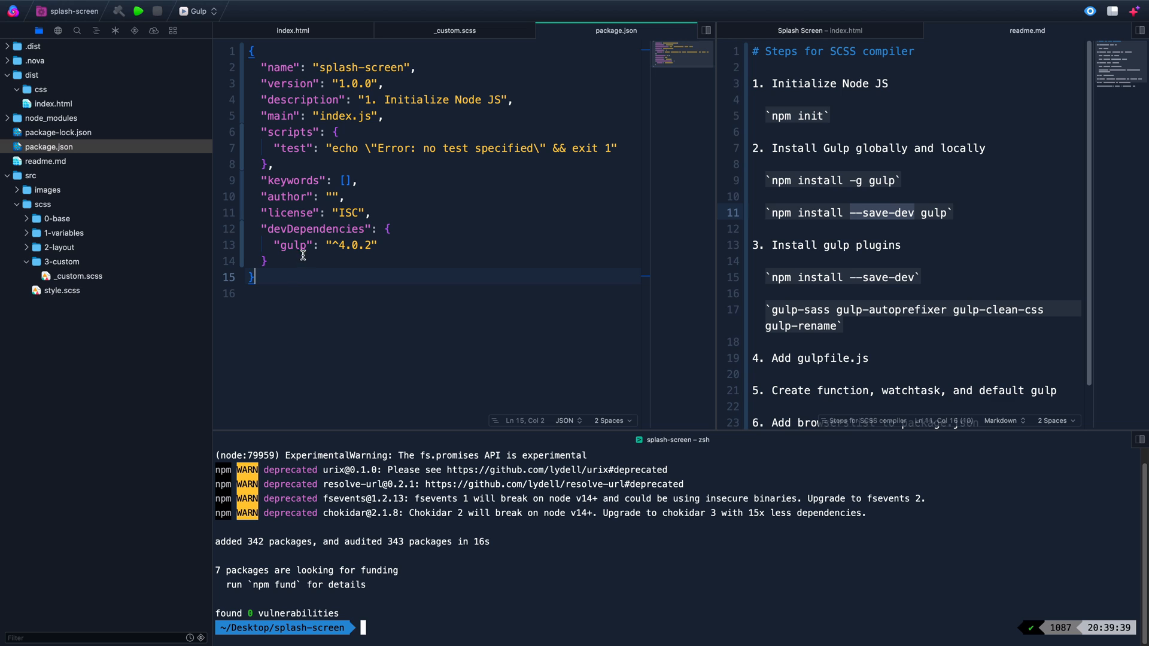
{"action": "mouse_move", "coordinate": [469, 598]}
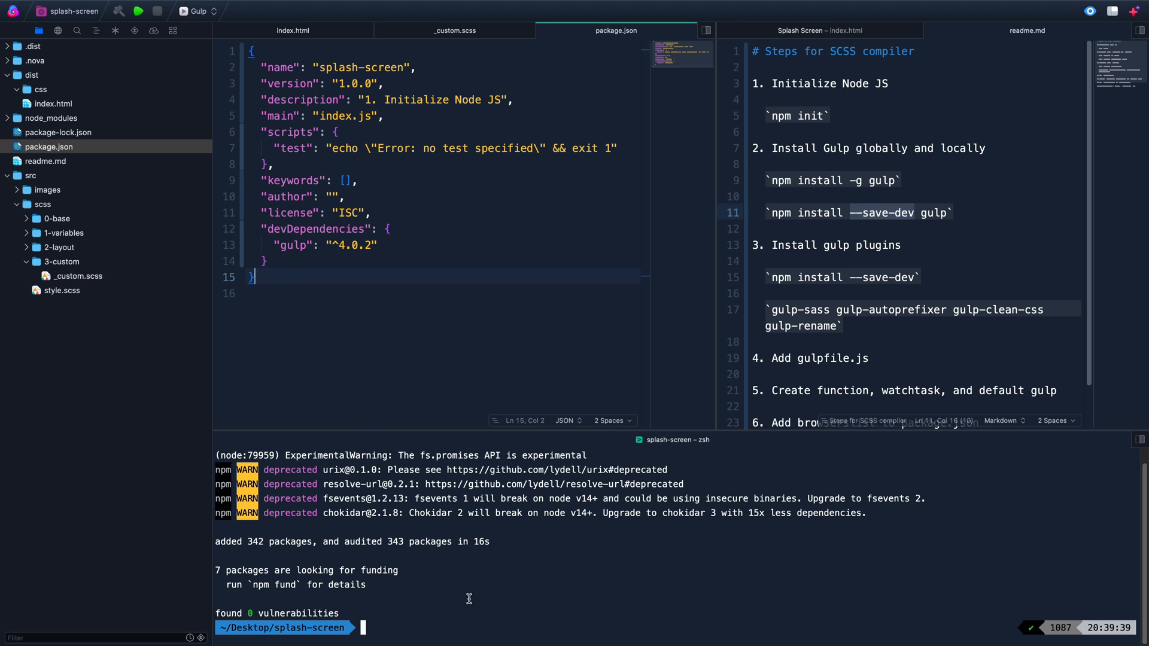
{"action": "mouse_move", "coordinate": [469, 617]}
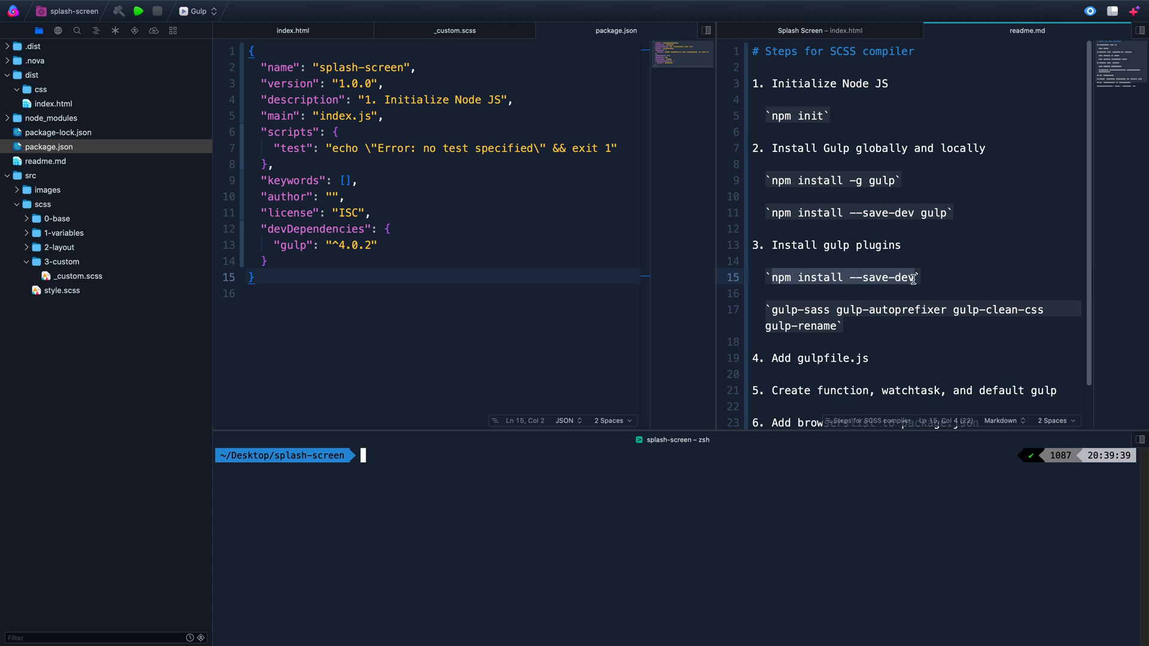
Run npm install --save-dev gulp-sass gulp-autoprefixer gulp-clean-css gulp-rename and check devDependencies
{"action": "type", "text": "npm install --save-dev"}
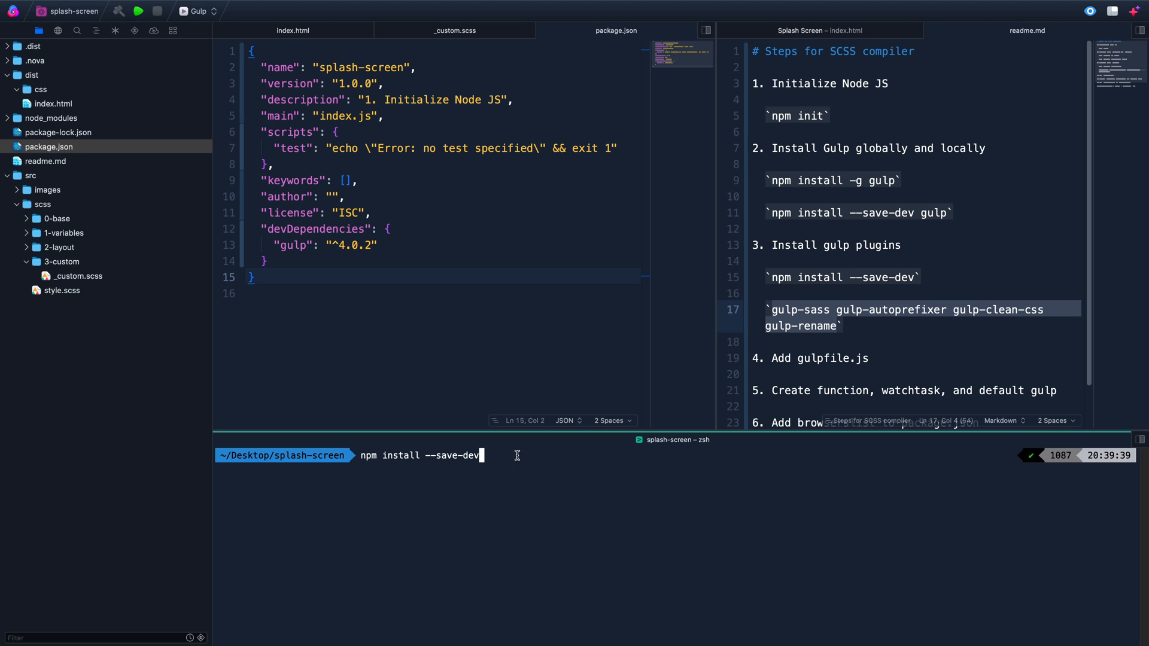
{"action": "type", "text": "gulp-sass gulp-autoprefixer gulp-clean-css gulp-rename"}
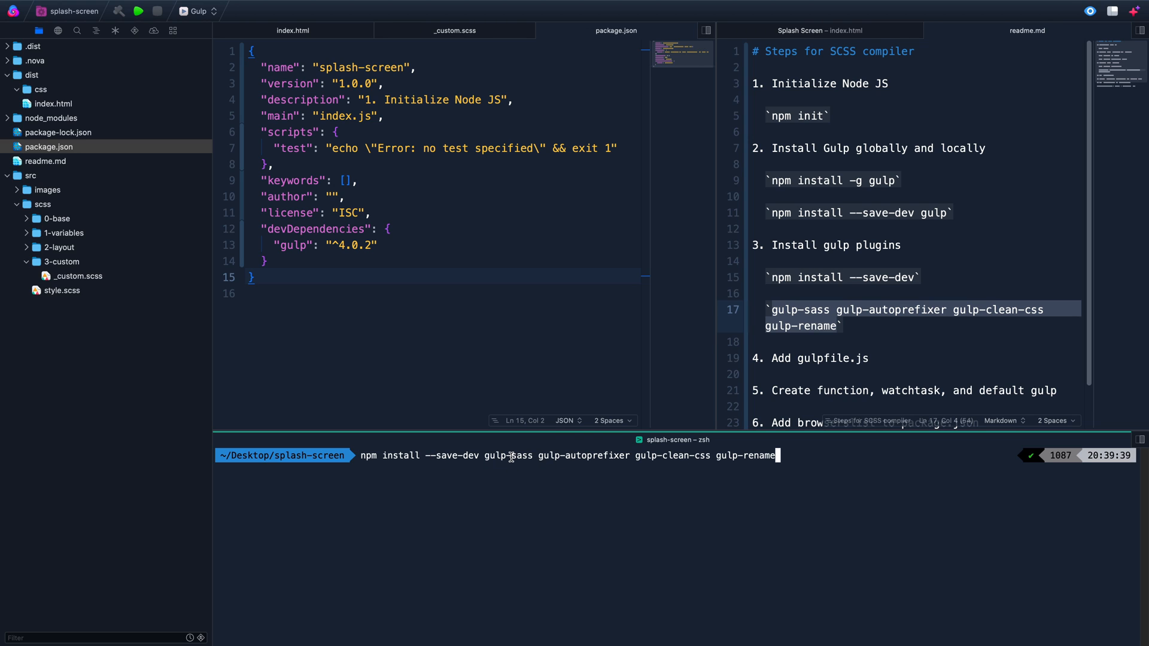
{"action": "key", "text": "enter"}
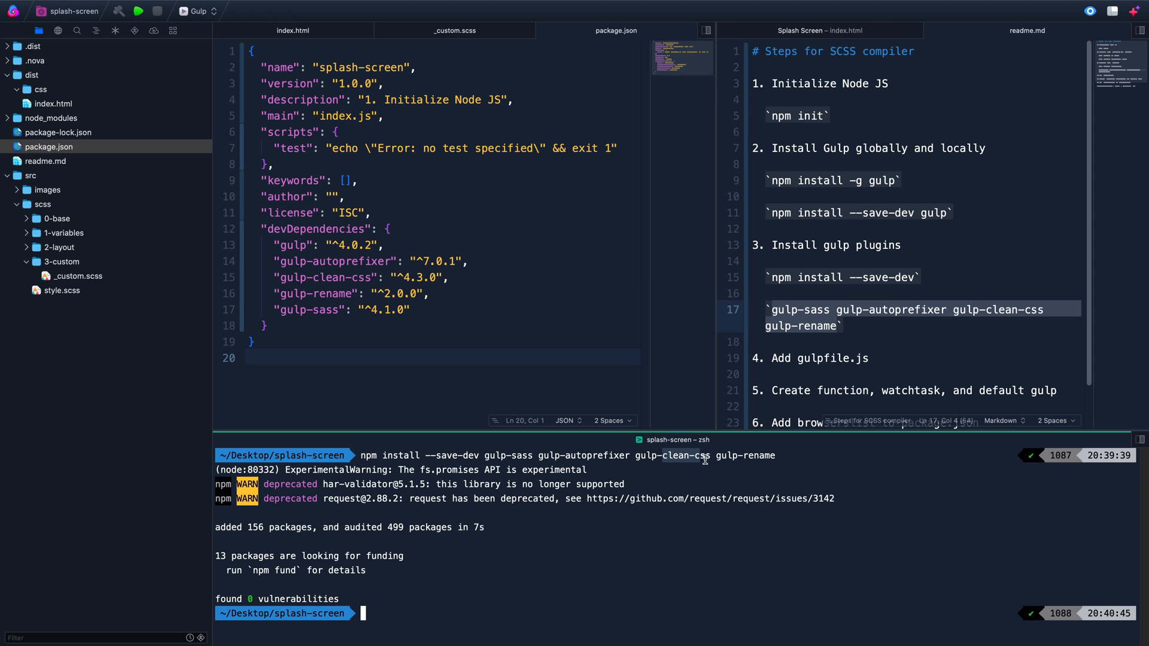
{"action": "mouse_move", "coordinate": [710, 459]}
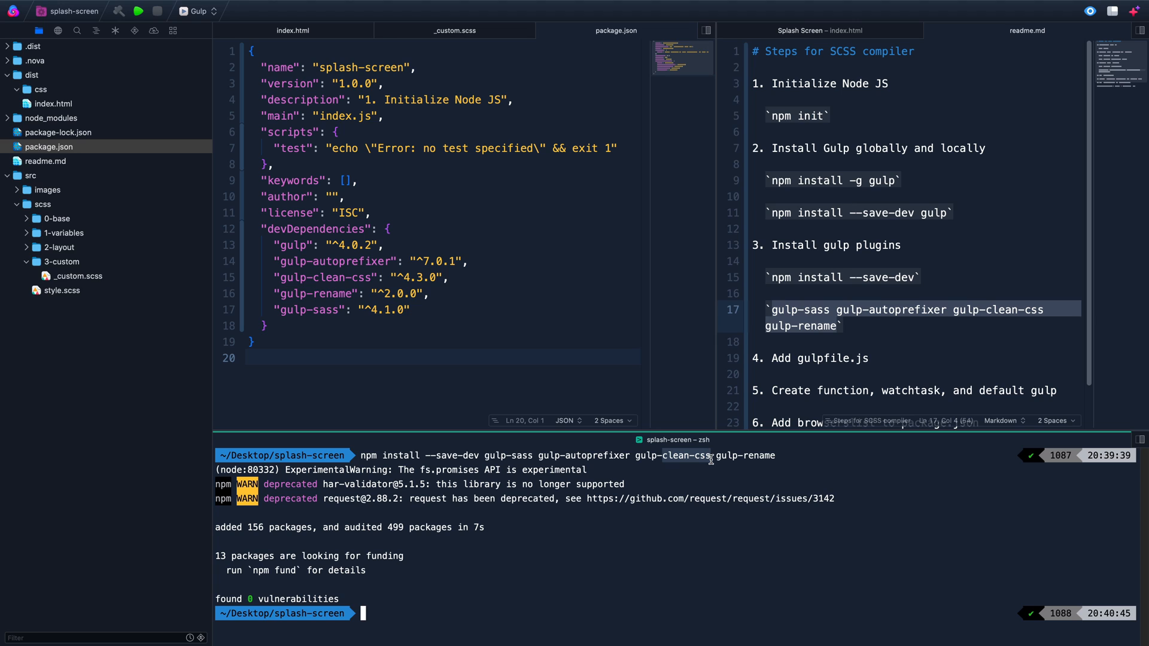
{"action": "mouse_move", "coordinate": [729, 464]}
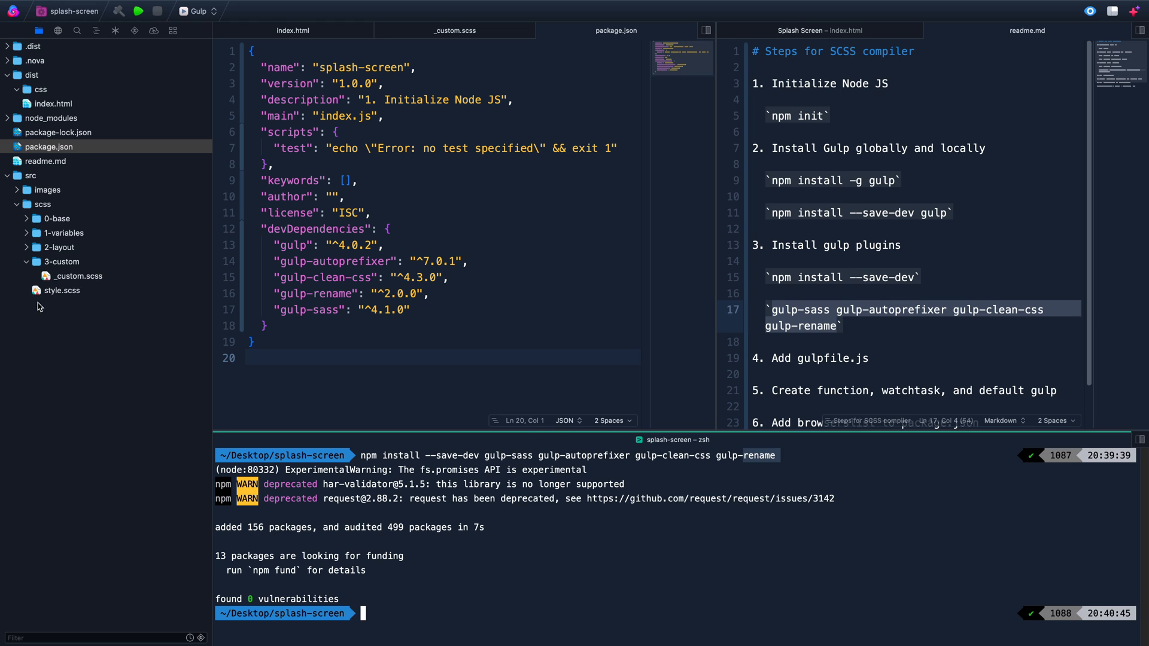
{"action": "mouse_move", "coordinate": [49, 199]}
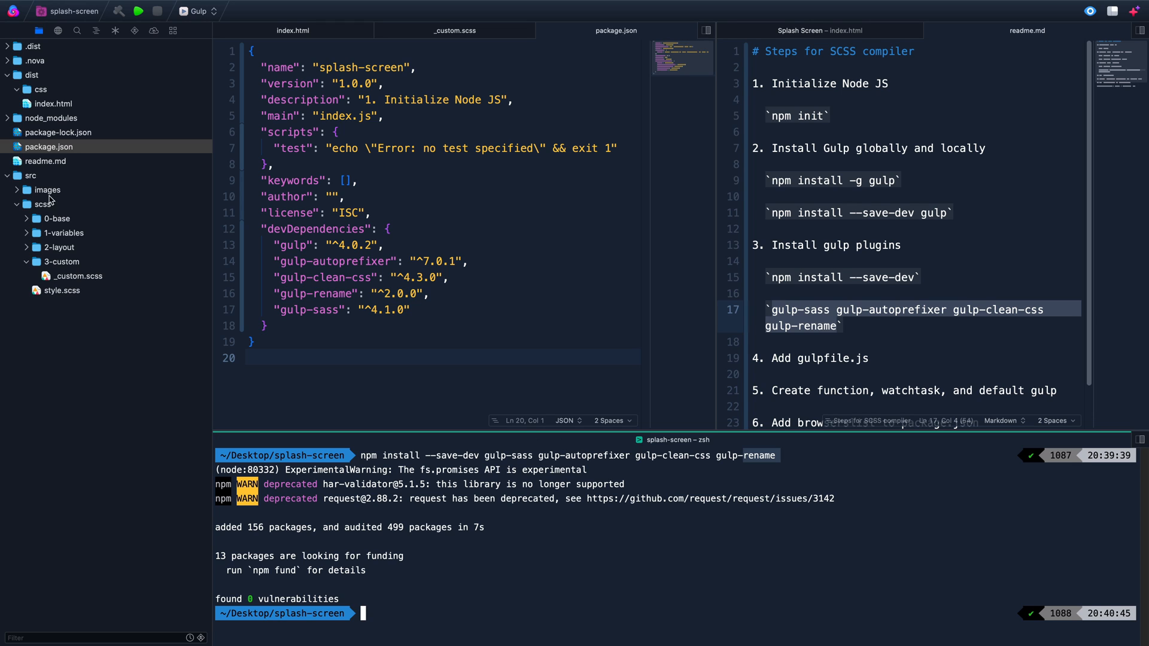
{"action": "mouse_move", "coordinate": [44, 207]}
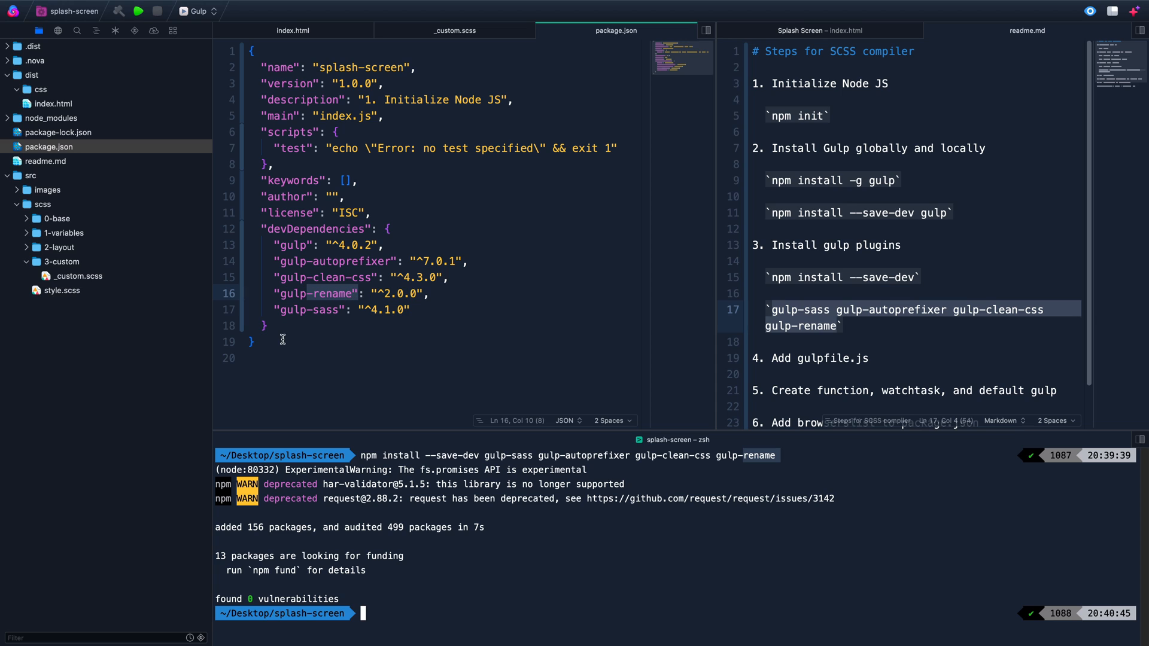
{"action": "mouse_move", "coordinate": [44, 99]}
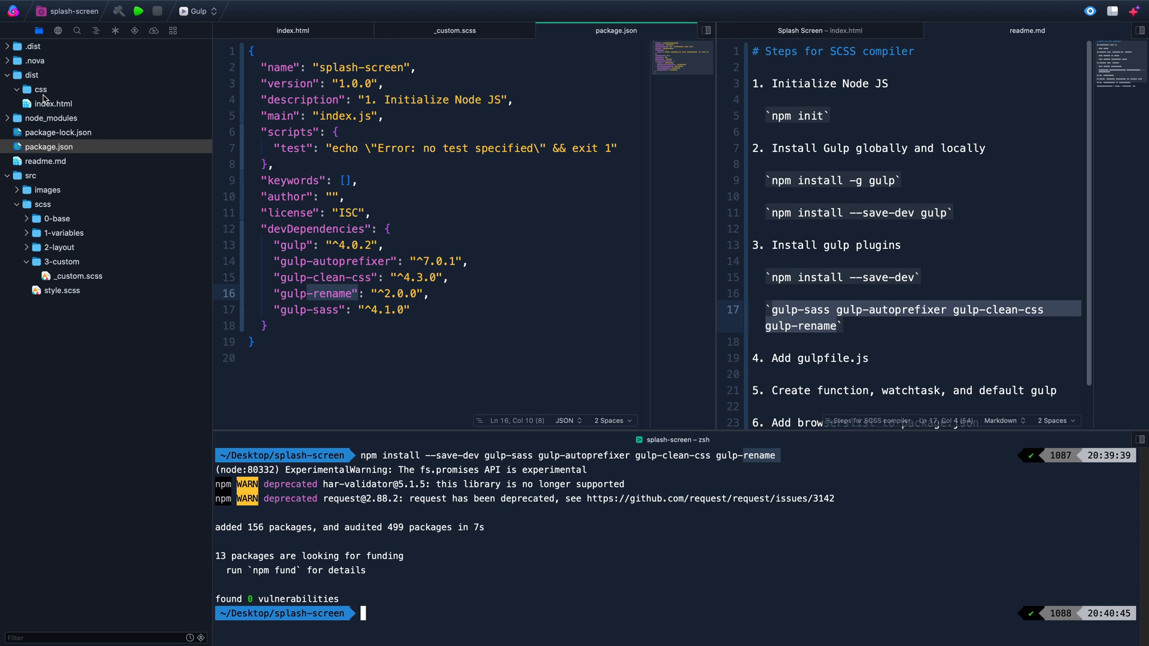
{"action": "mouse_move", "coordinate": [564, 393]}
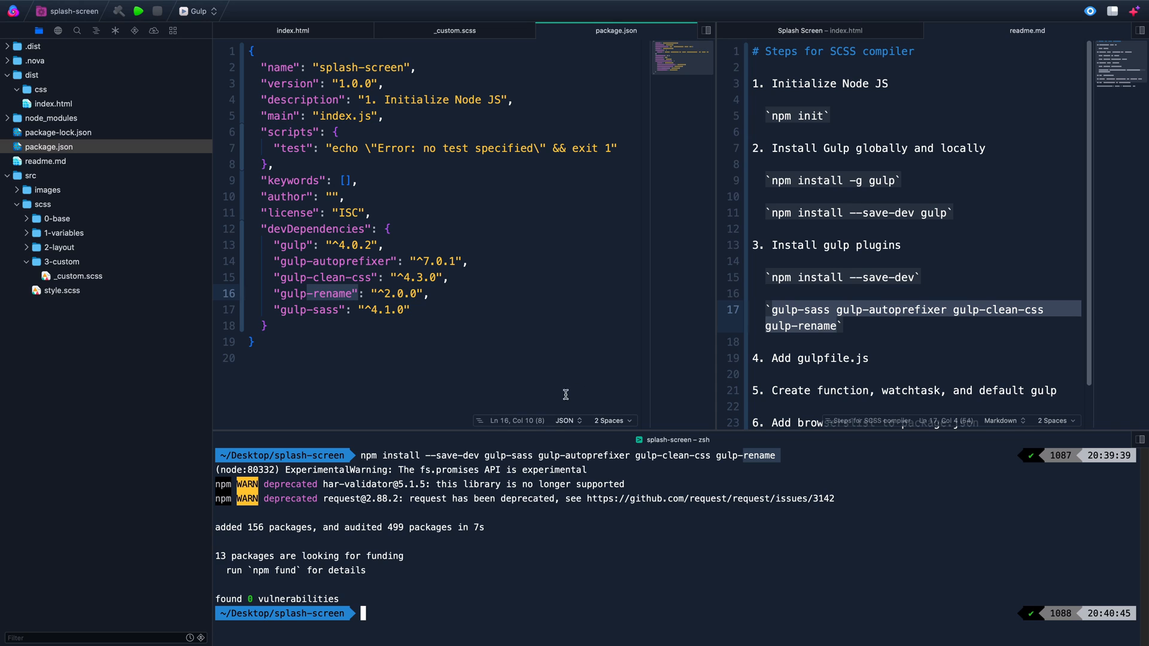
{"action": "mouse_move", "coordinate": [779, 259]}
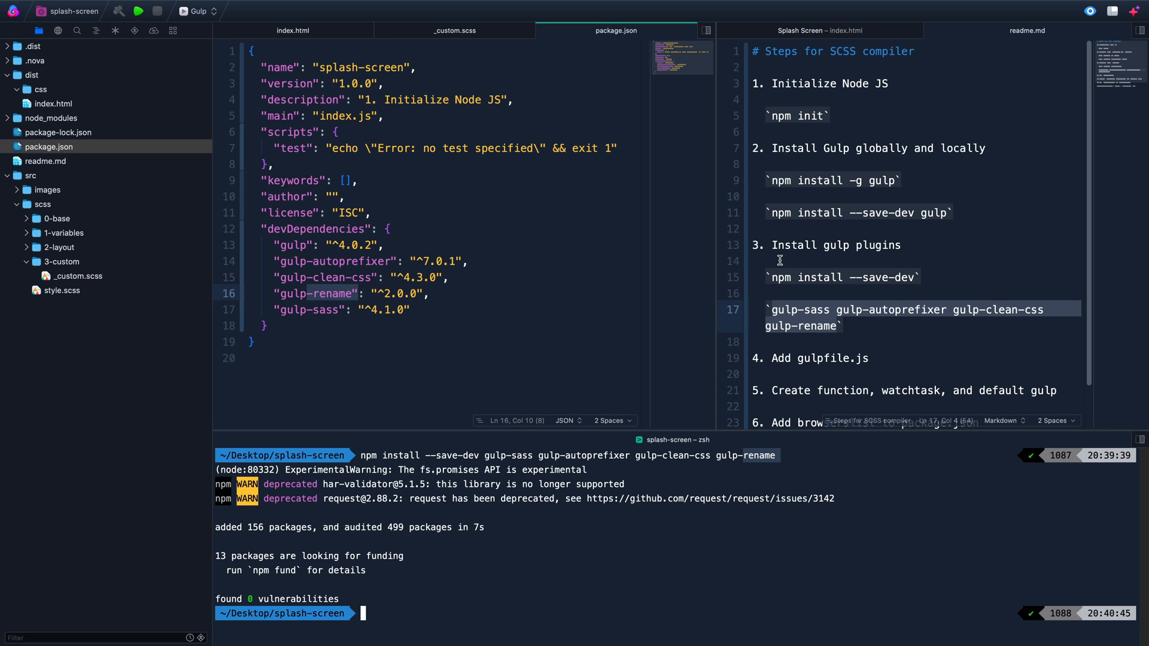
{"action": "scroll", "scroll_direction": "down", "scroll_amount": 3}
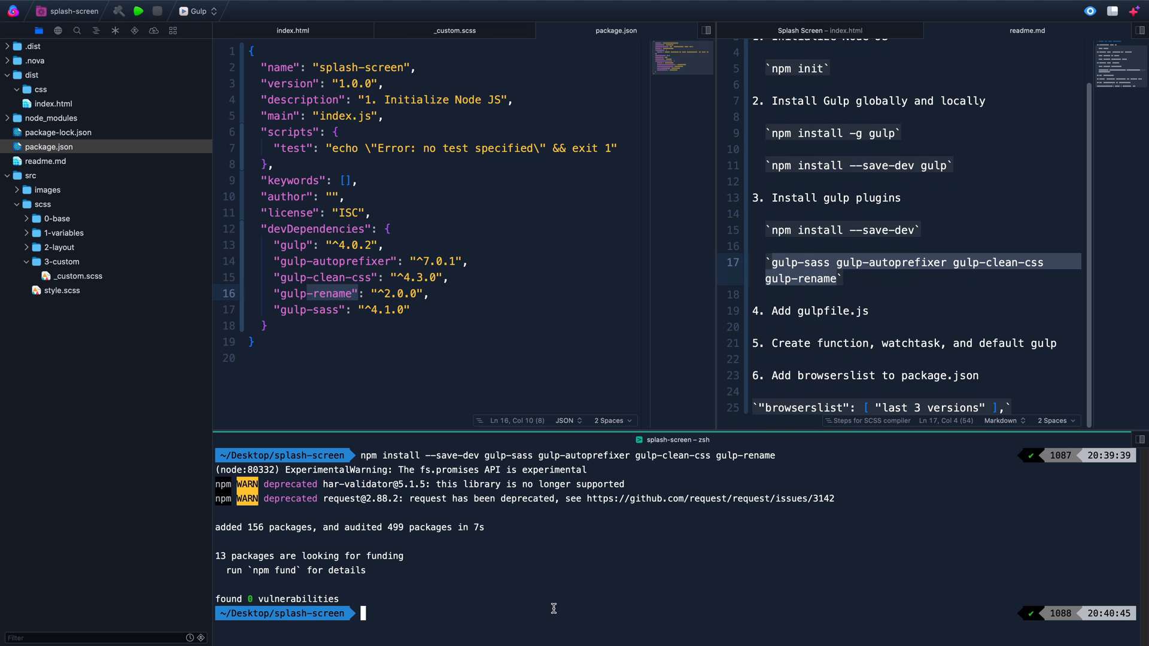
Create gulpfile.js with touch and start it with a // list dependencies comment
{"action": "type", "text": "touch gulpfile.js"}
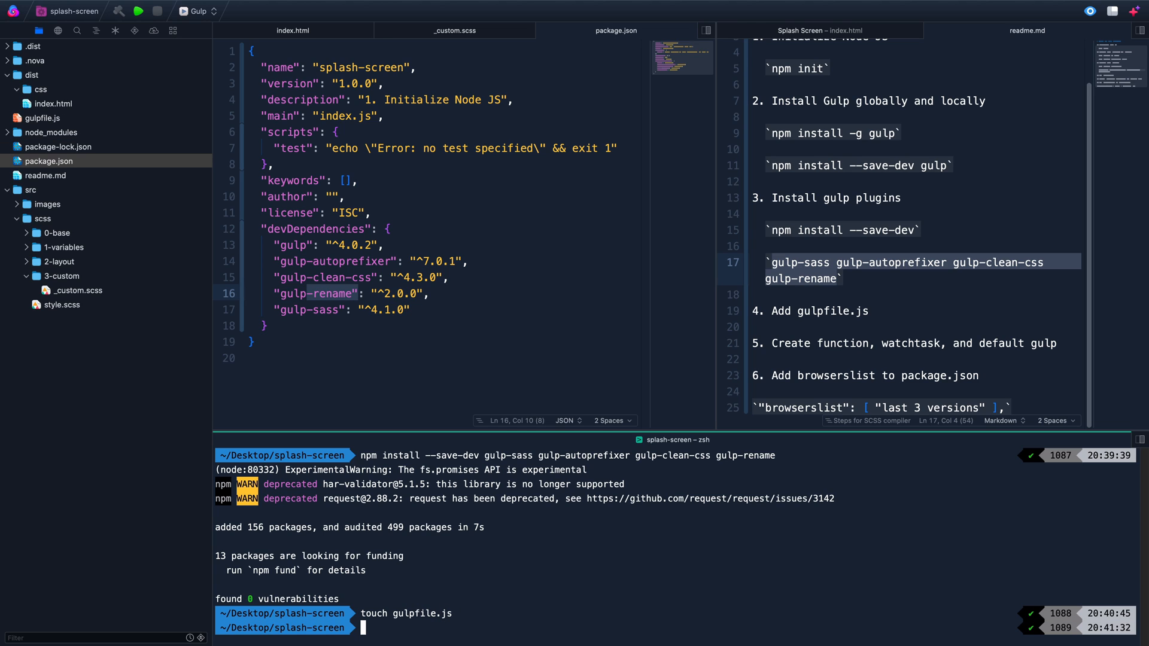
{"action": "mouse_move", "coordinate": [555, 558]}
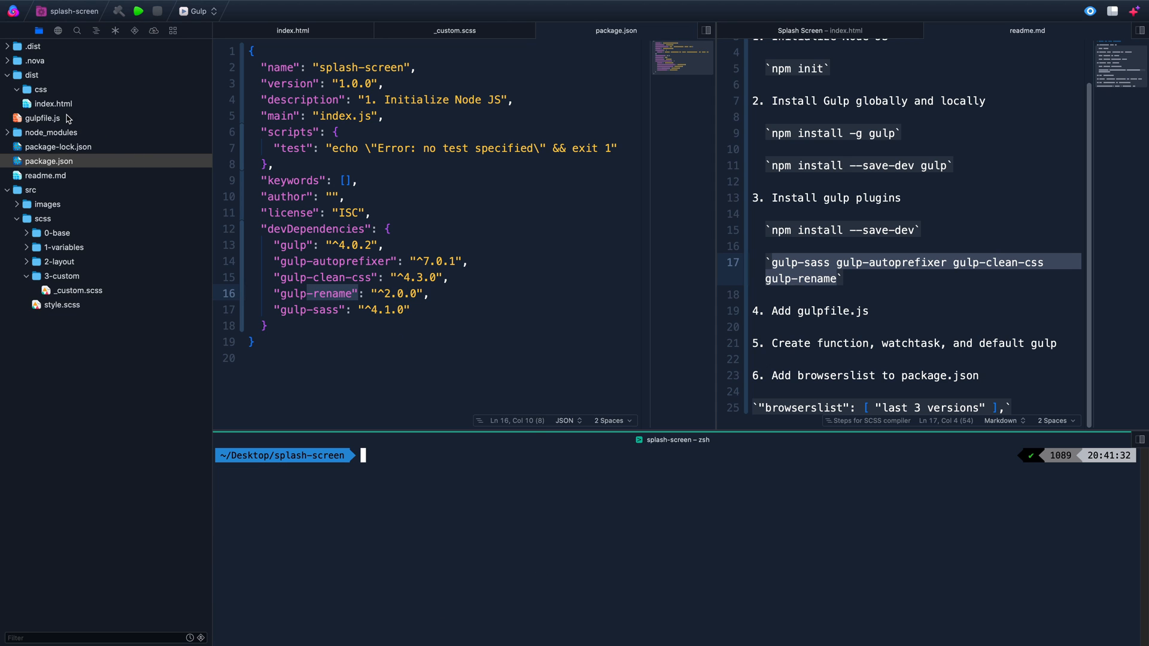
{"action": "left_click", "coordinate": [636, 30]}
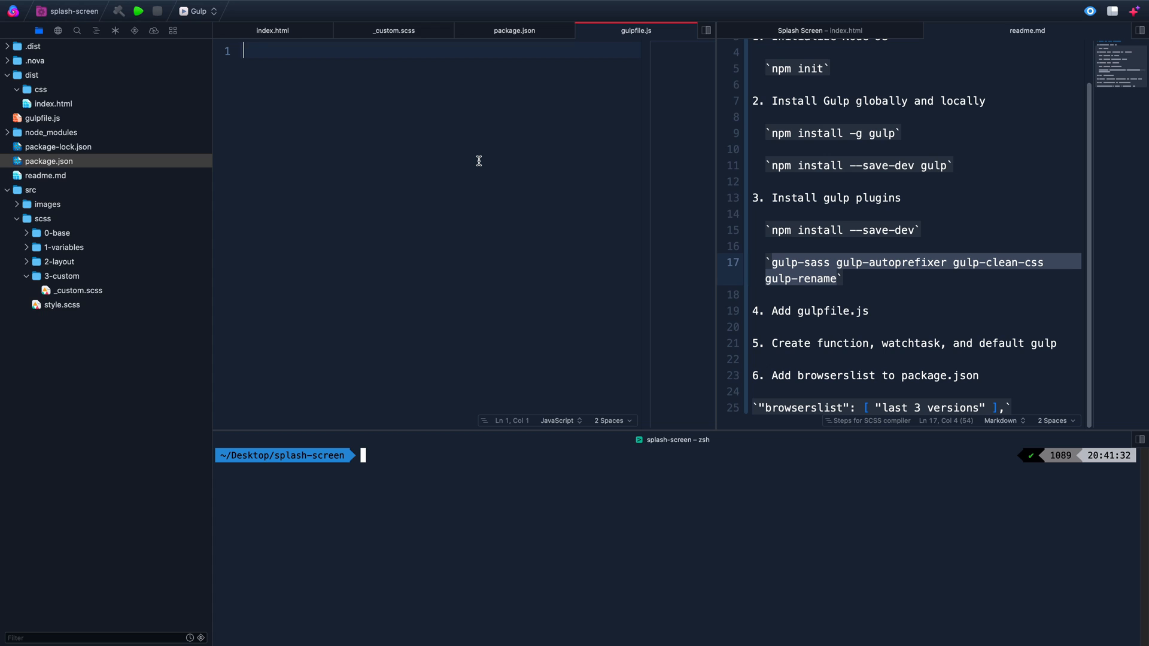
{"action": "type", "text": "// list dep"}
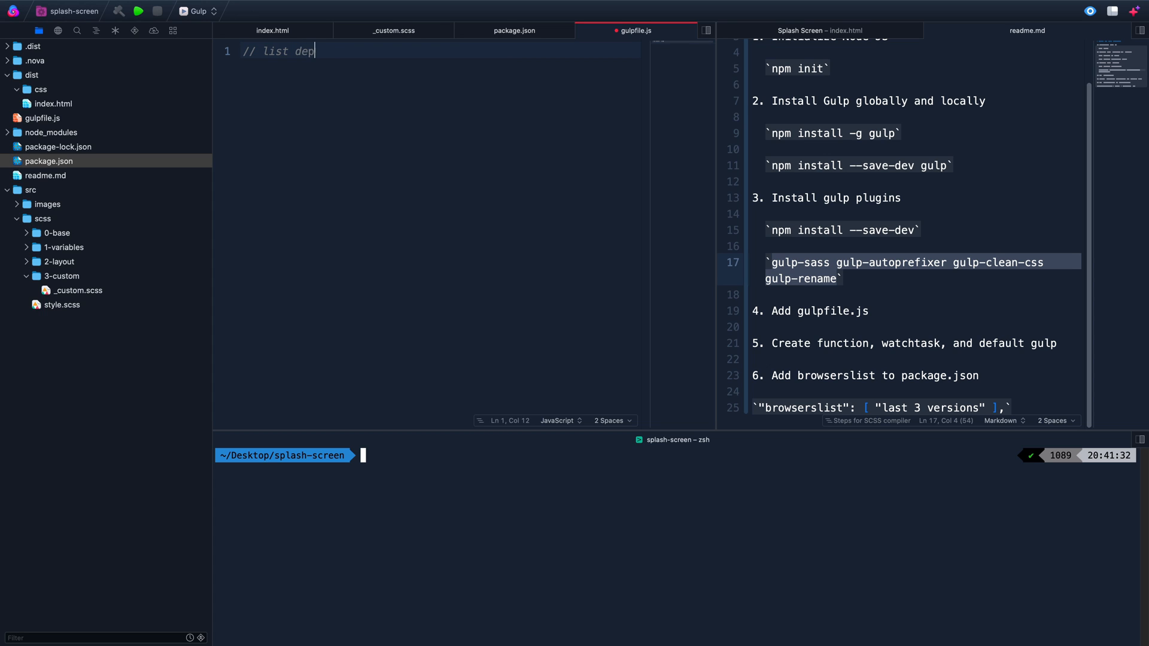
{"action": "type", "text": "endencies"}
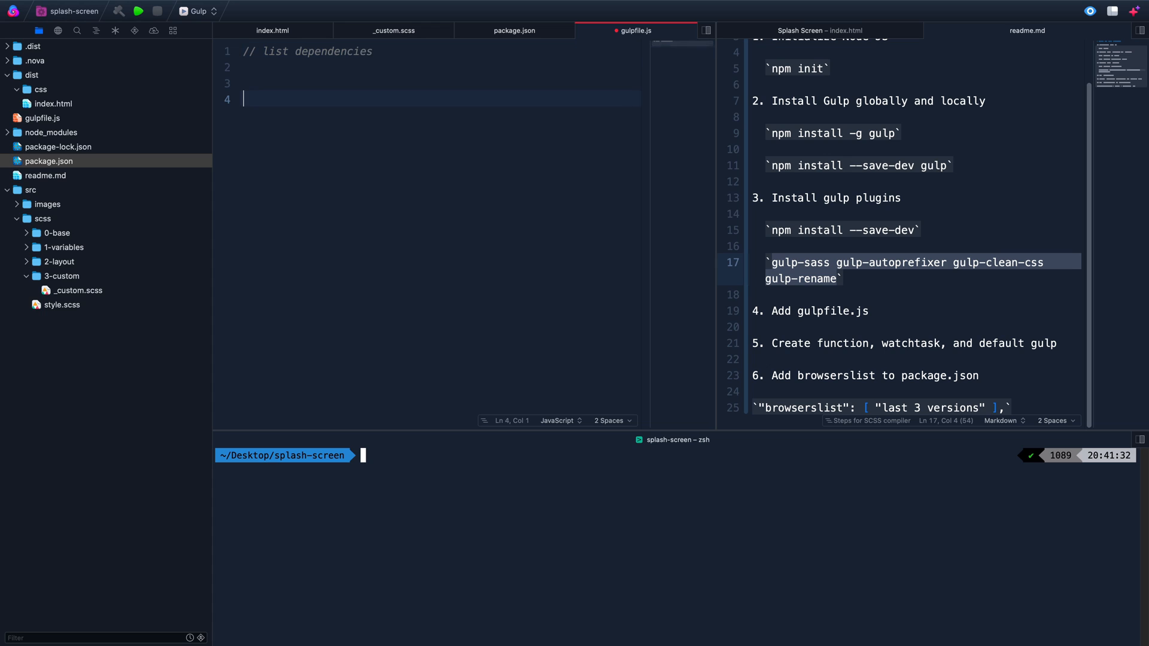
Add // function, // watchtask and // default gulp comments, then return under the dependencies comment
{"action": "type", "text": "// function"}
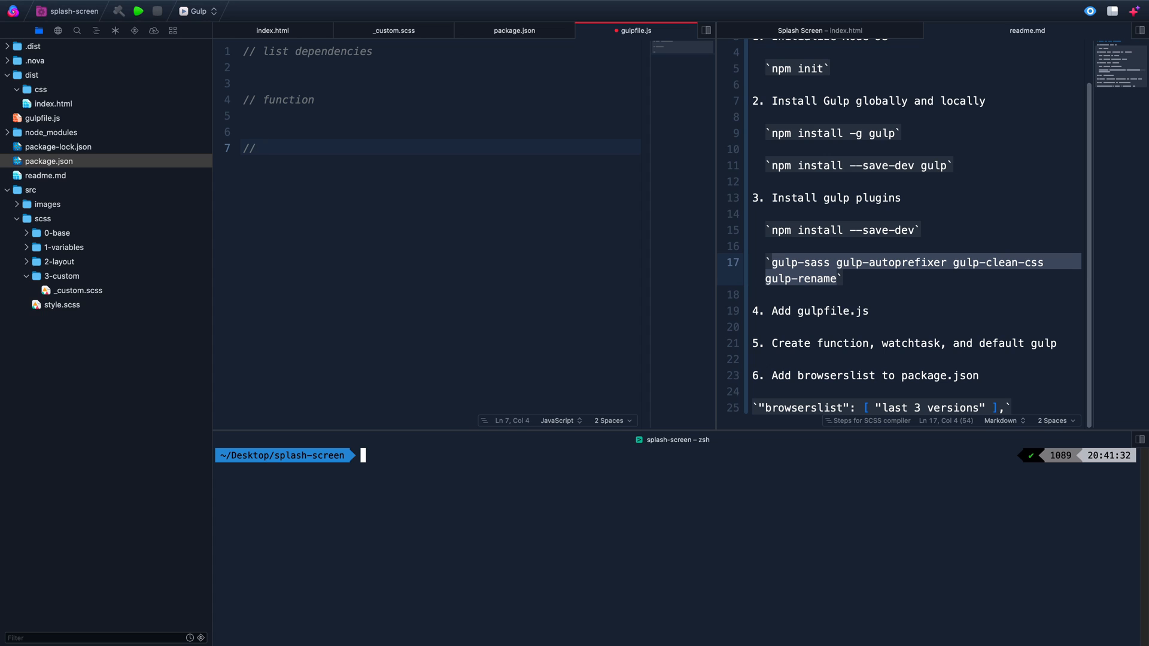
{"action": "type", "text": "w"}
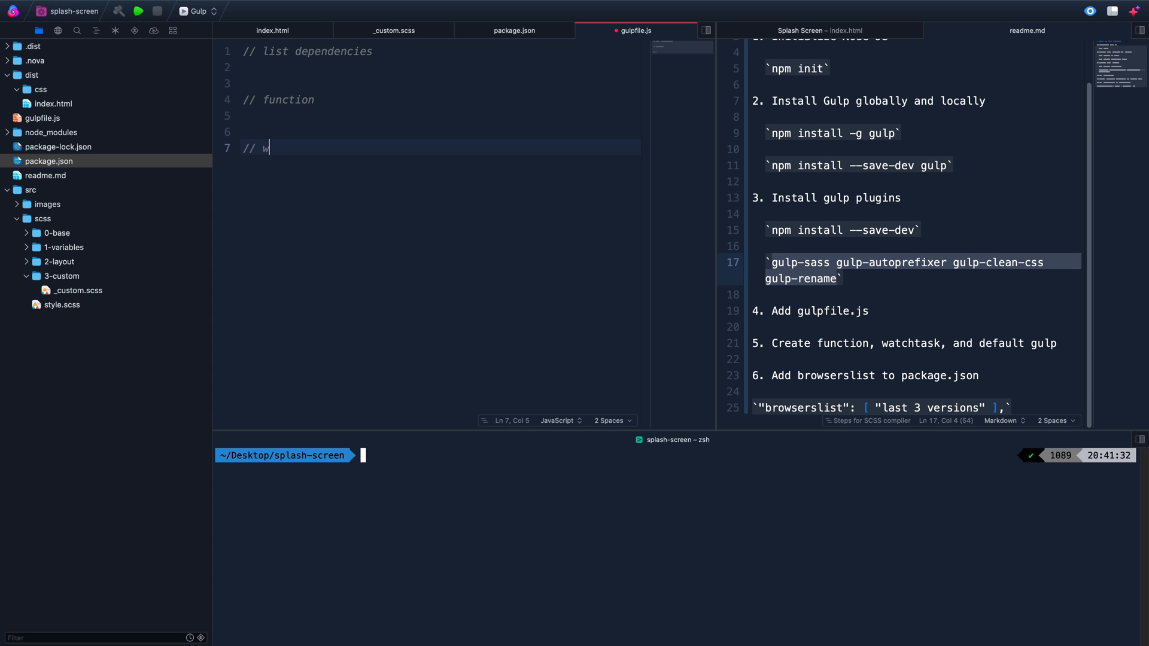
{"action": "type", "text": "atchtask"}
{"action": "type", "text": "// d"}
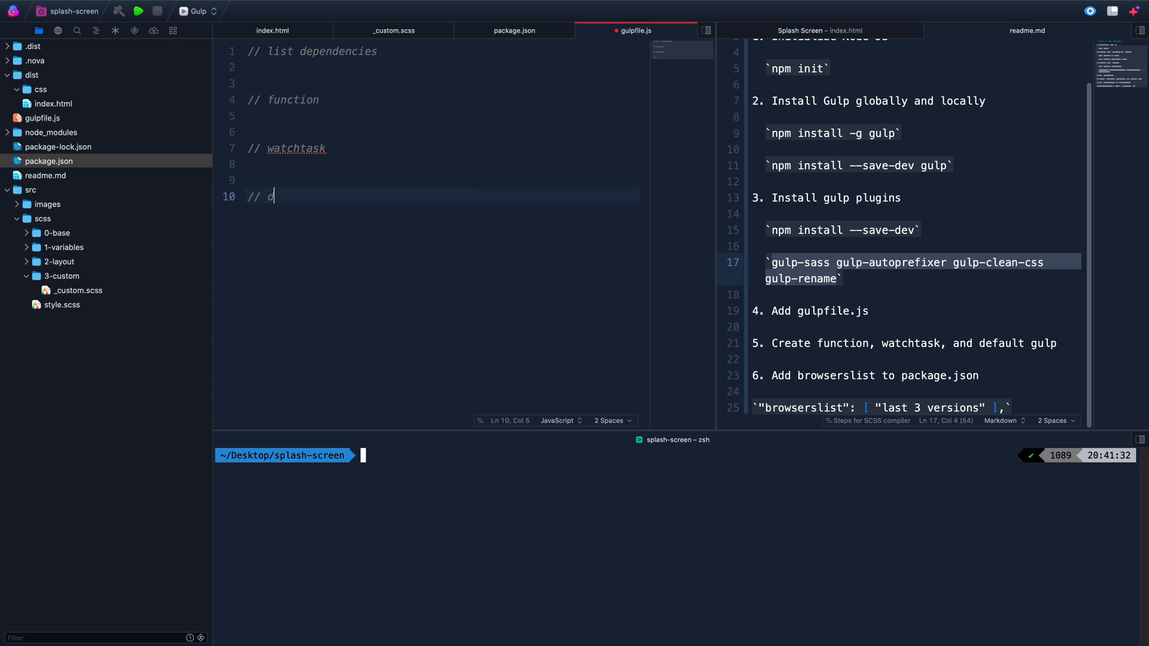
{"action": "type", "text": "efault gulp"}
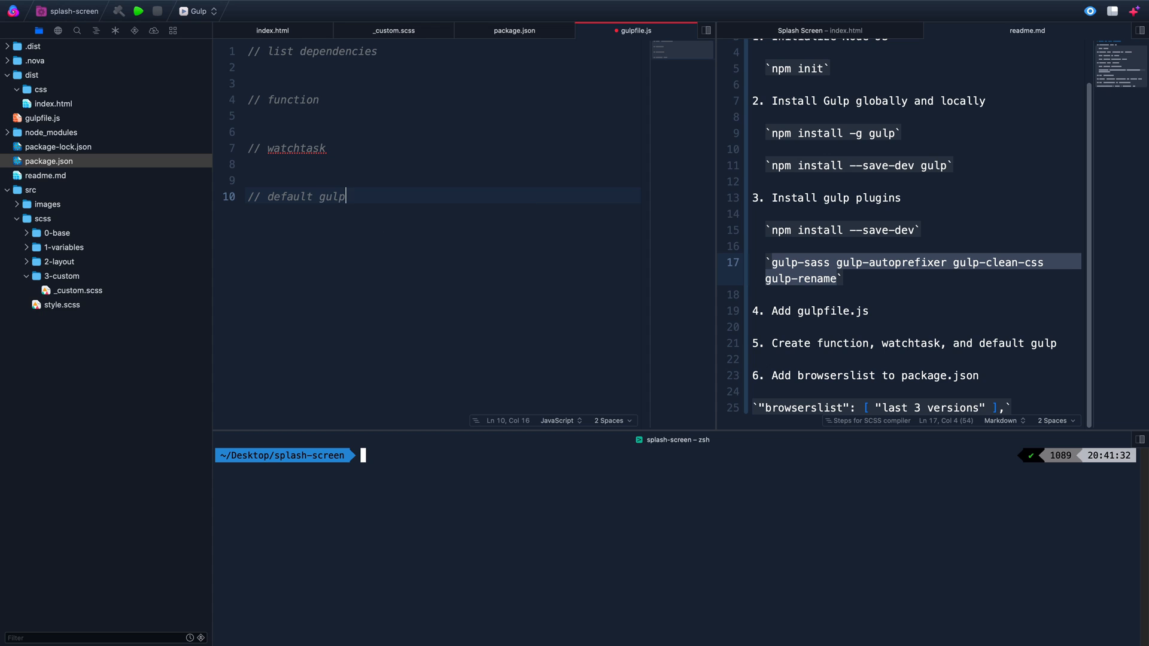
{"action": "left_click", "coordinate": [253, 67]}
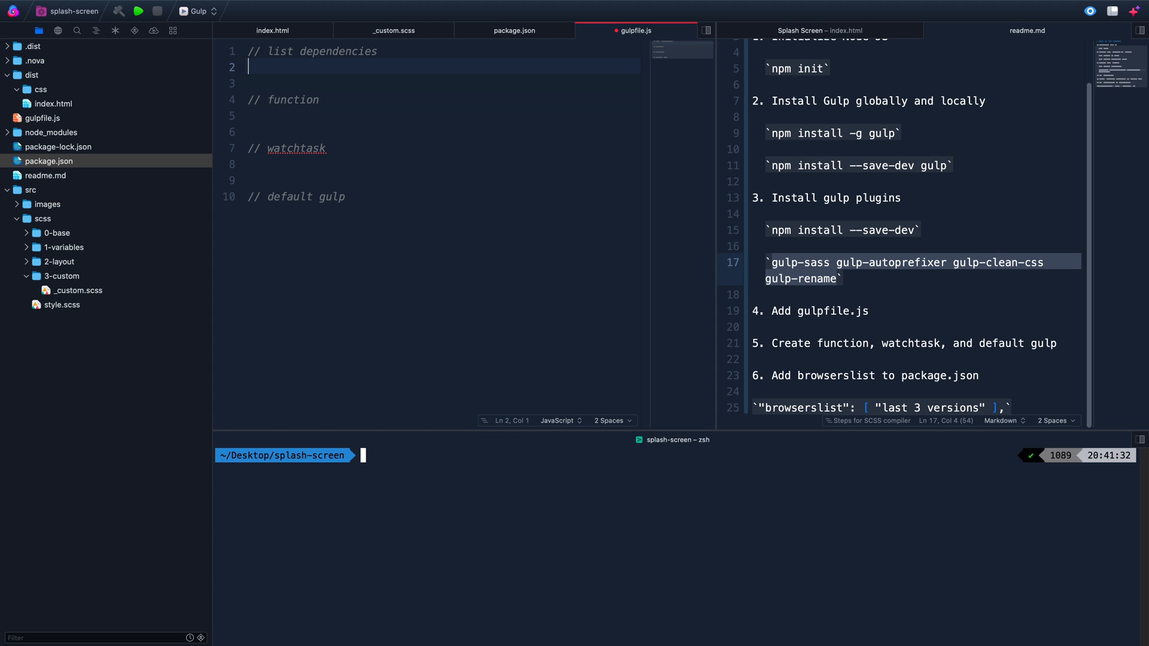
Require src, dest, watch and series from 'gulp' in a const destructuring line
{"action": "type", "text": "const {"}
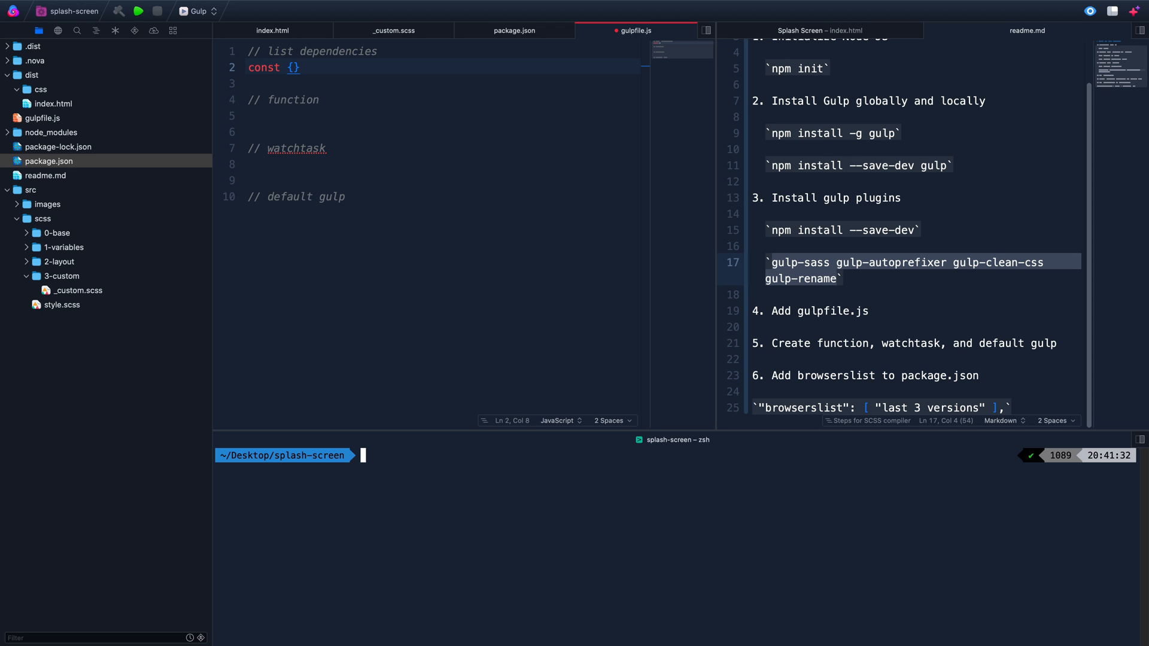
{"action": "type", "text": "src, dest, watch, series"}
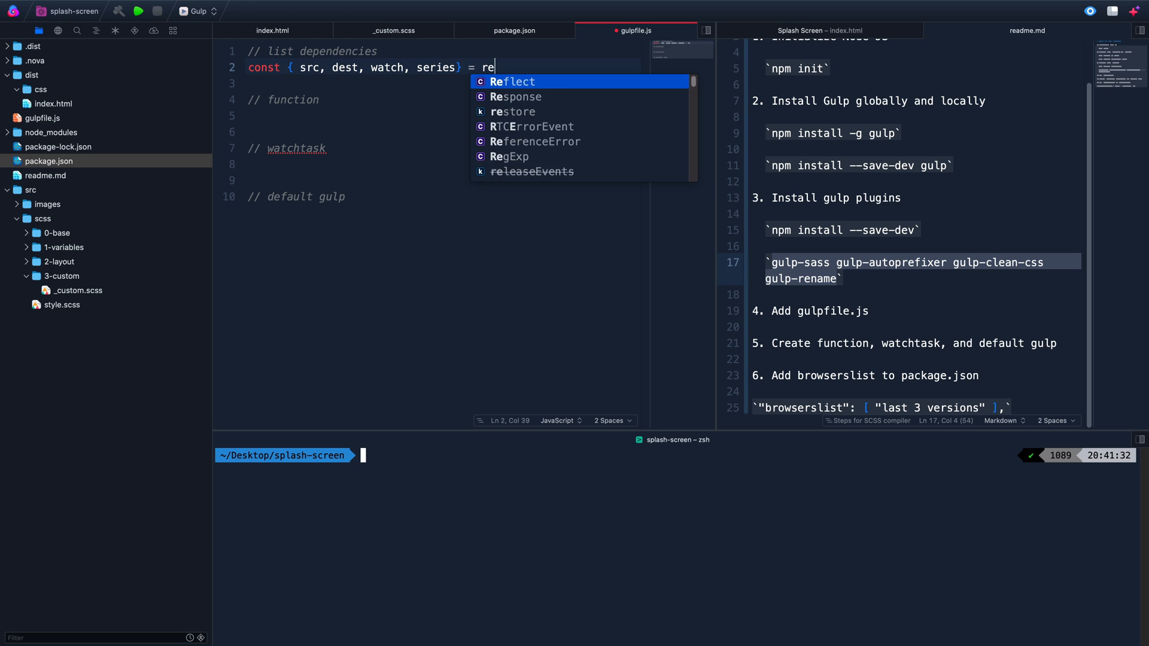
{"action": "type", "text": "quire"}
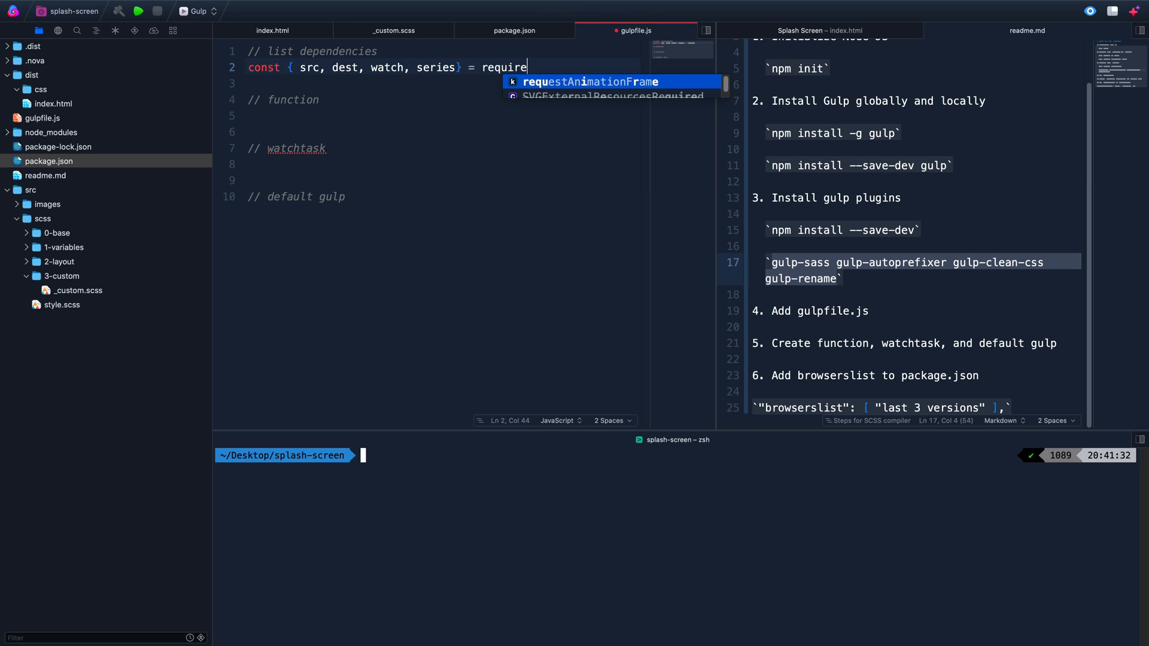
{"action": "type", "text": "('gulp')"}
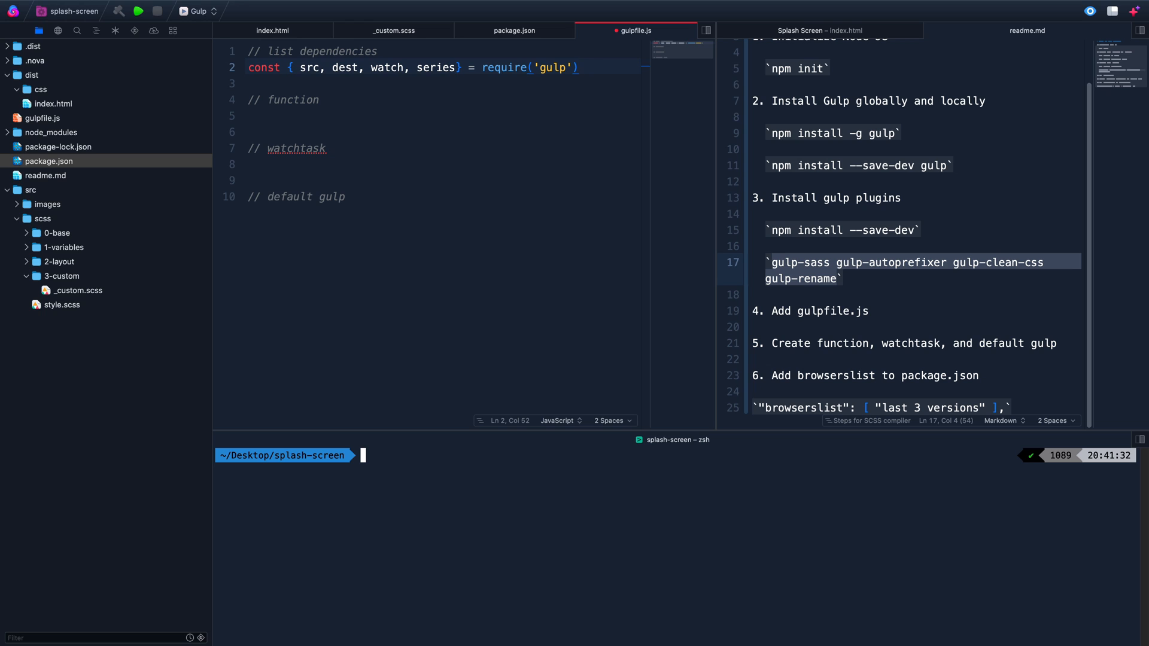
Require sass, prefix, minify and rename from gulp-sass, gulp-autoprefixer, gulp-clean-css and gulp-rename
{"action": "type", "text": "const scss"}
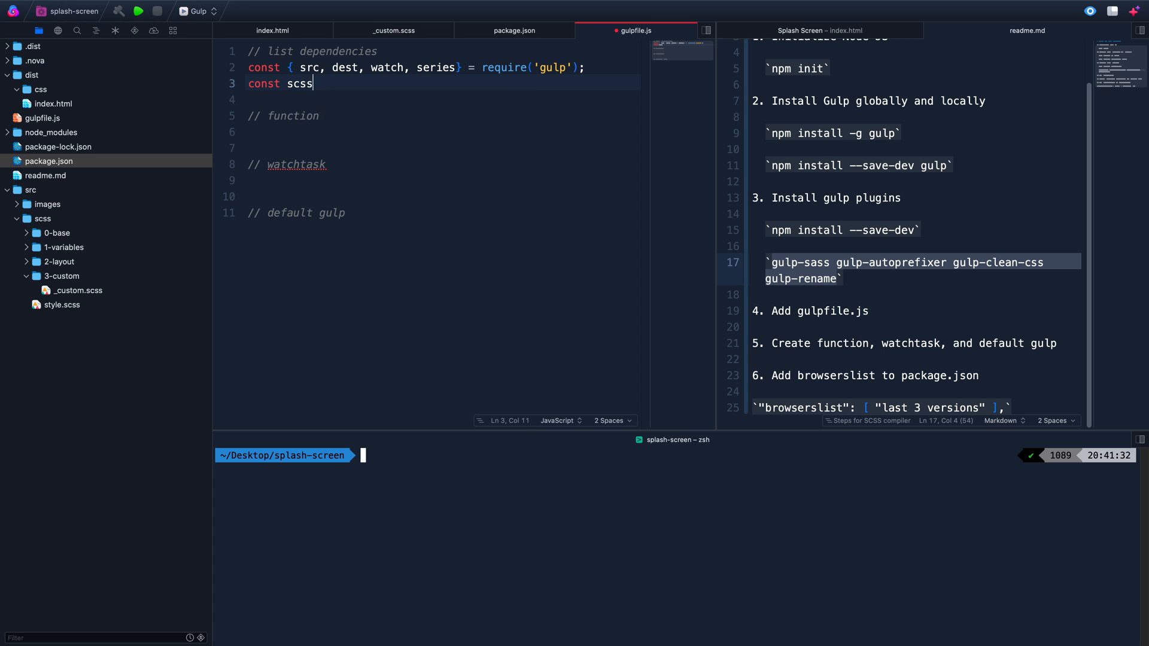
{"action": "type", "text": "ass ="}
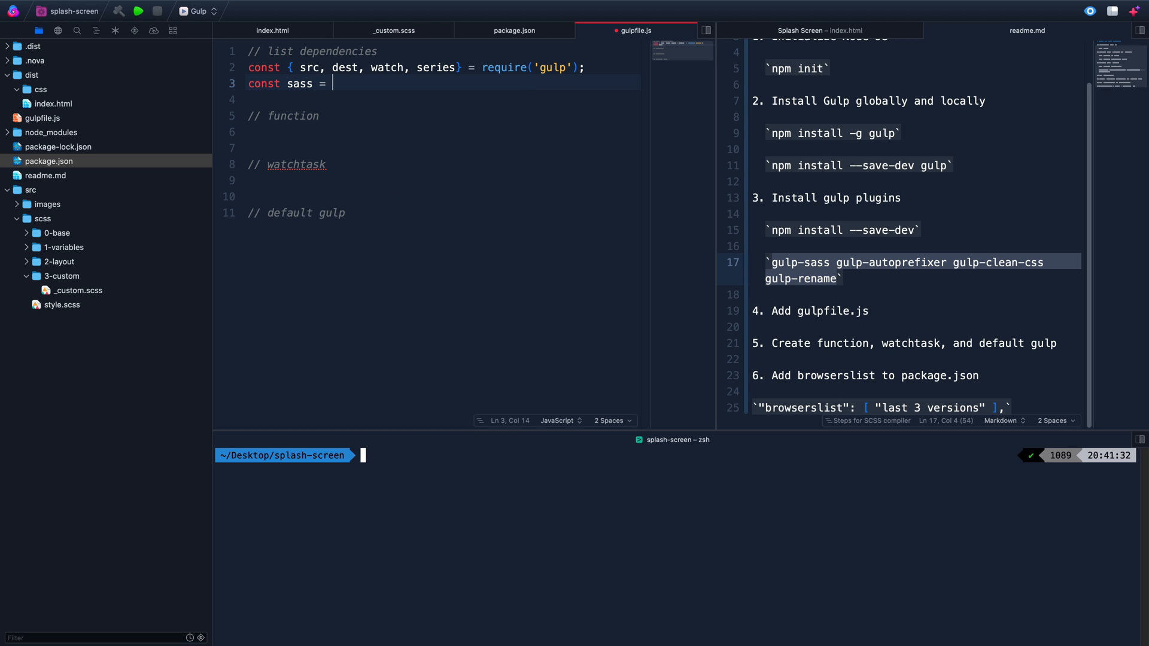
{"action": "type", "text": "require('gulp-sass');"}
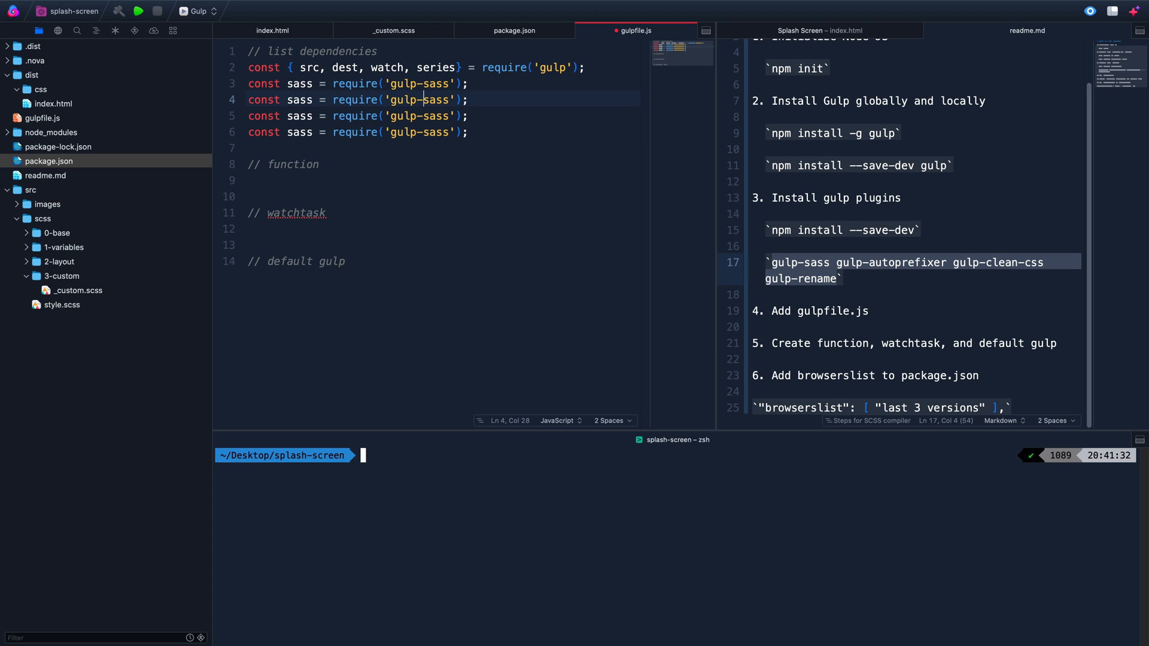
{"action": "left_click", "coordinate": [452, 100]}
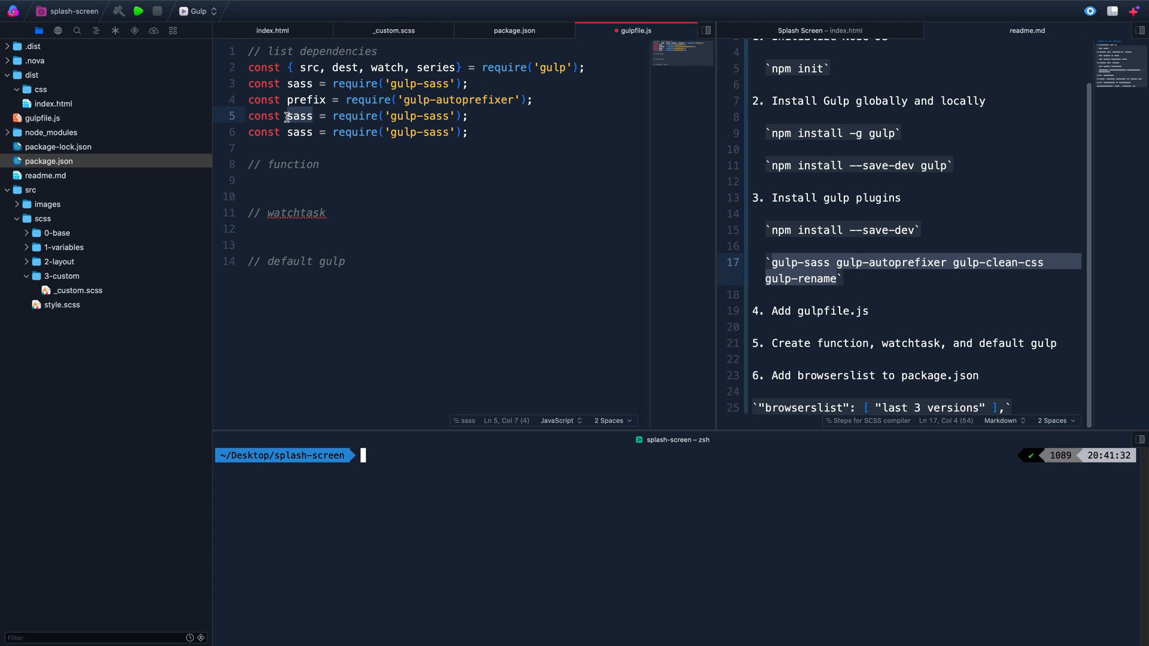
{"action": "type", "text": "minify"}
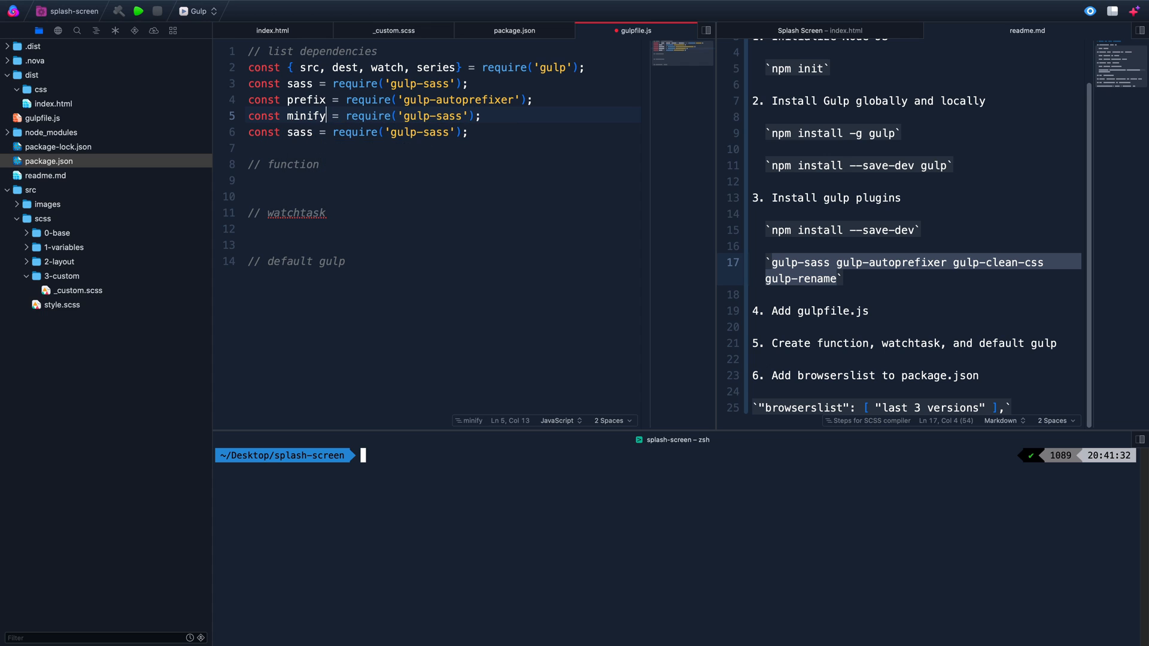
{"action": "double_click", "coordinate": [428, 116]}
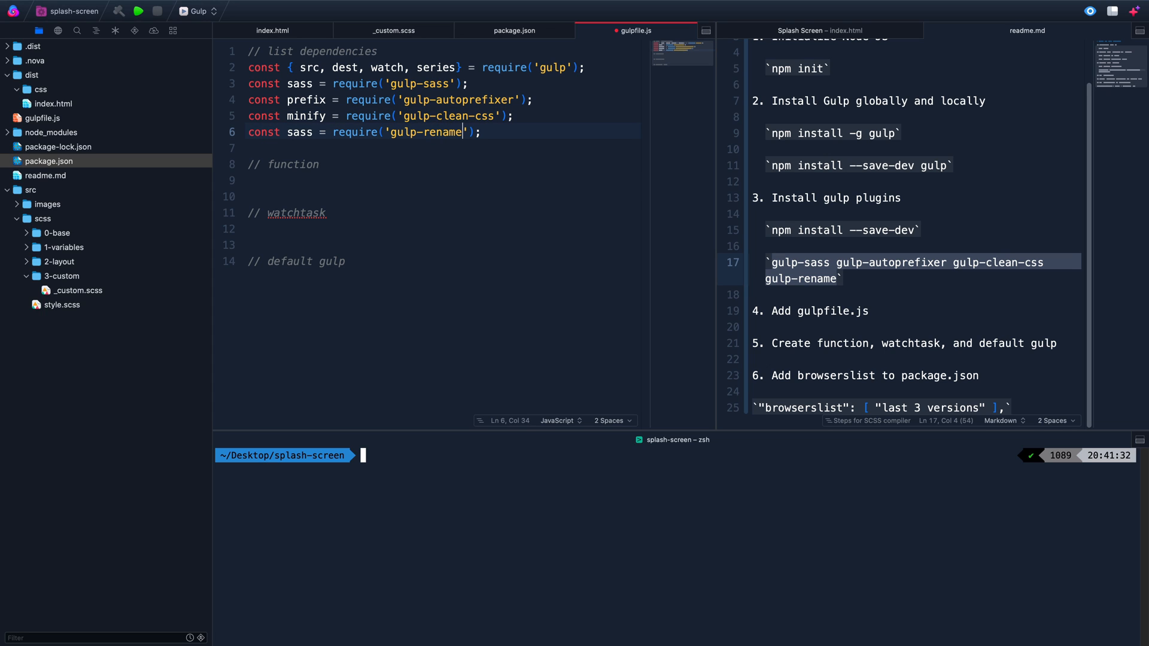
{"action": "double_click", "coordinate": [299, 131]}
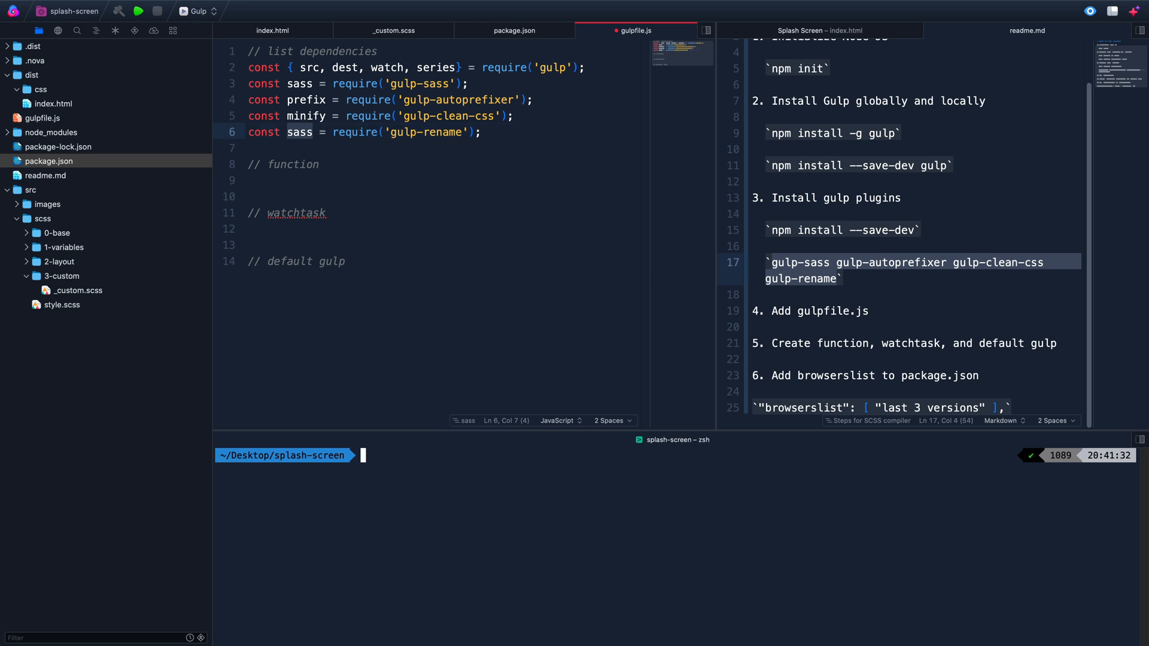
{"action": "type", "text": "rename"}
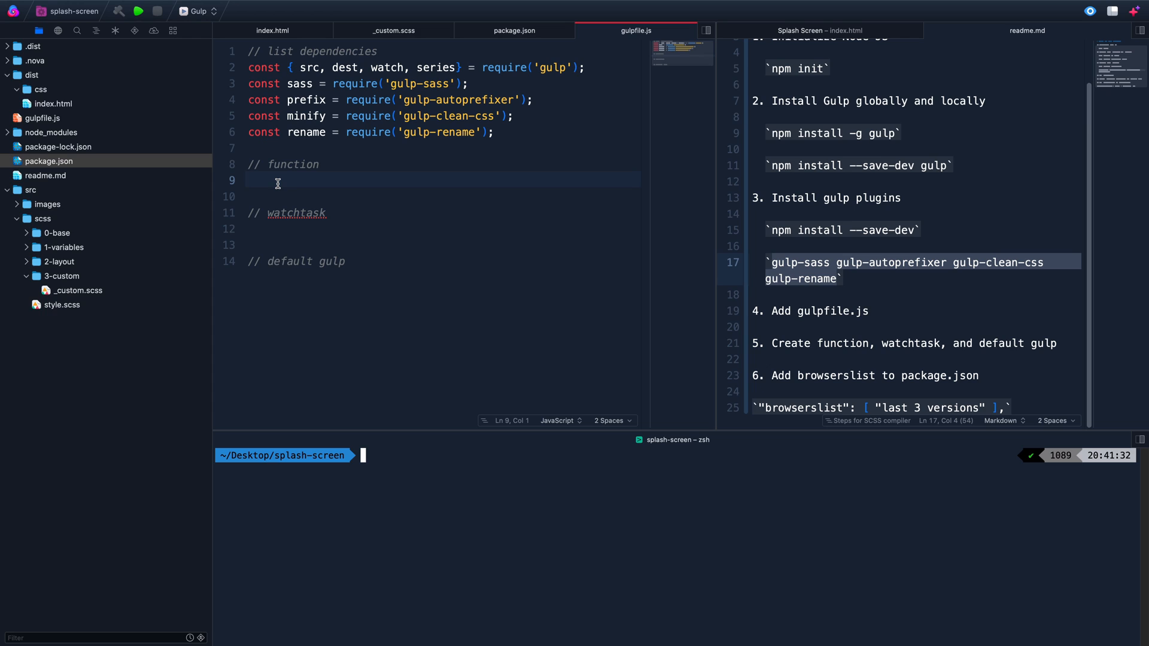
Define compilescss returning src('./src/scss/**/*.scss')
{"action": "type", "text": "function"}
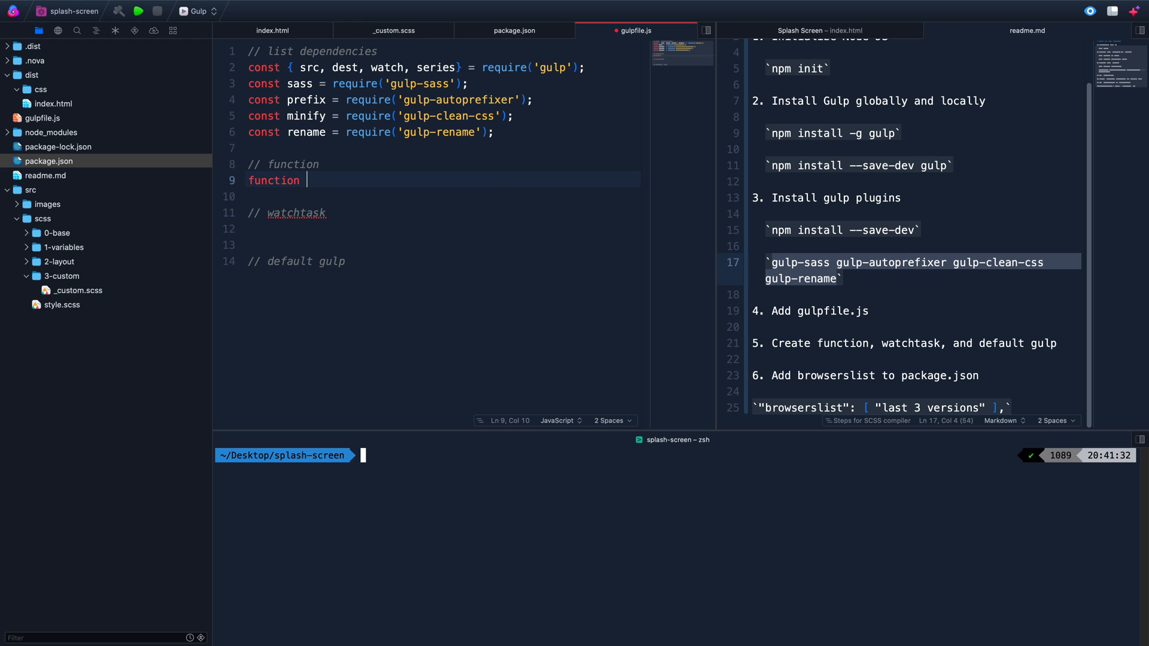
{"action": "type", "text": "compil"}
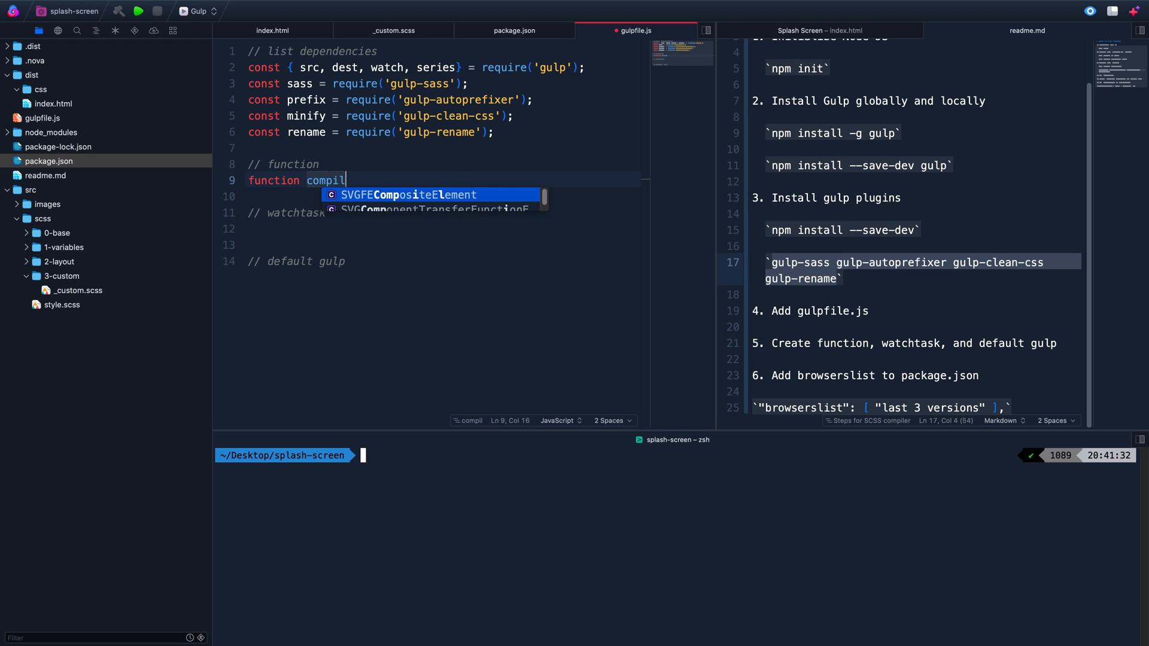
{"action": "type", "text": "escss(){"}
{"action": "left_click", "coordinate": [442, 197]}
{"action": "type", "text": "return"}
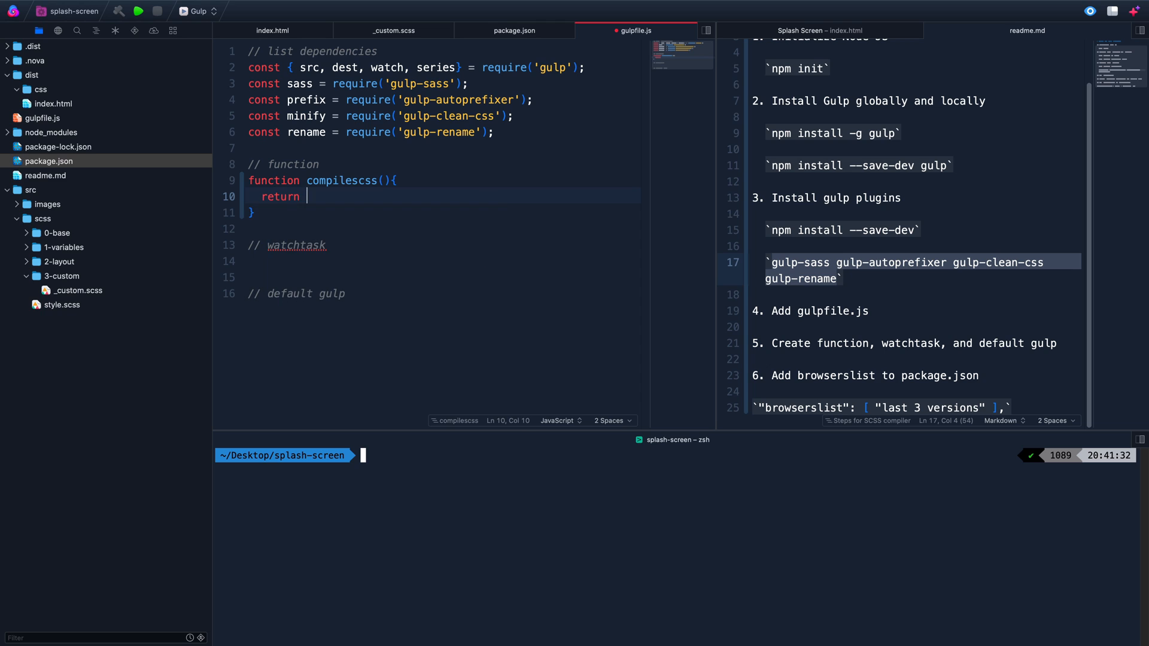
{"action": "type", "text": "src('')"}
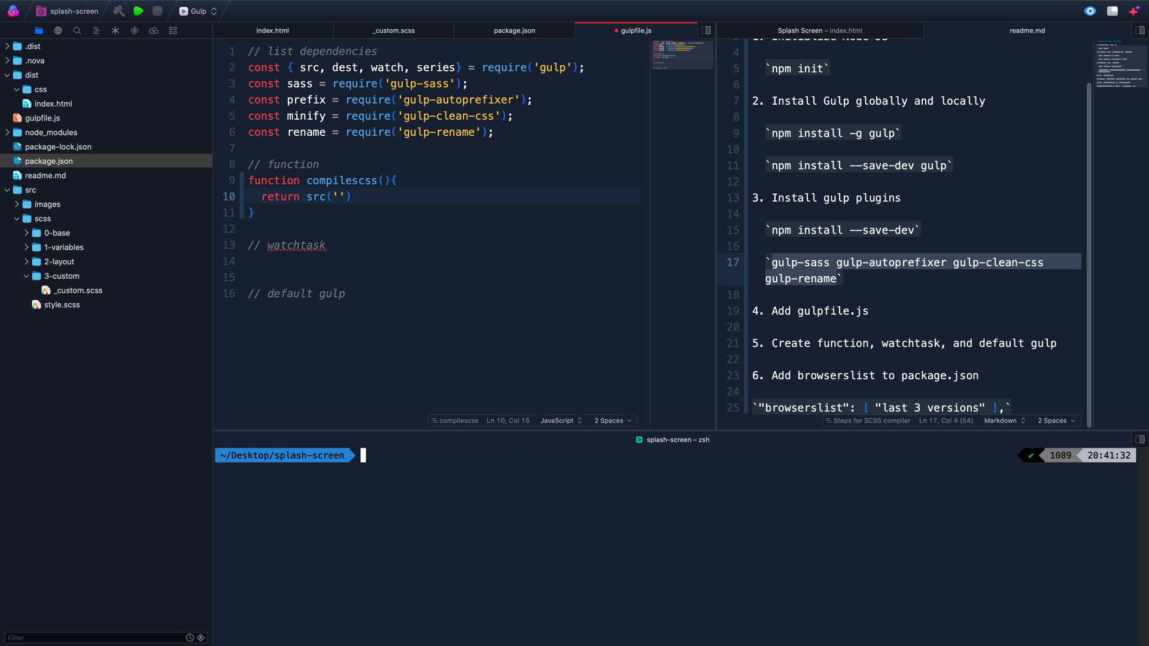
{"action": "type", "text": "./"}
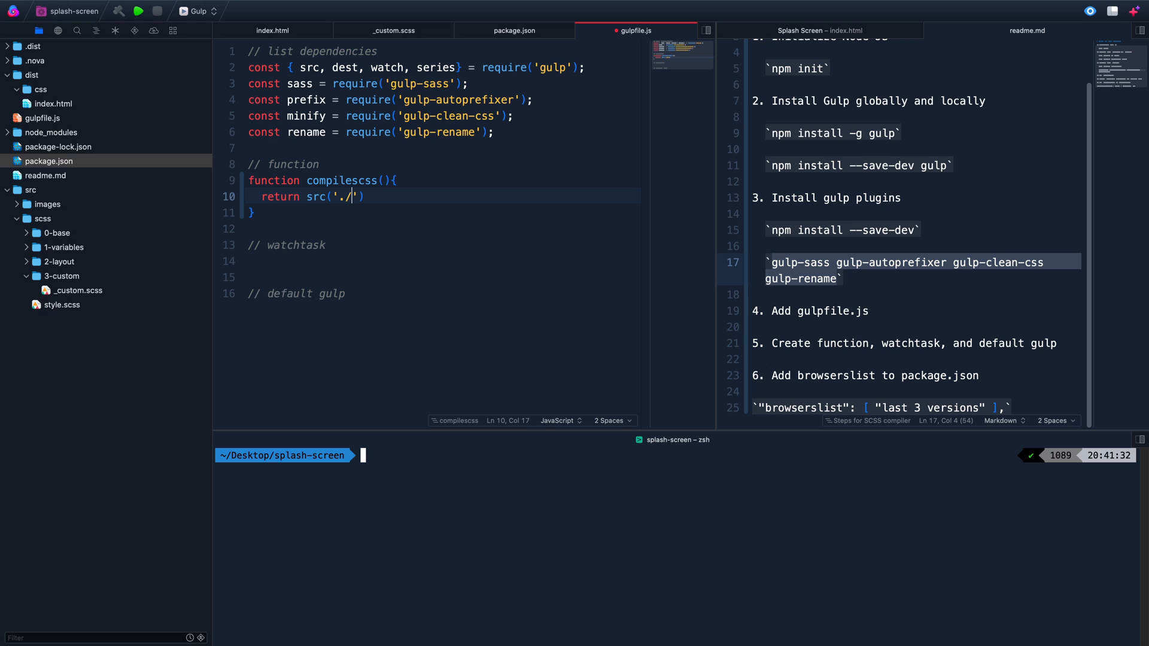
{"action": "type", "text": "src/"}
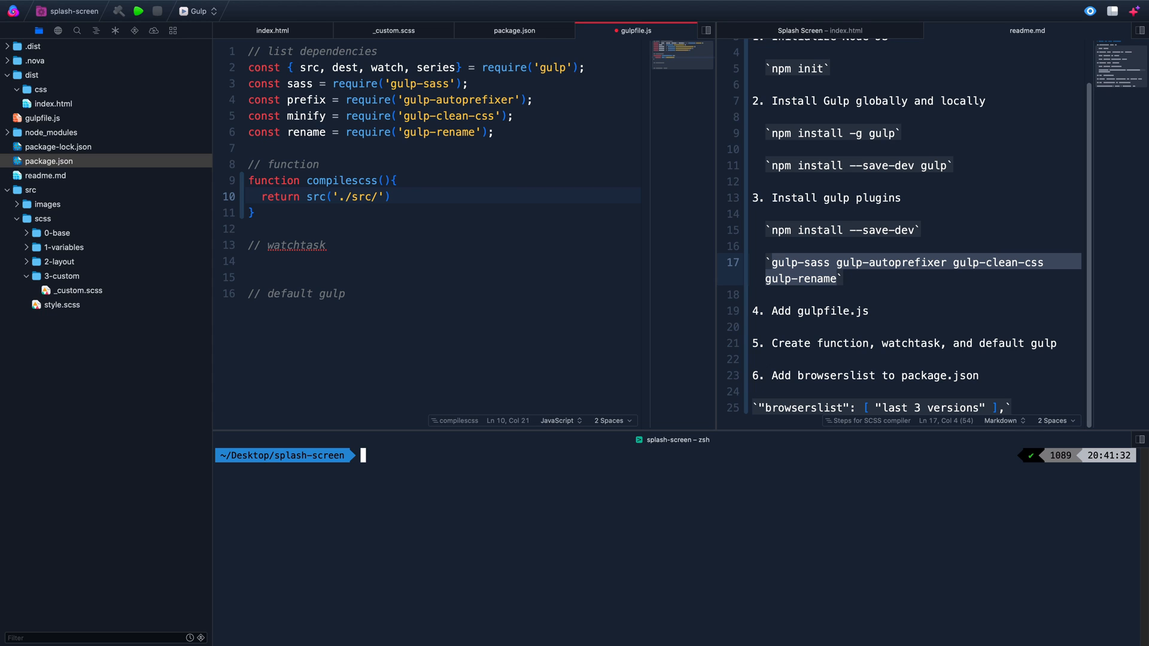
{"action": "type", "text": "s"}
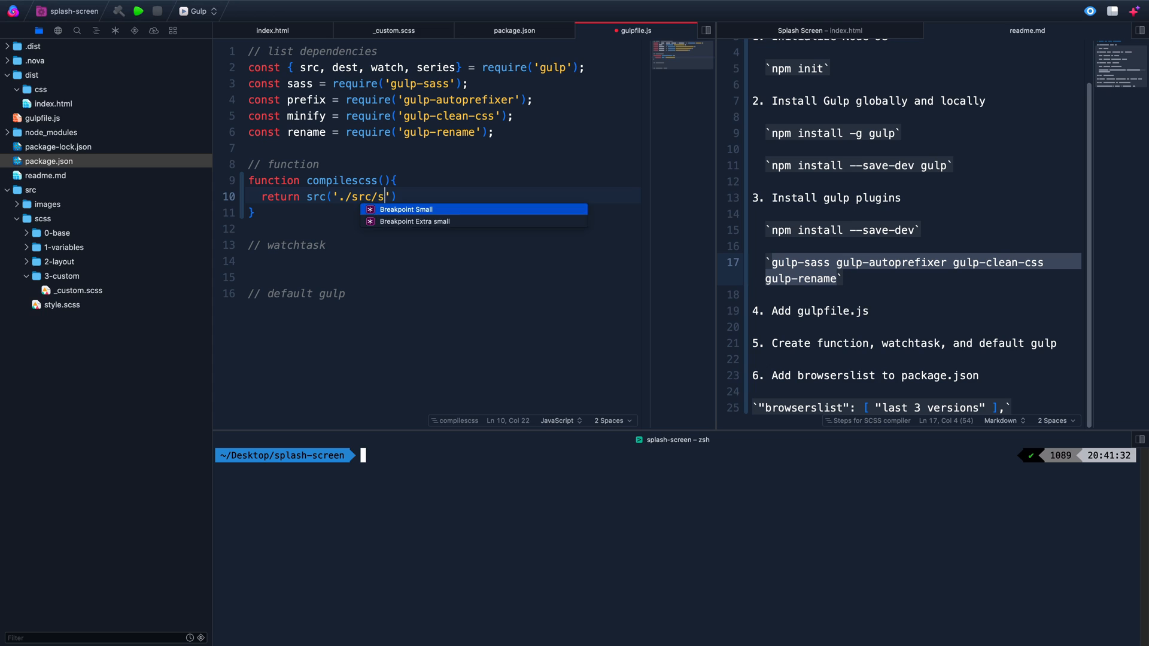
{"action": "type", "text": "css/"}
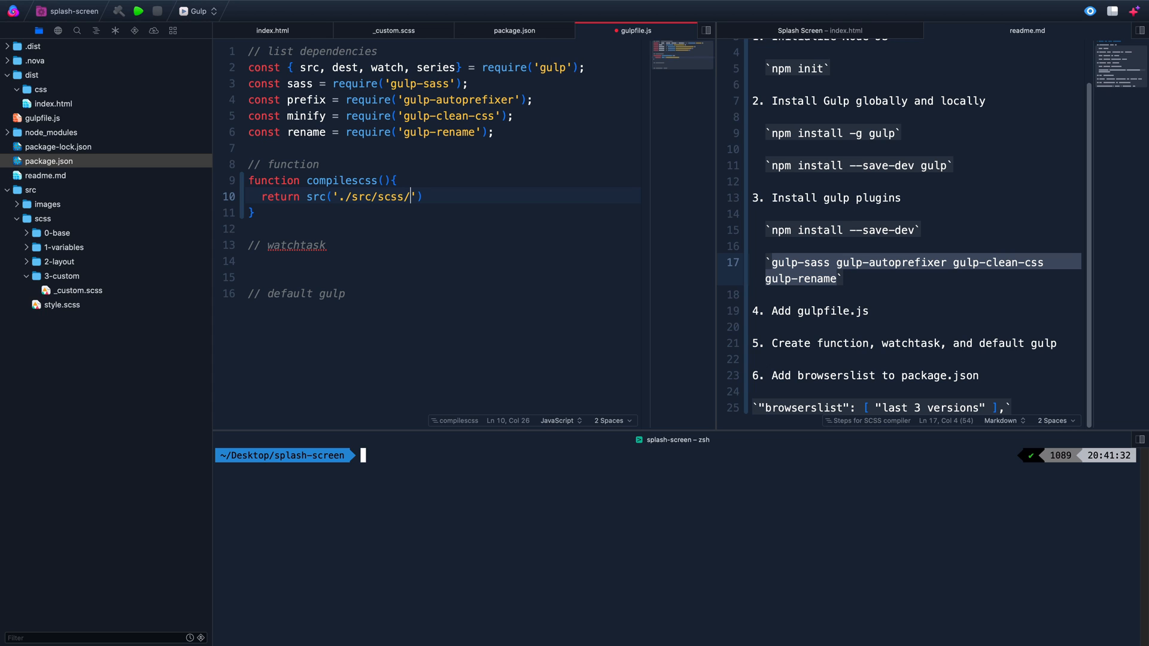
{"action": "type", "text": "**"}
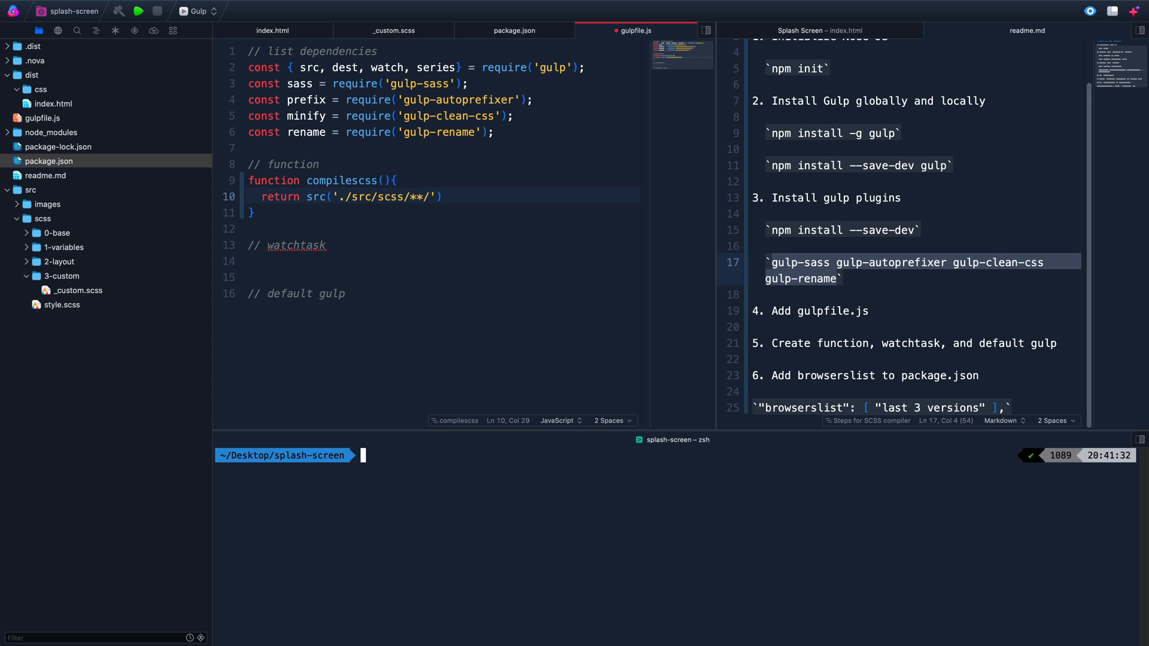
{"action": "type", "text": "*.scss"}
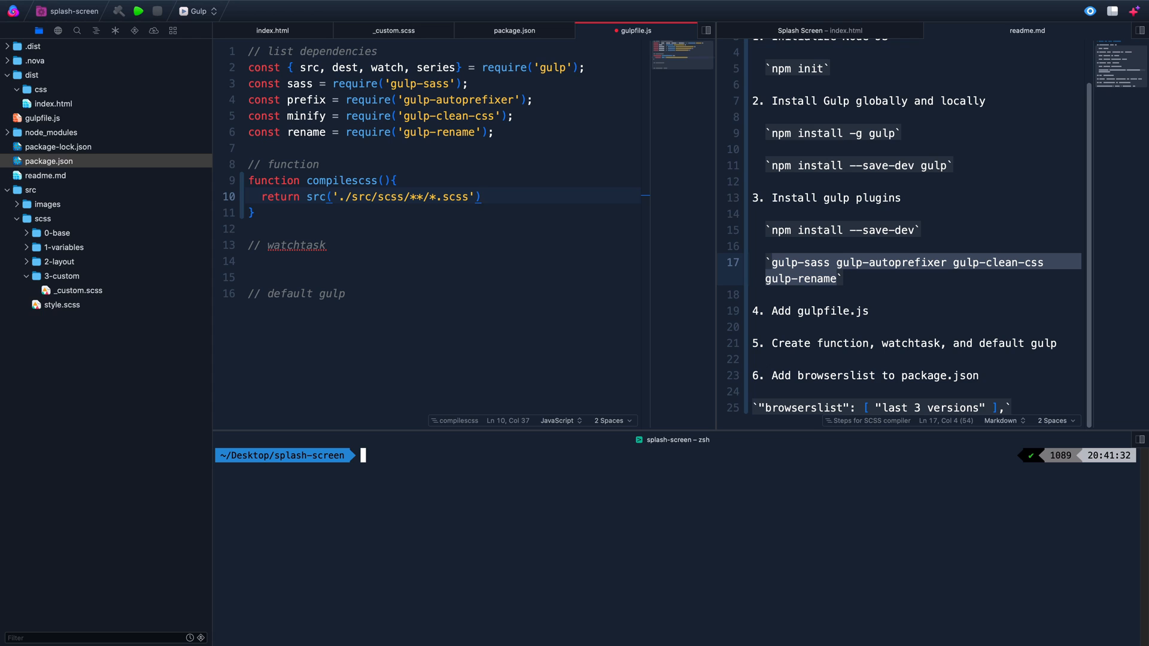
Pipe the stream through sass, prefix and minify, then add a rename pipe with a function(path) callback
{"action": "type", "text": "."}
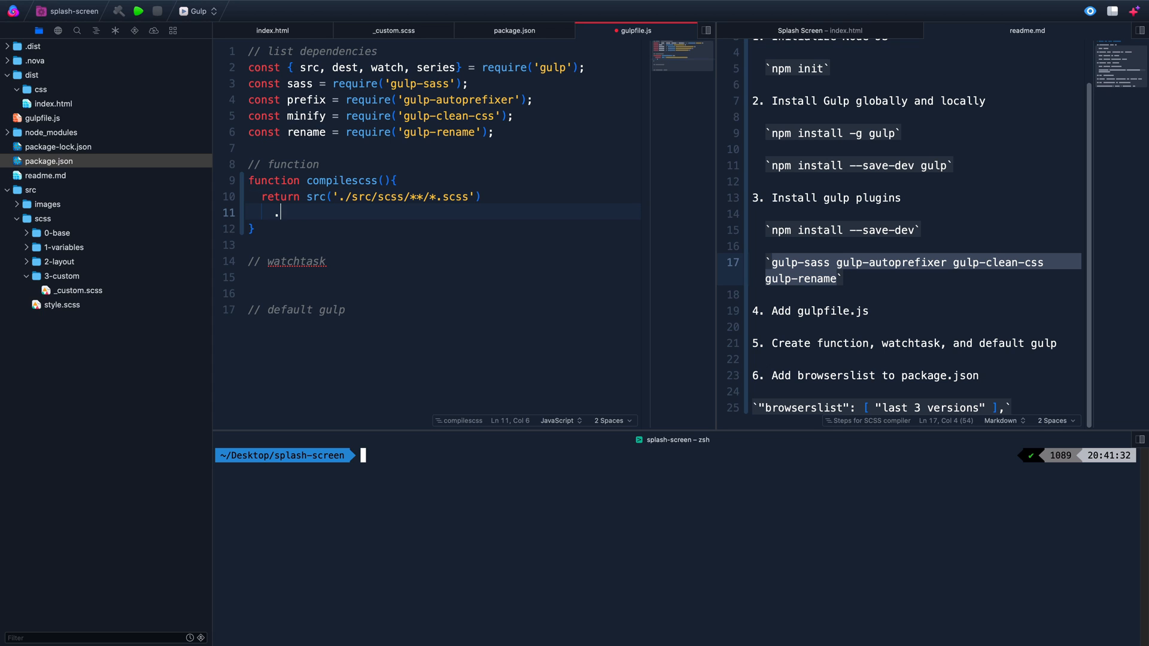
{"action": "type", "text": "pipe(sass("}
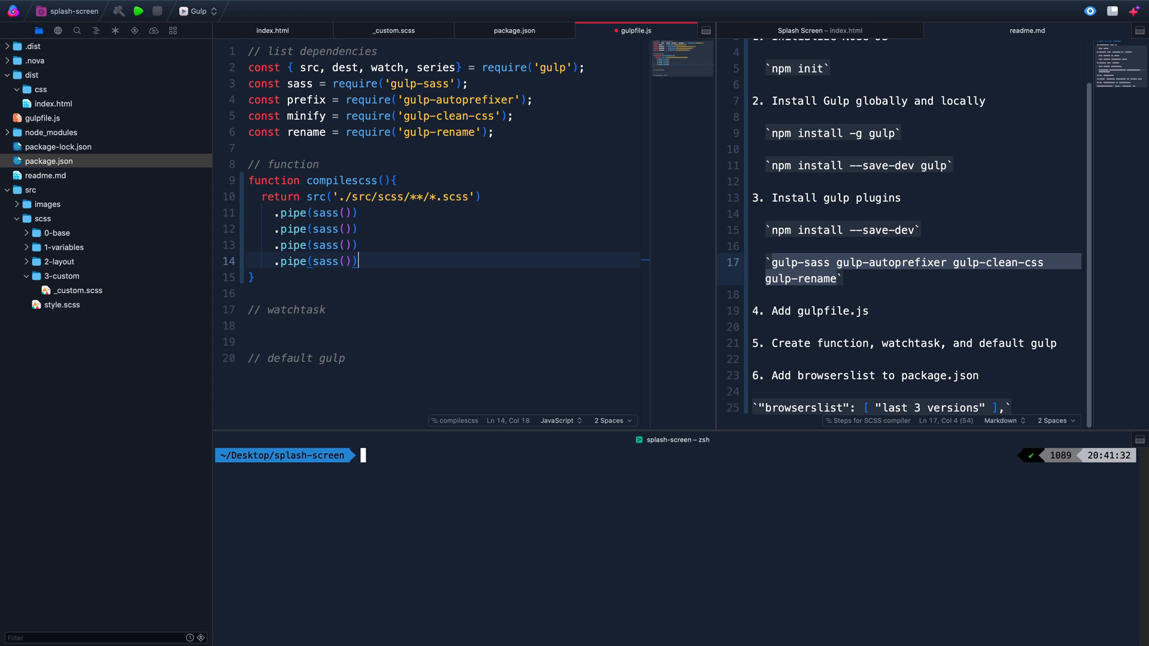
{"action": "double_click", "coordinate": [324, 228]}
{"action": "type", "text": "prefix"}
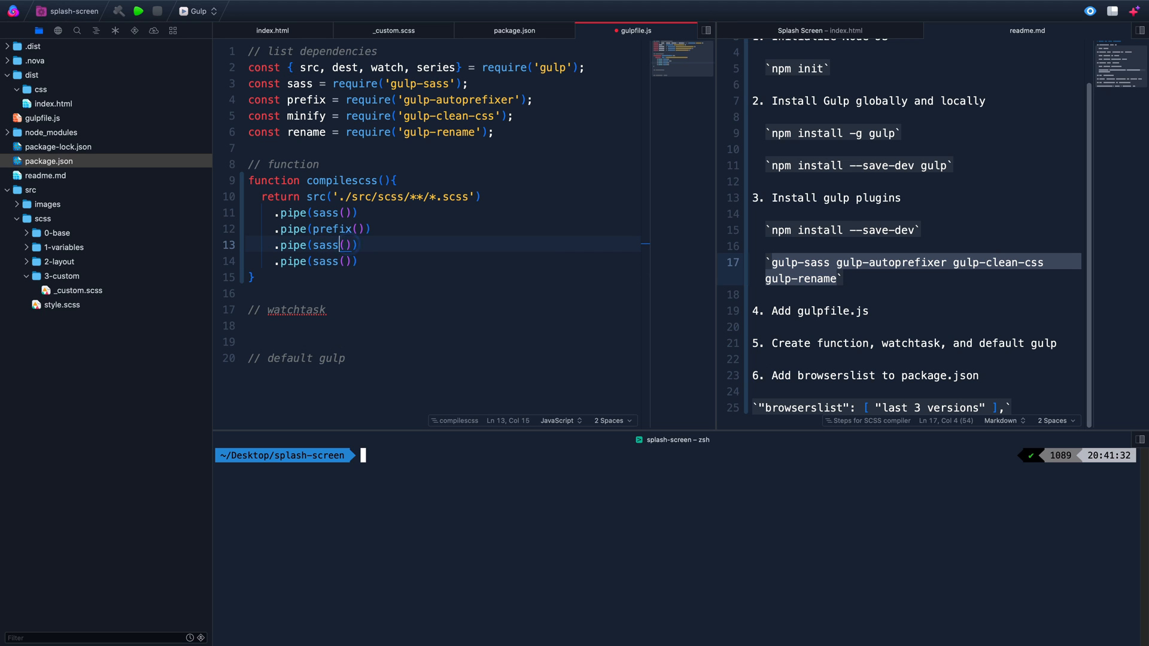
{"action": "type", "text": "minify"}
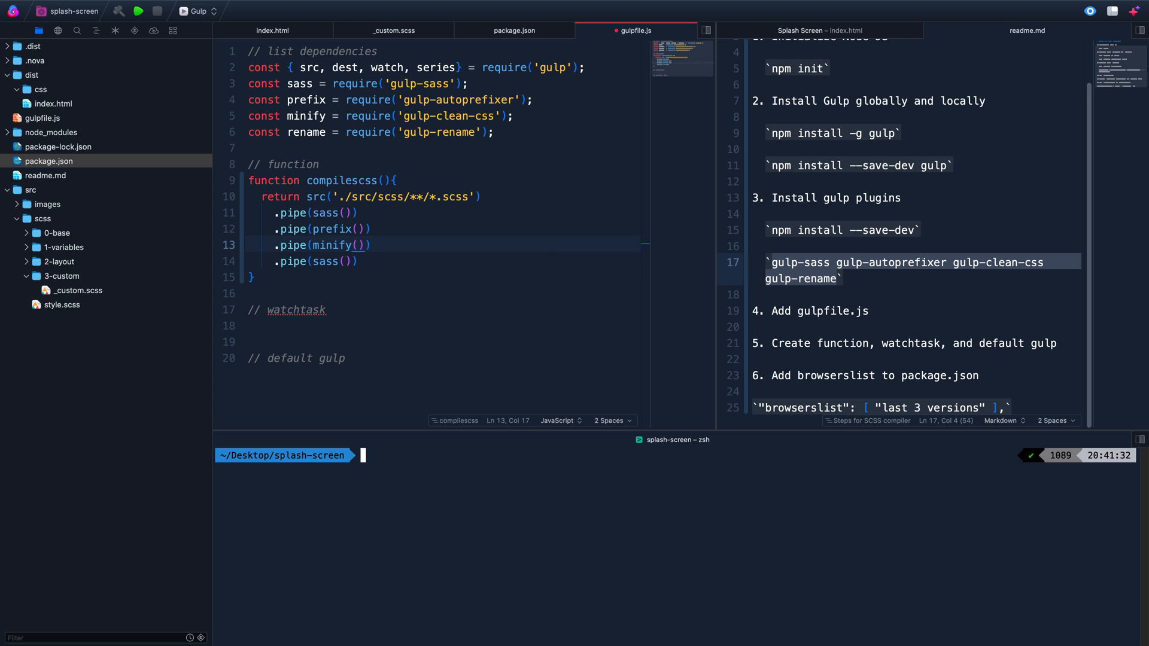
{"action": "type", "text": "rename"}
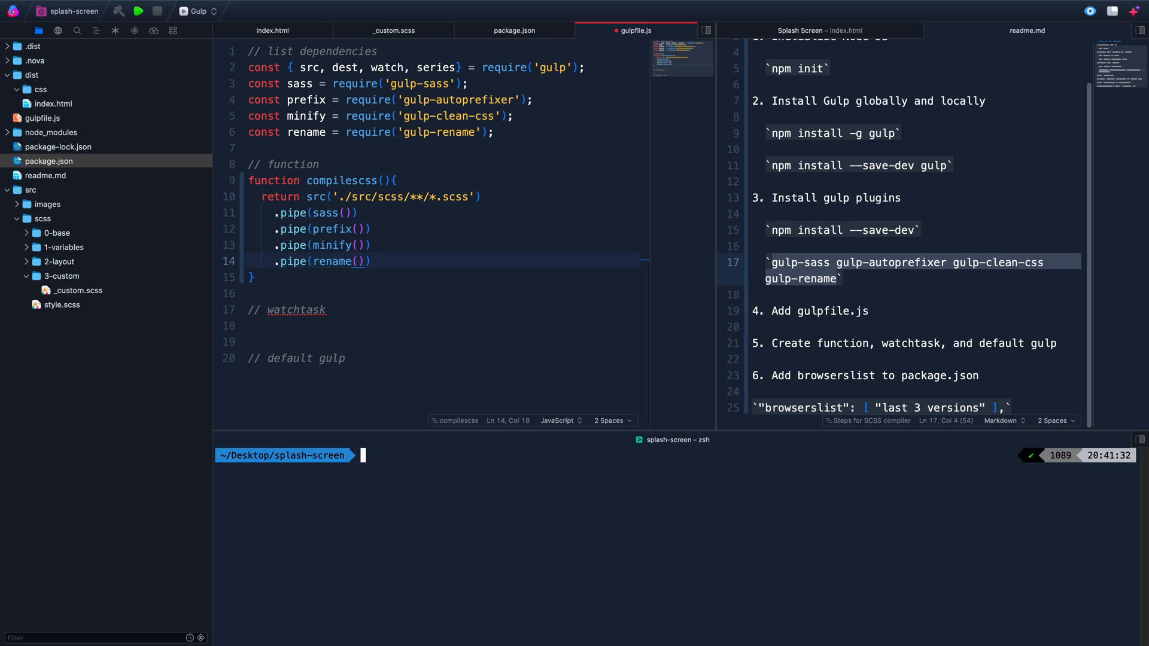
{"action": "type", "text": "fu"}
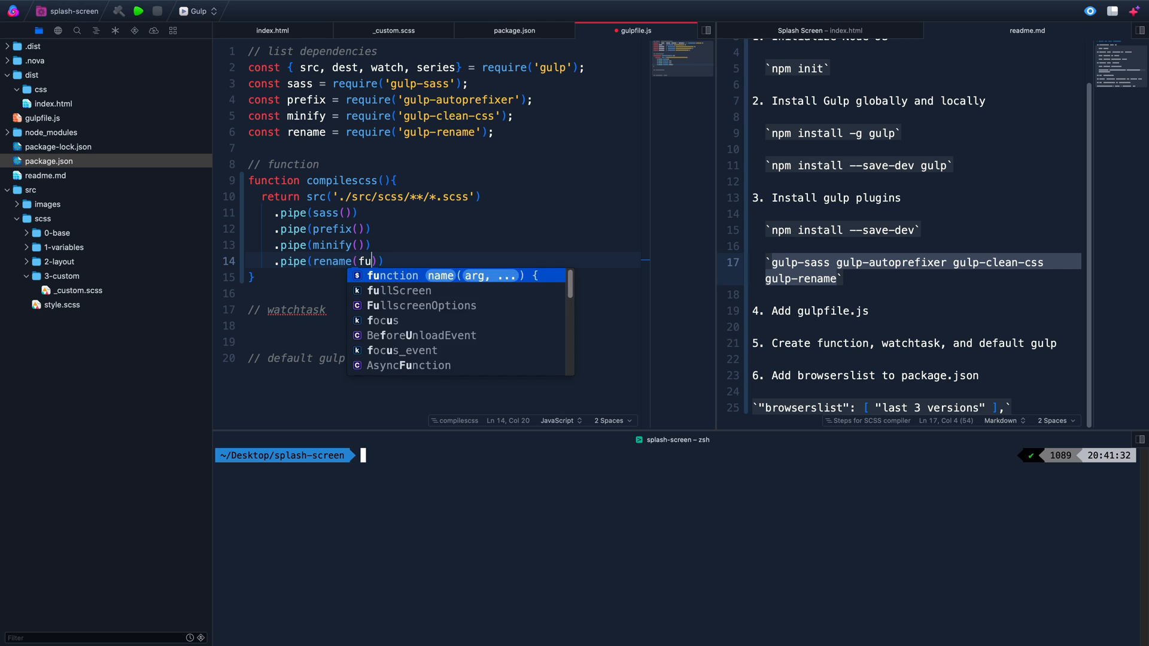
{"action": "key", "text": "Tab"}
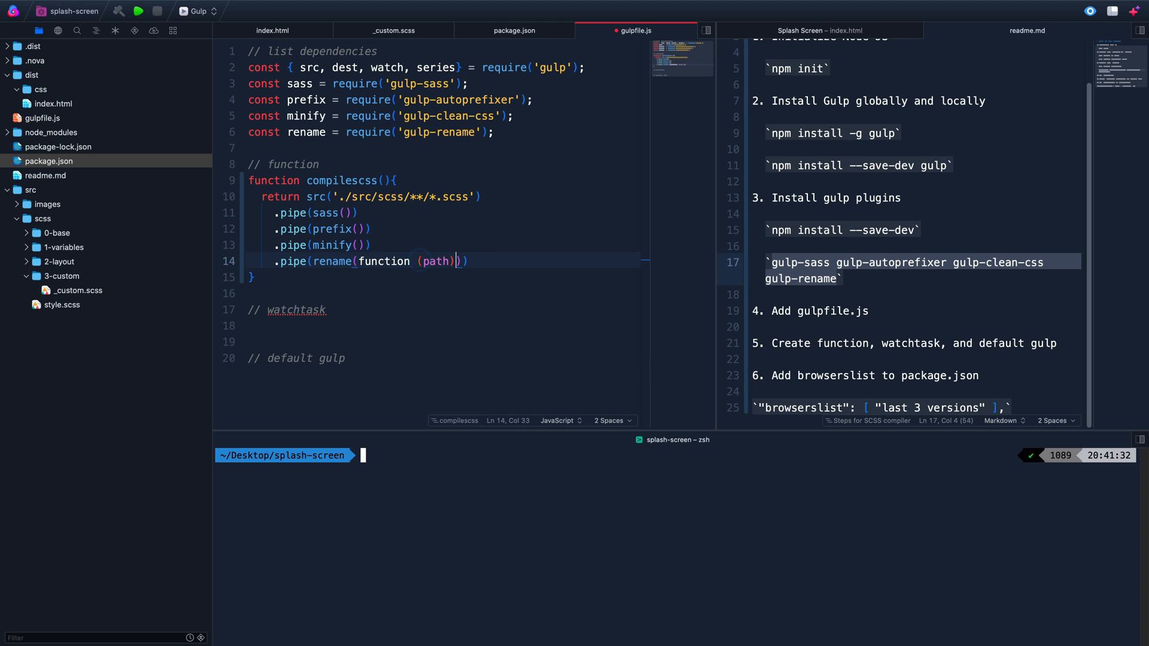
{"action": "type", "text": "prefixr"}
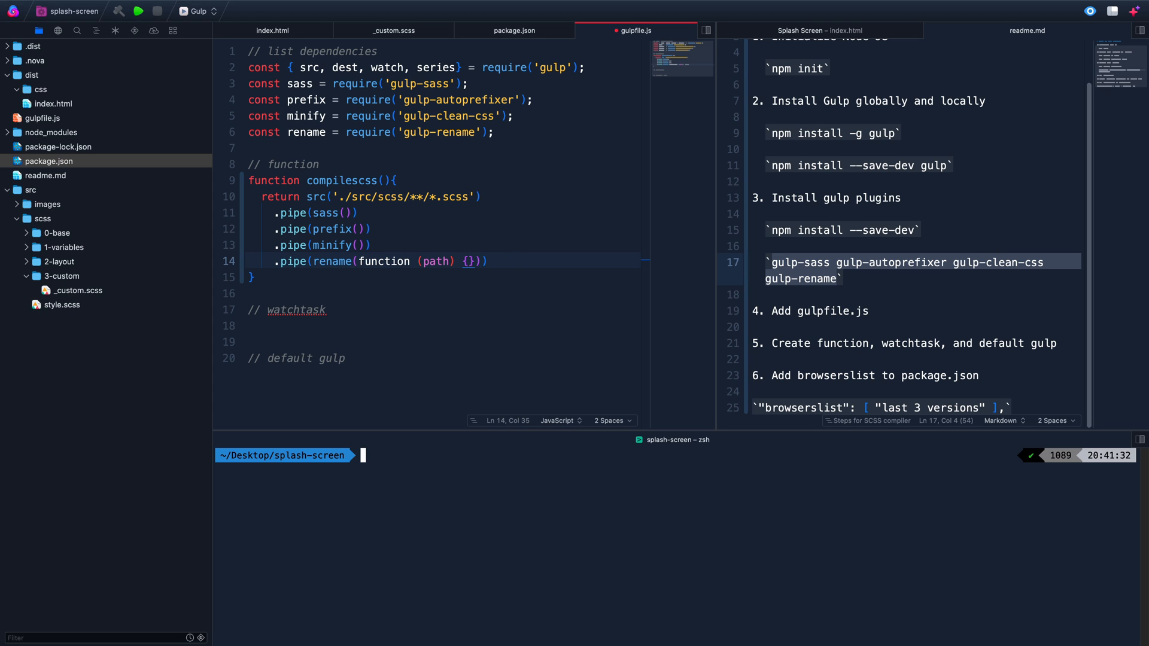
Return dirname, basename + '.min' and extname '.css' from rename, then pipe to dest('.dist/css')
{"action": "type", "text": "return"}
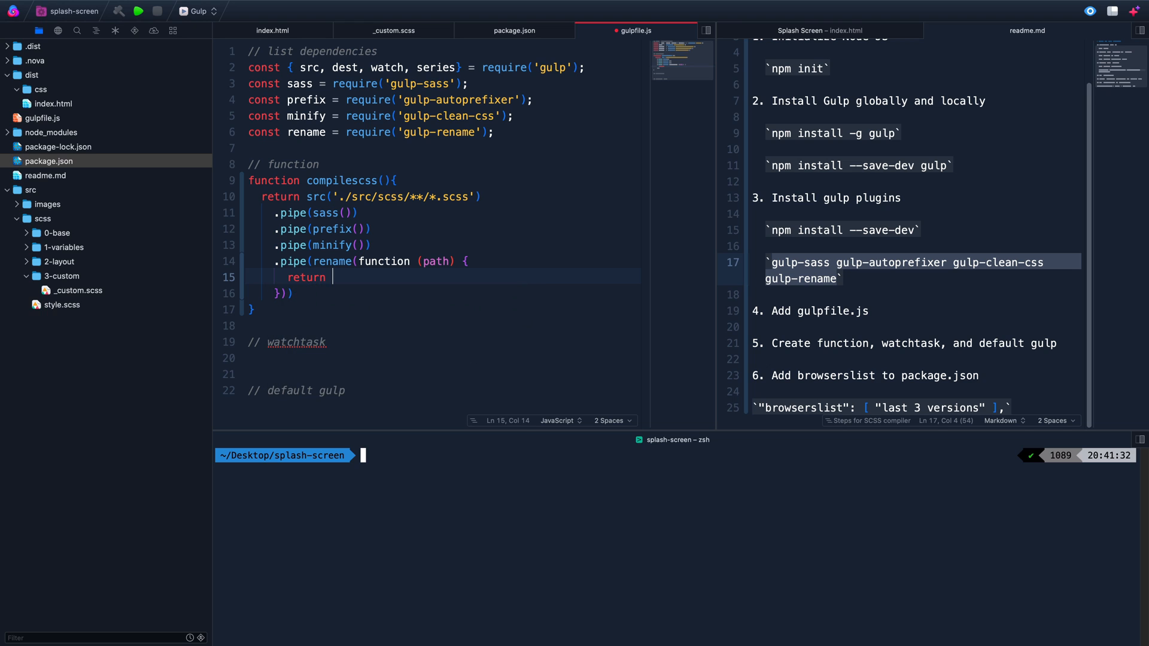
{"action": "type", "text": "{"}
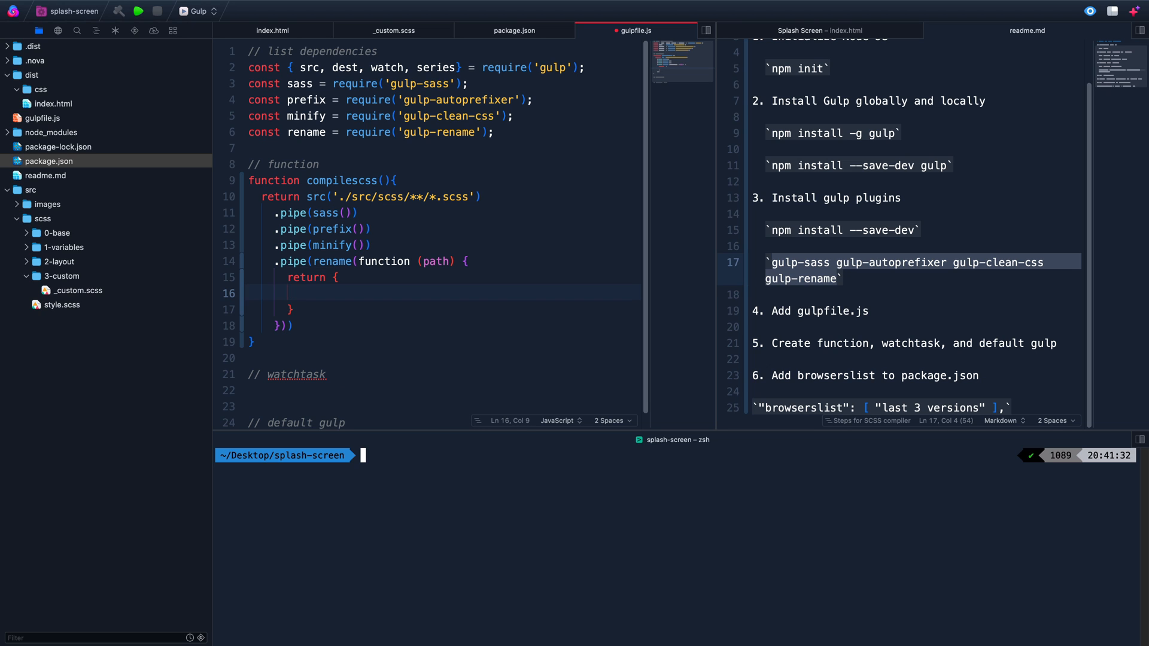
{"action": "type", "text": "dirname: p"}
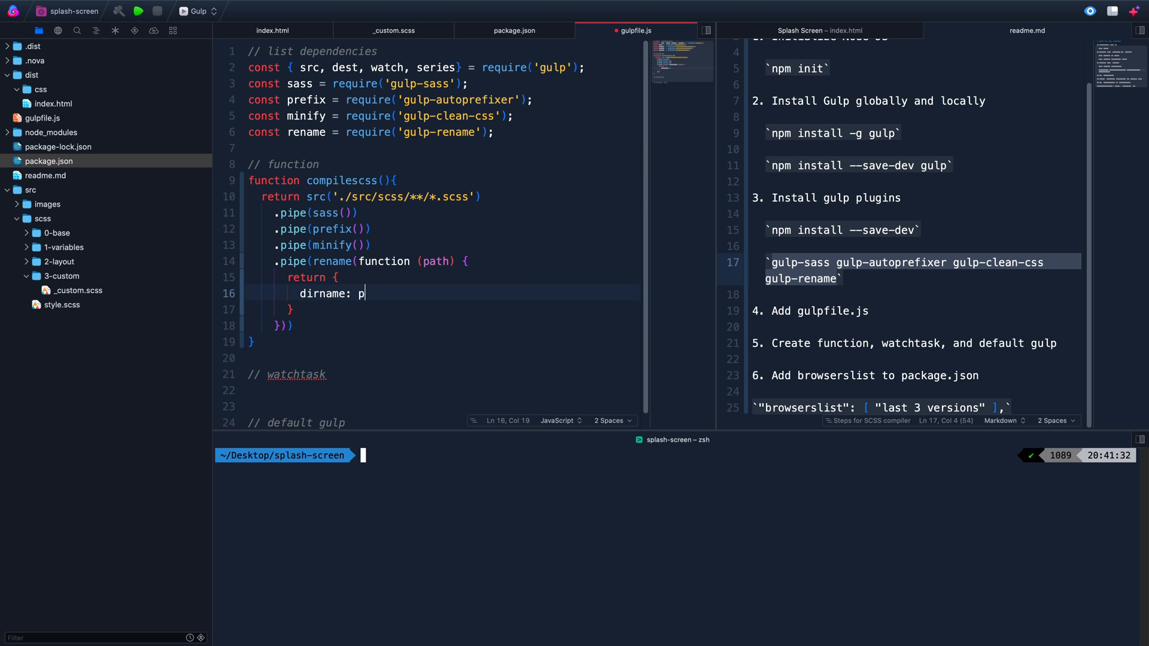
{"action": "type", "text": "ath.dirname"}
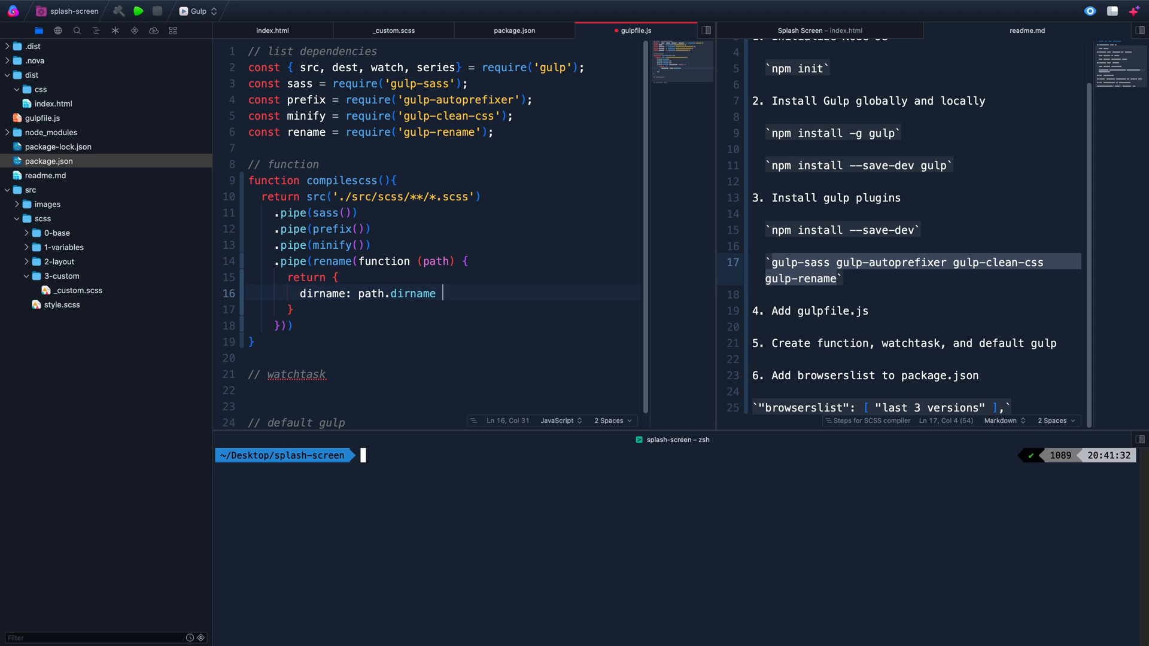
{"action": "type", "text": "+ \"\""}
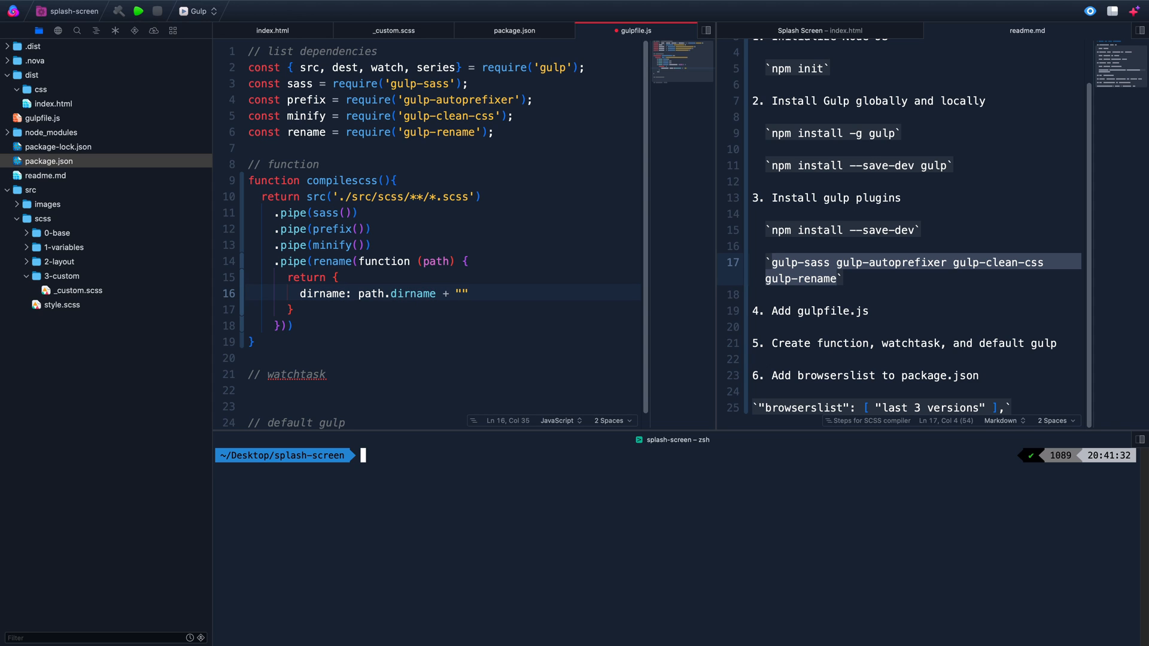
{"action": "type", "text": "base"}
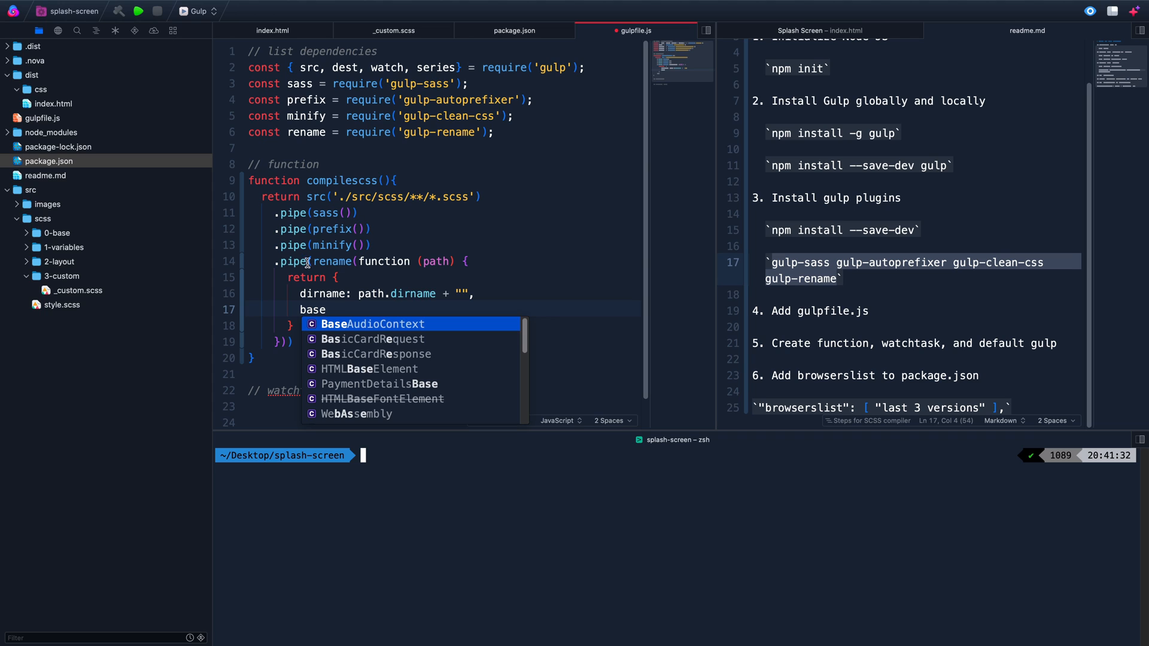
{"action": "mouse_move", "coordinate": [356, 286]}
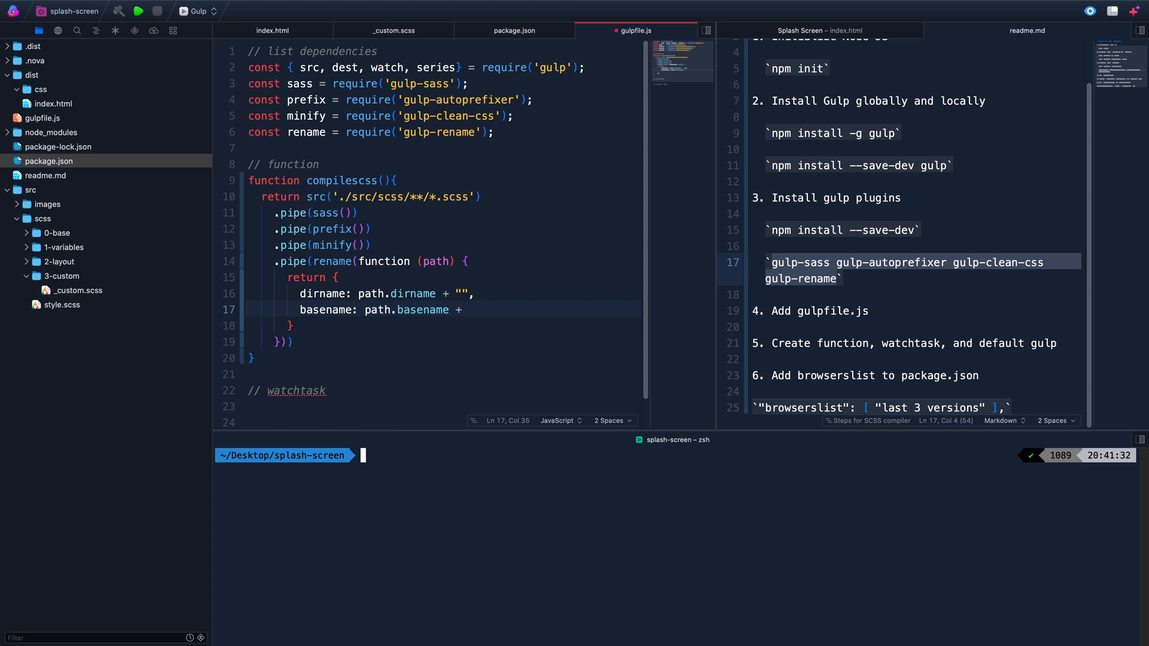
{"action": "mouse_move", "coordinate": [416, 316]}
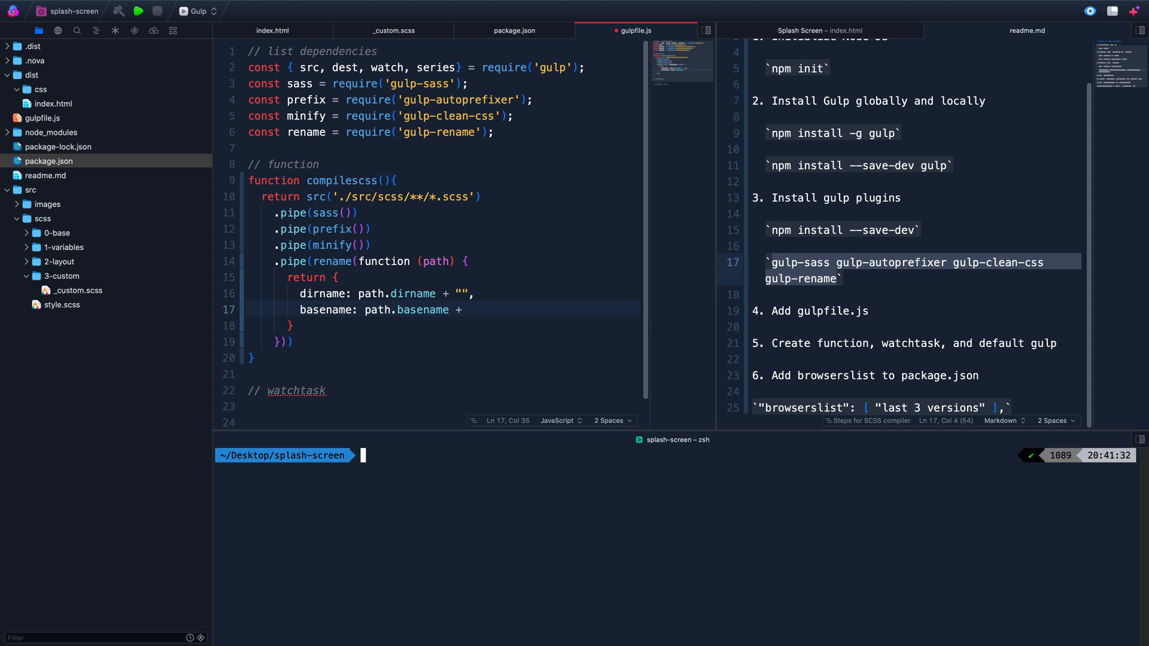
{"action": "type", "text": "\".min\","}
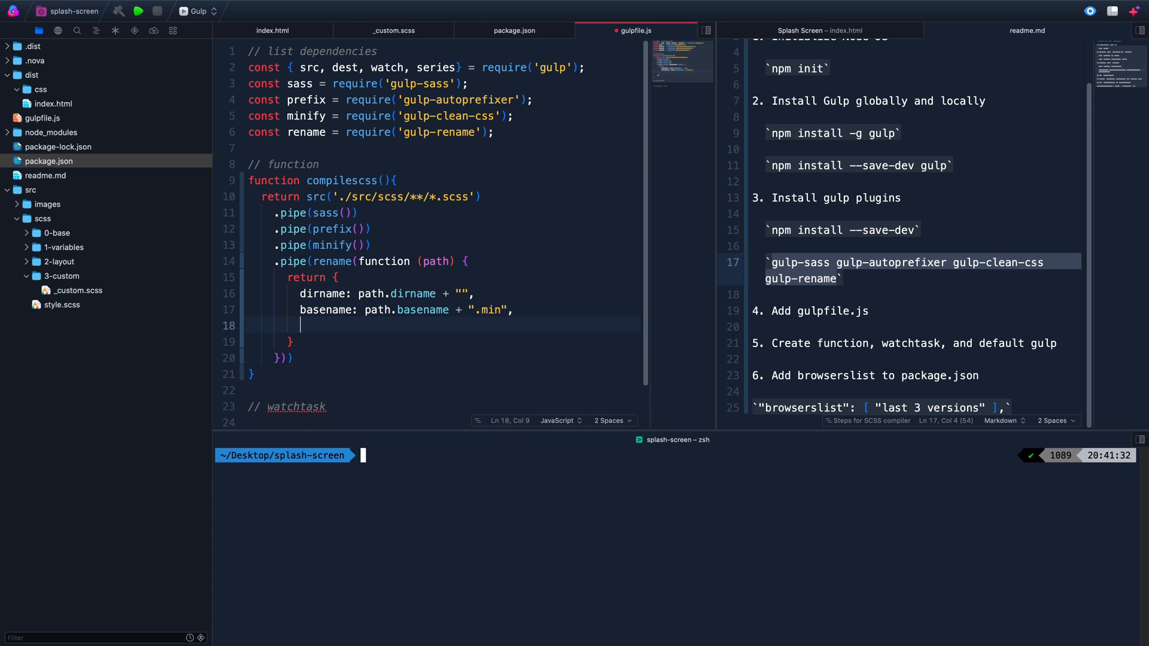
{"action": "type", "text": "extname: \""}
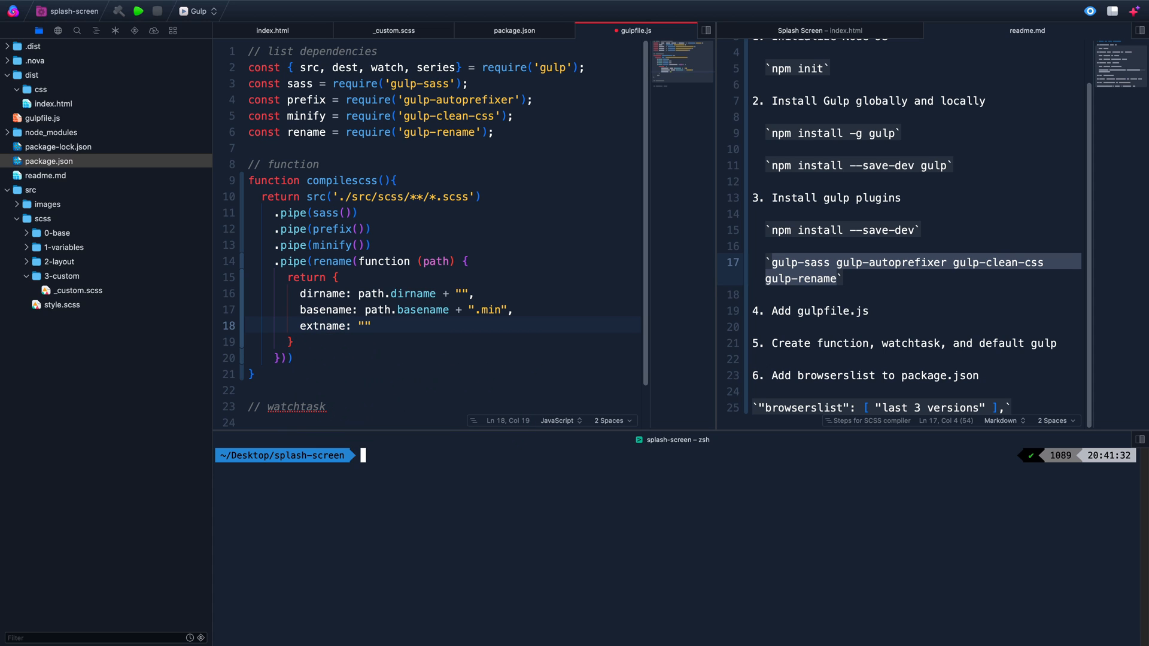
{"action": "type", "text": "css"}
{"action": "left_click", "coordinate": [444, 343]}
{"action": "type", "text": ";"}
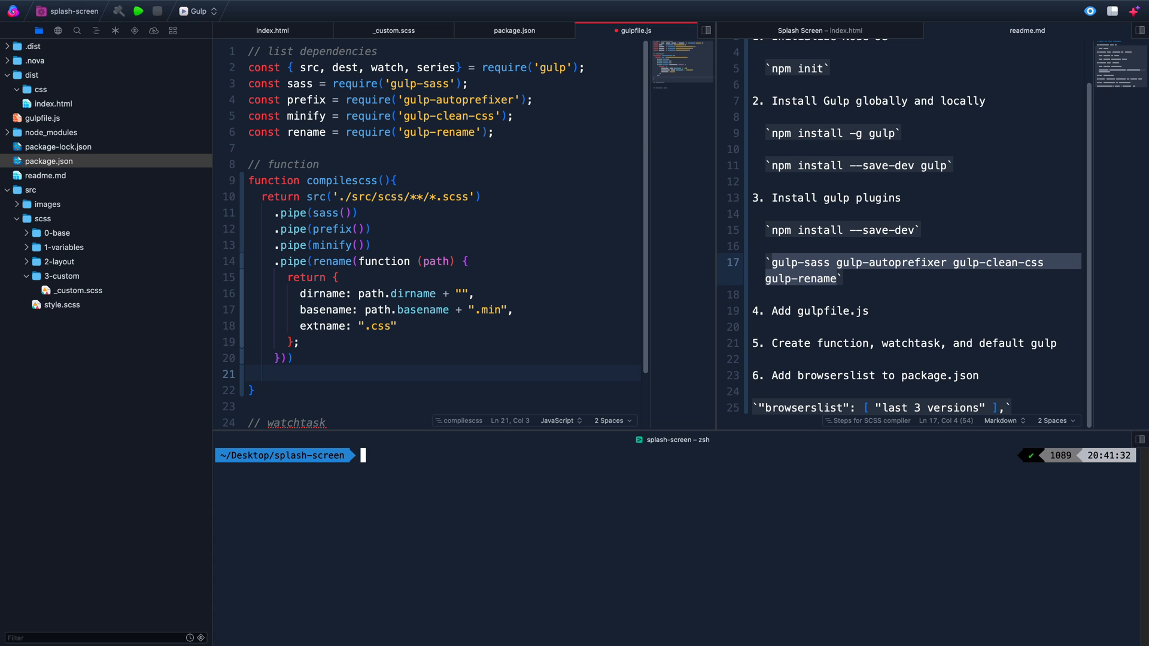
{"action": "type", "text": ".pipe(dest('."}
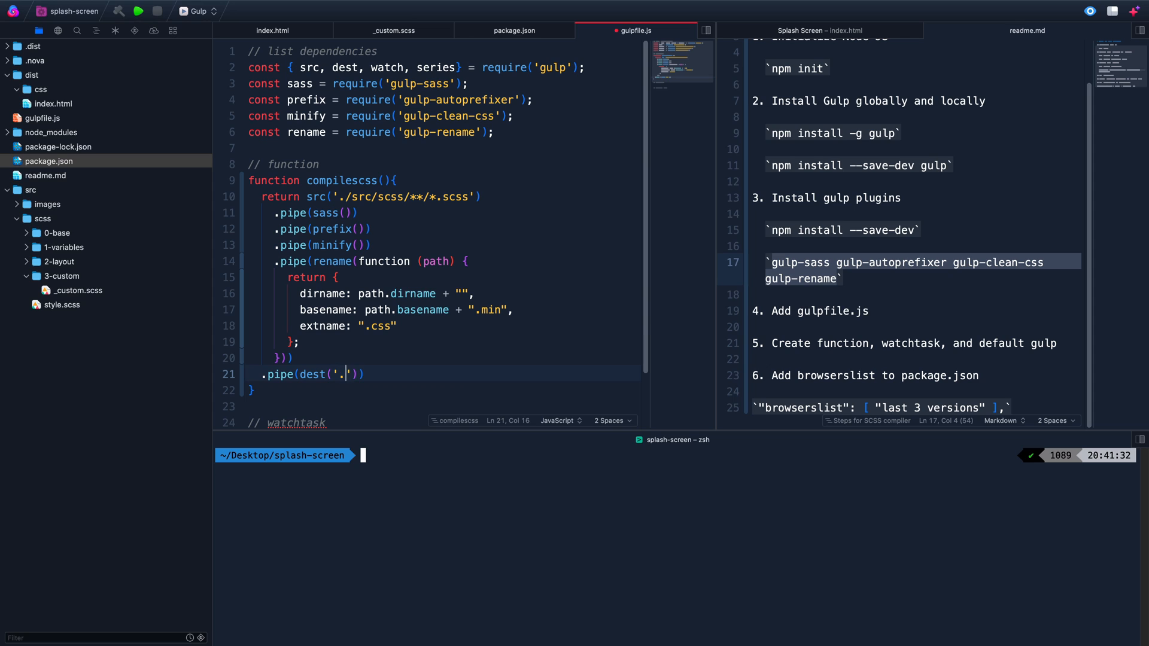
{"action": "type", "text": "dist/css"}
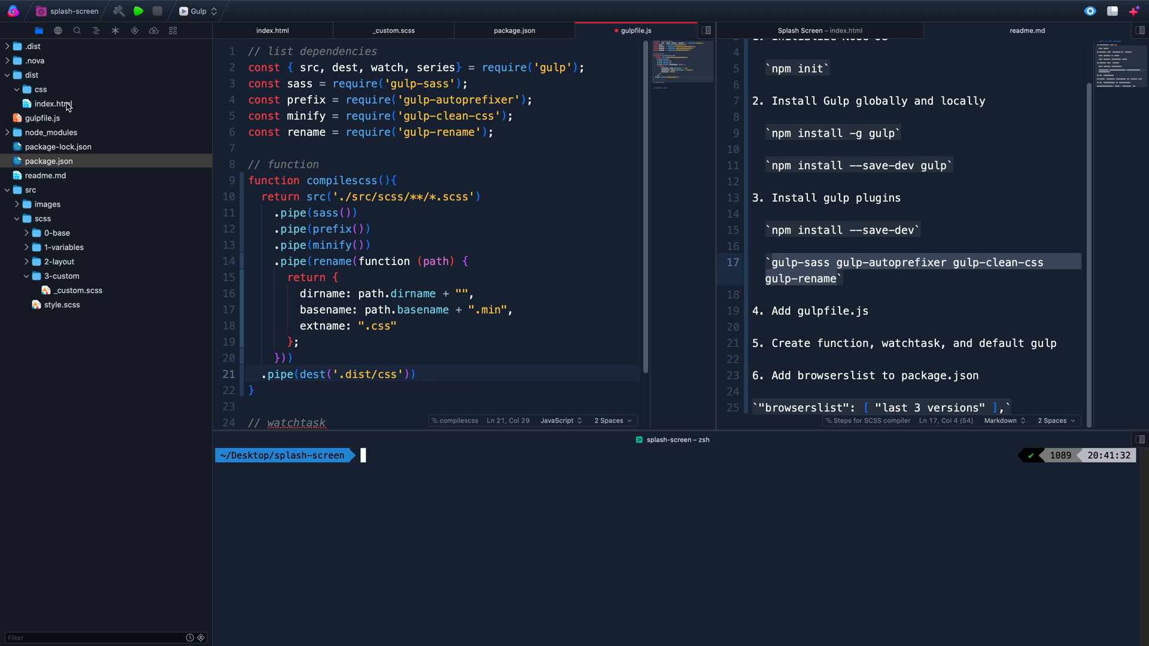
{"action": "mouse_move", "coordinate": [68, 107]}
{"action": "type", "text": "// default gulp"}
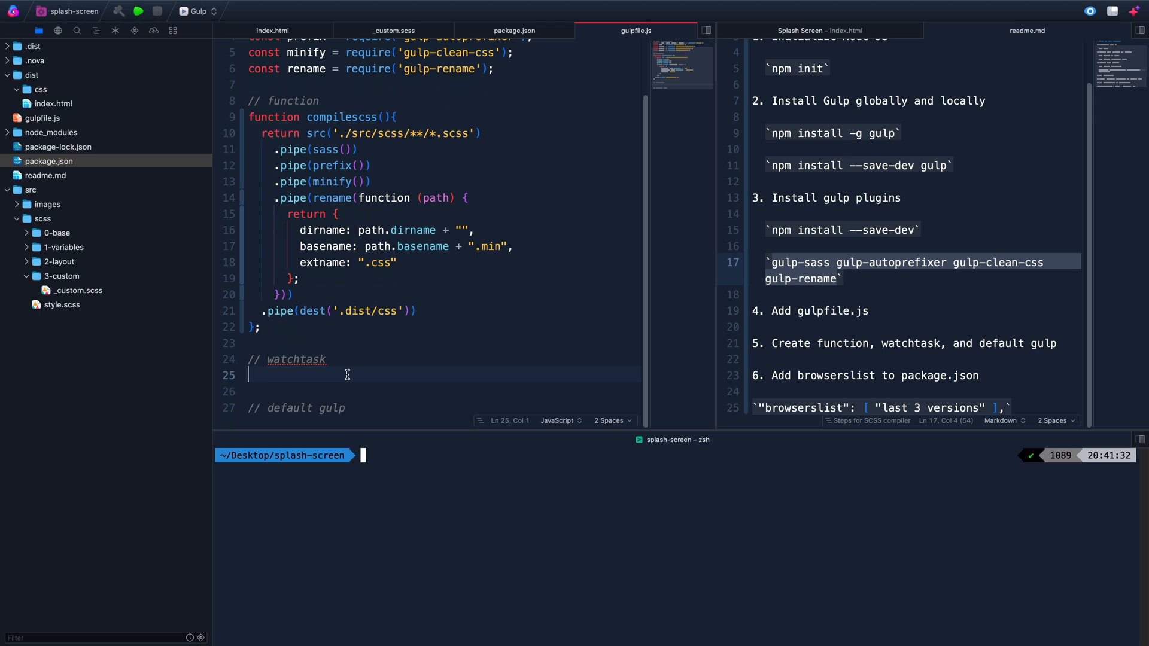
Add watchTask() calling watch('./src/scss/**/*.scss', compilescss) with compilescss passed by reference
{"action": "type", "text": "function"}
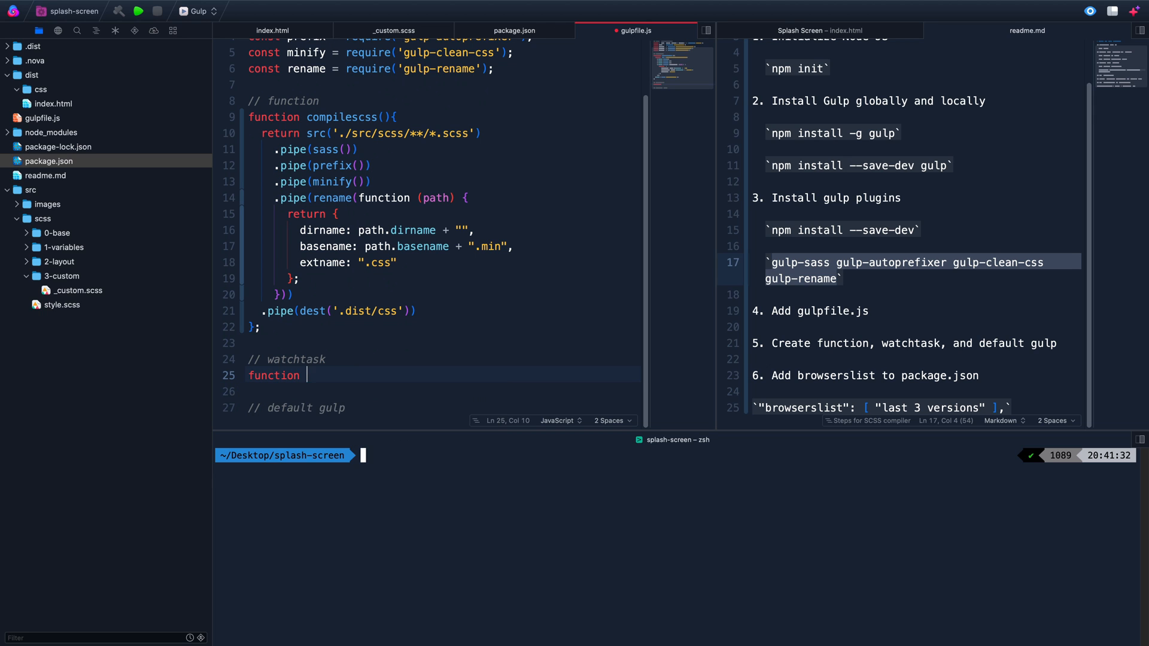
{"action": "type", "text": "watchTask"}
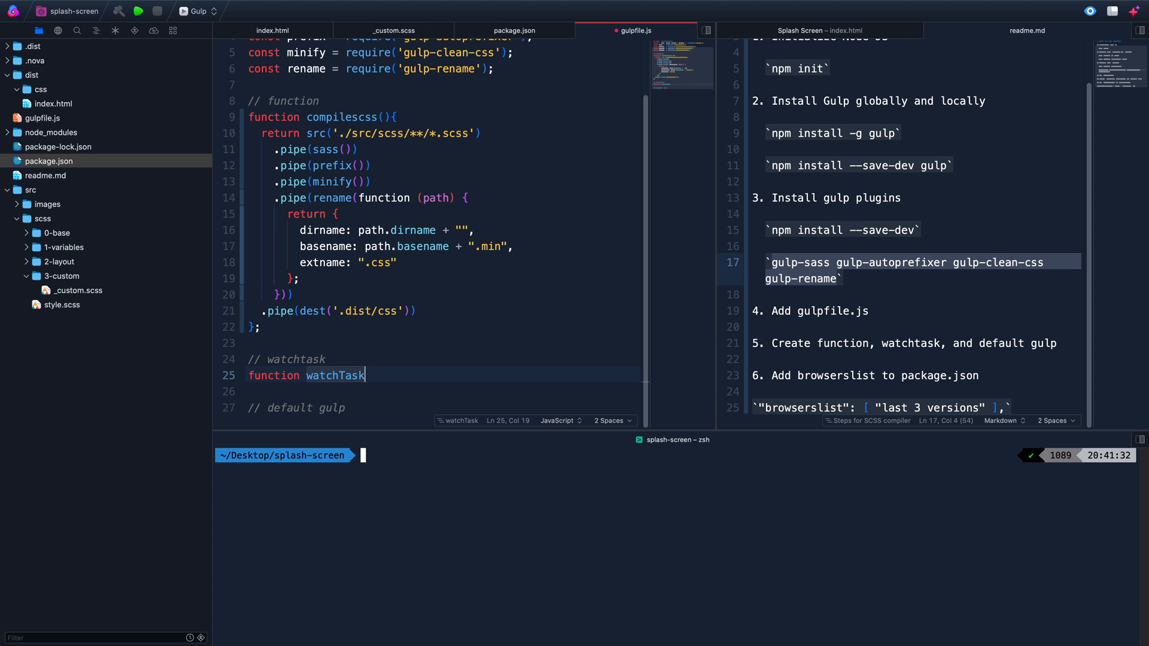
{"action": "type", "text": "(){"}
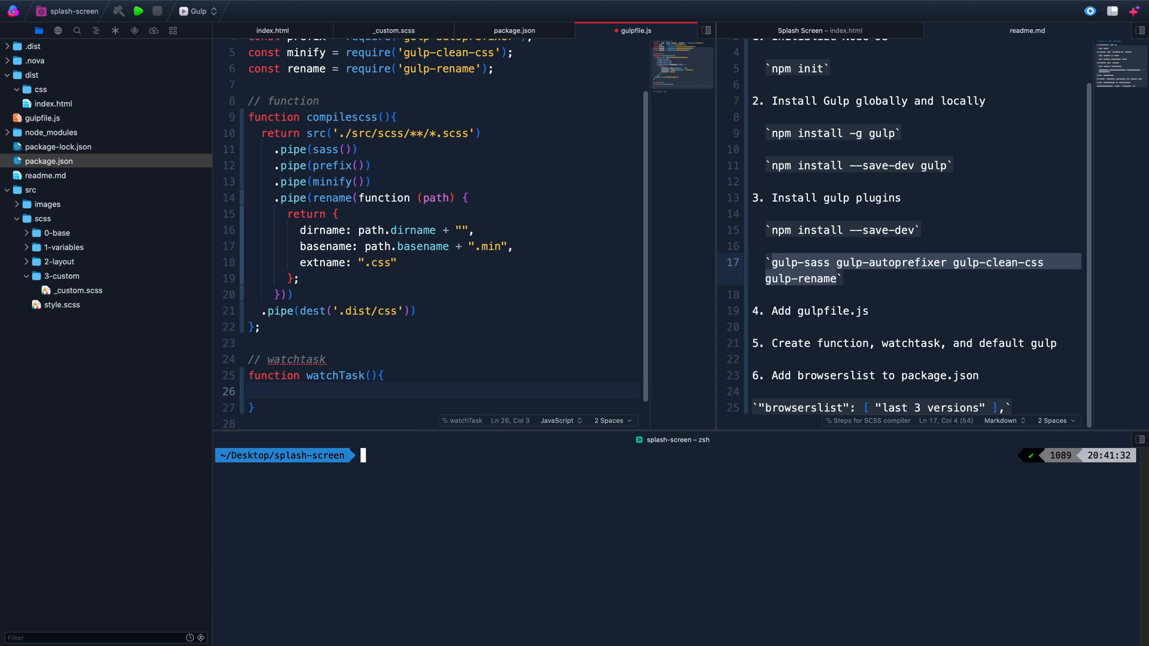
{"action": "type", "text": "watch()"}
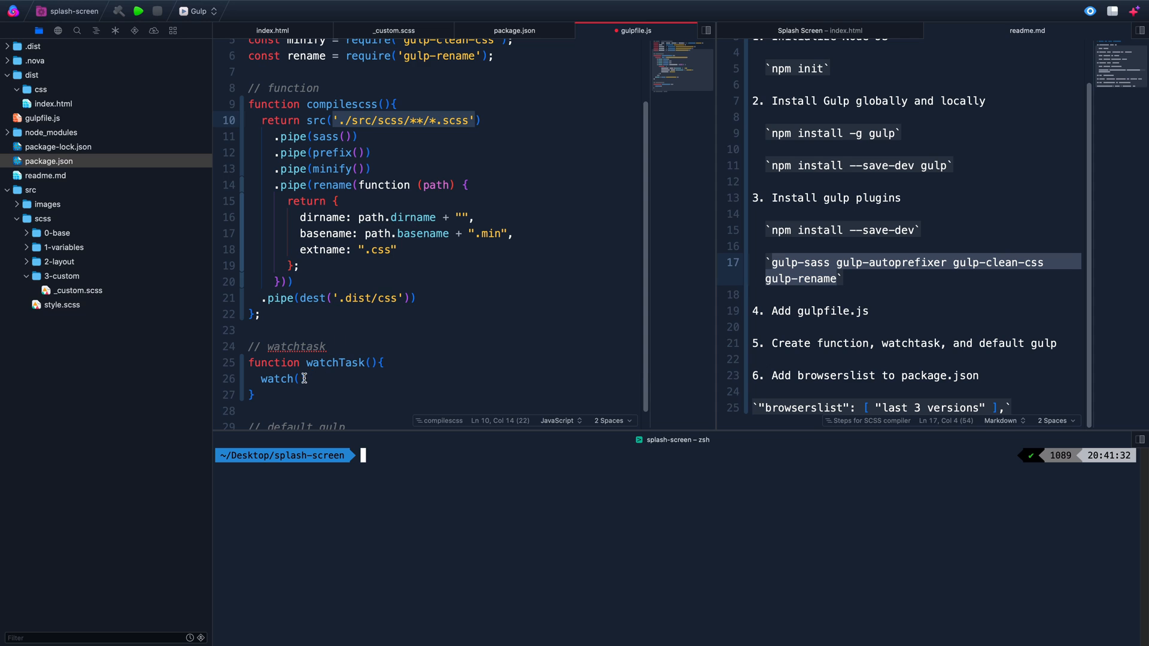
{"action": "type", "text": "'./src/scss/**/*.scss',"}
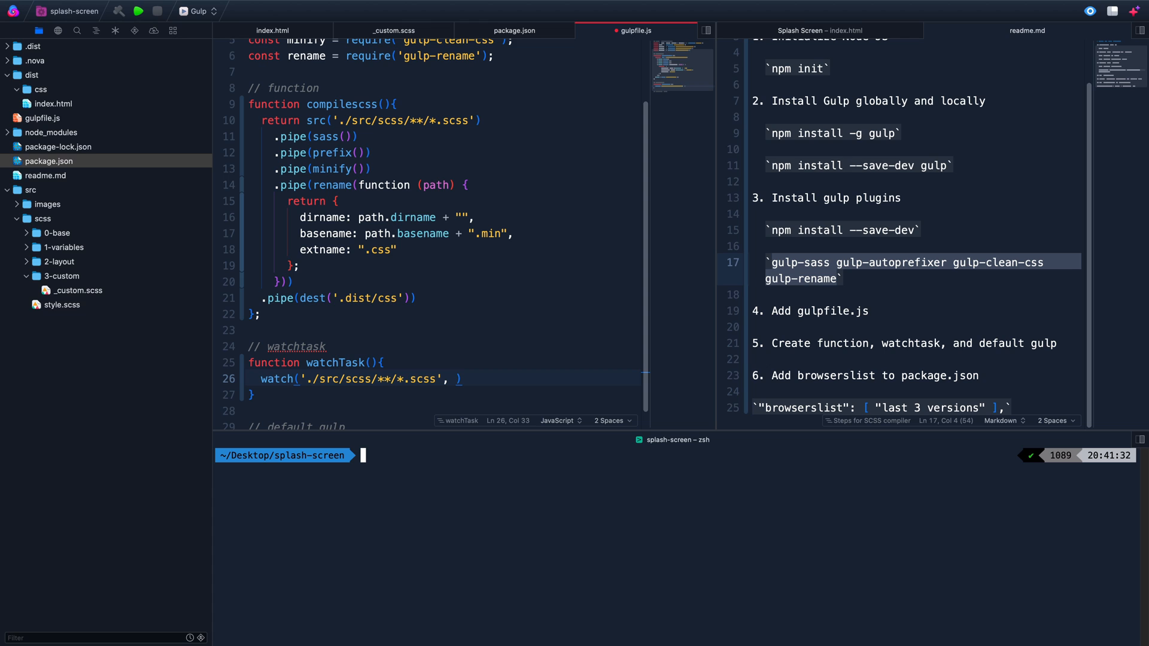
{"action": "type", "text": "compilescss("}
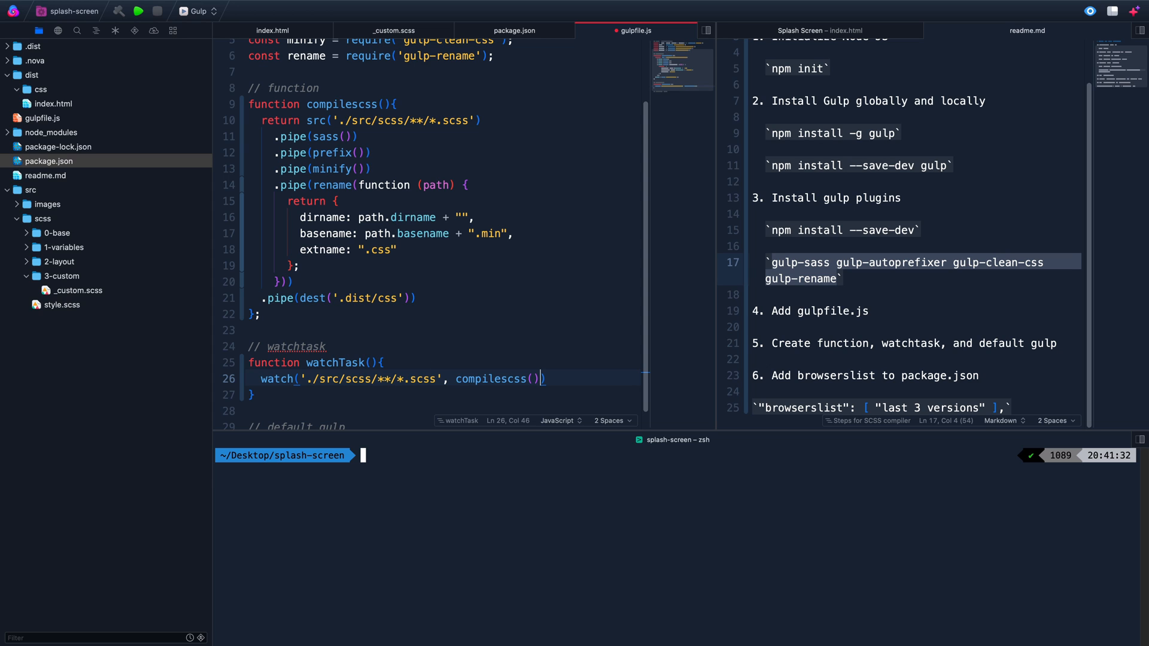
{"action": "double_click", "coordinate": [498, 379]}
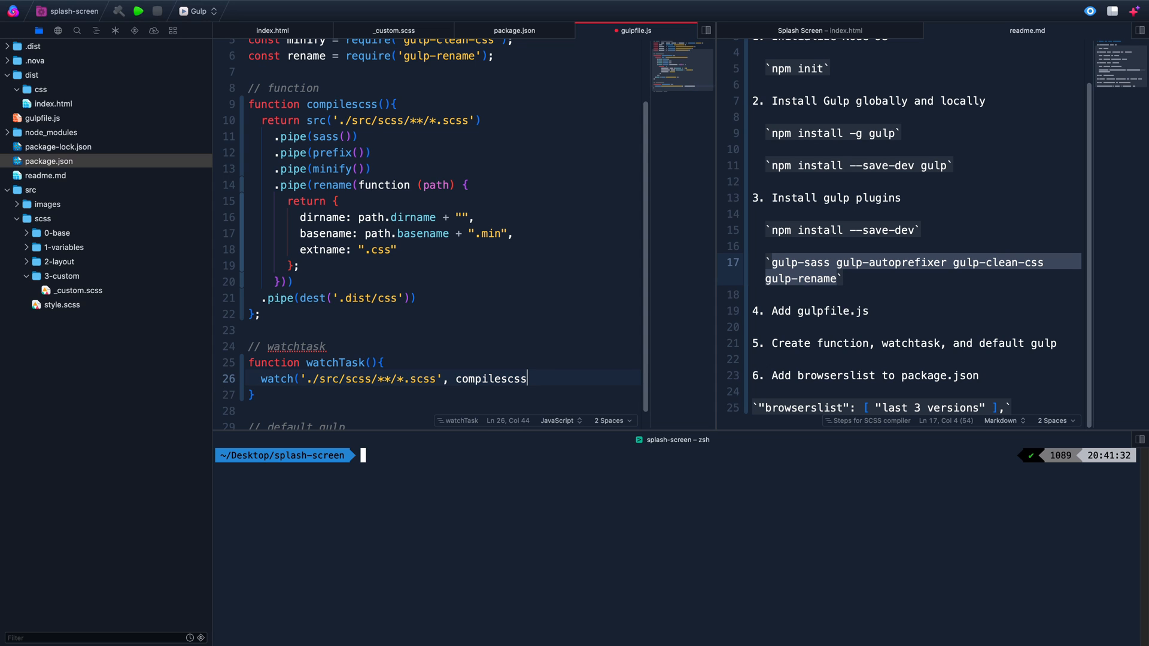
{"action": "type", "text": ")"}
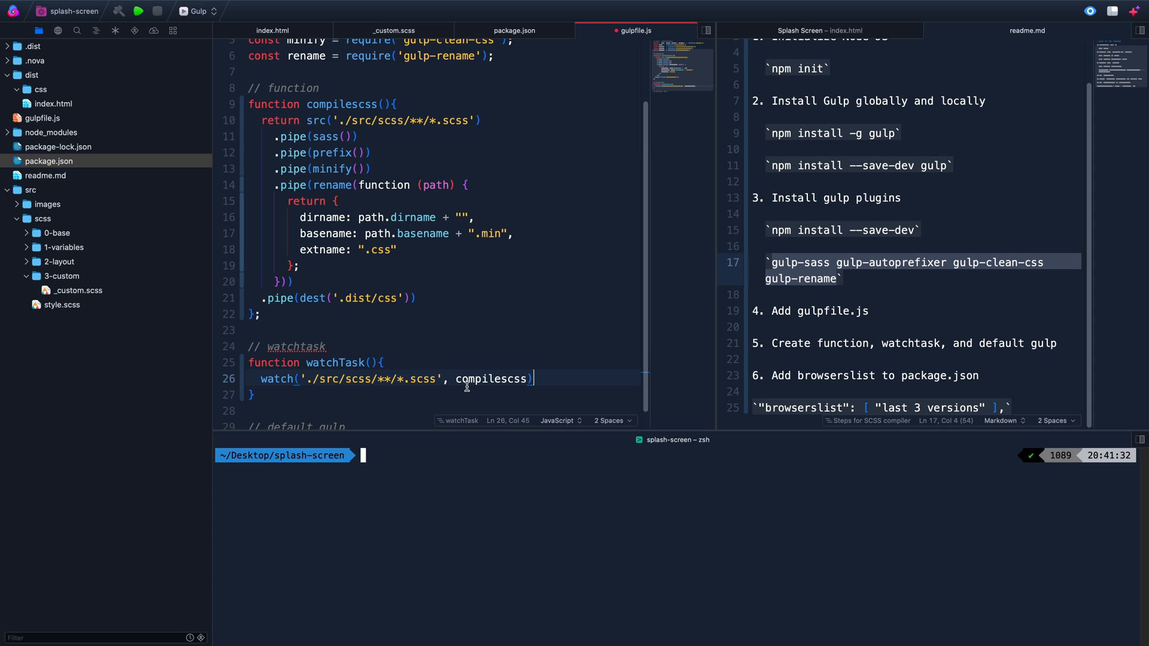
{"action": "double_click", "coordinate": [492, 379]}
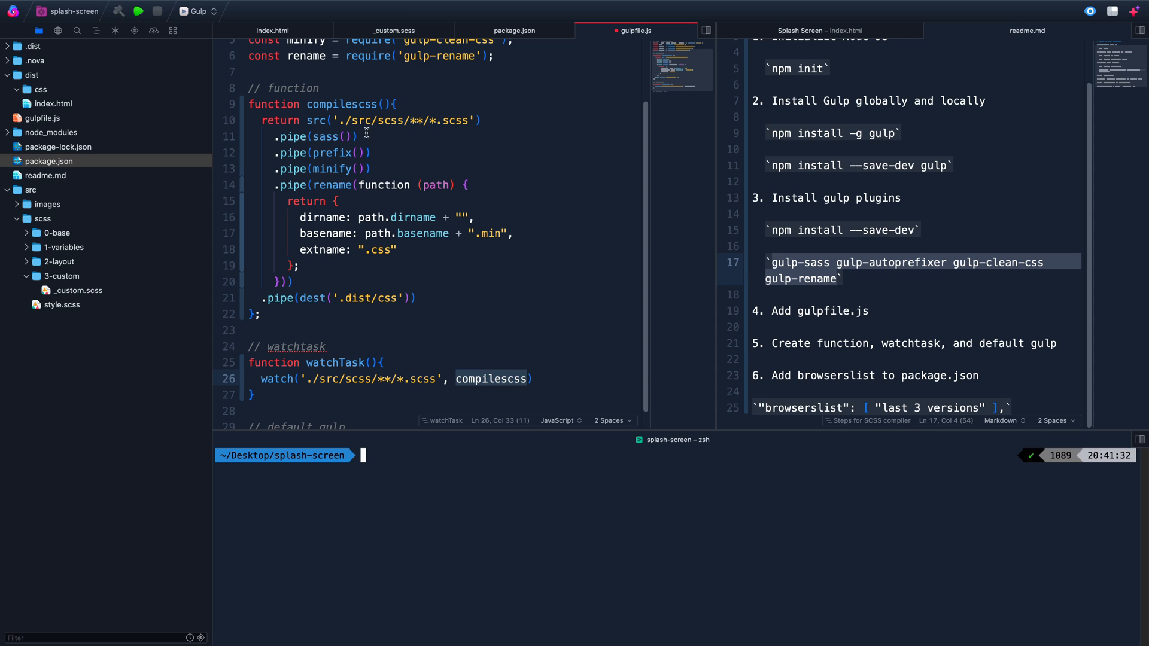
{"action": "left_click", "coordinate": [534, 380]}
{"action": "type", "text": ";"}
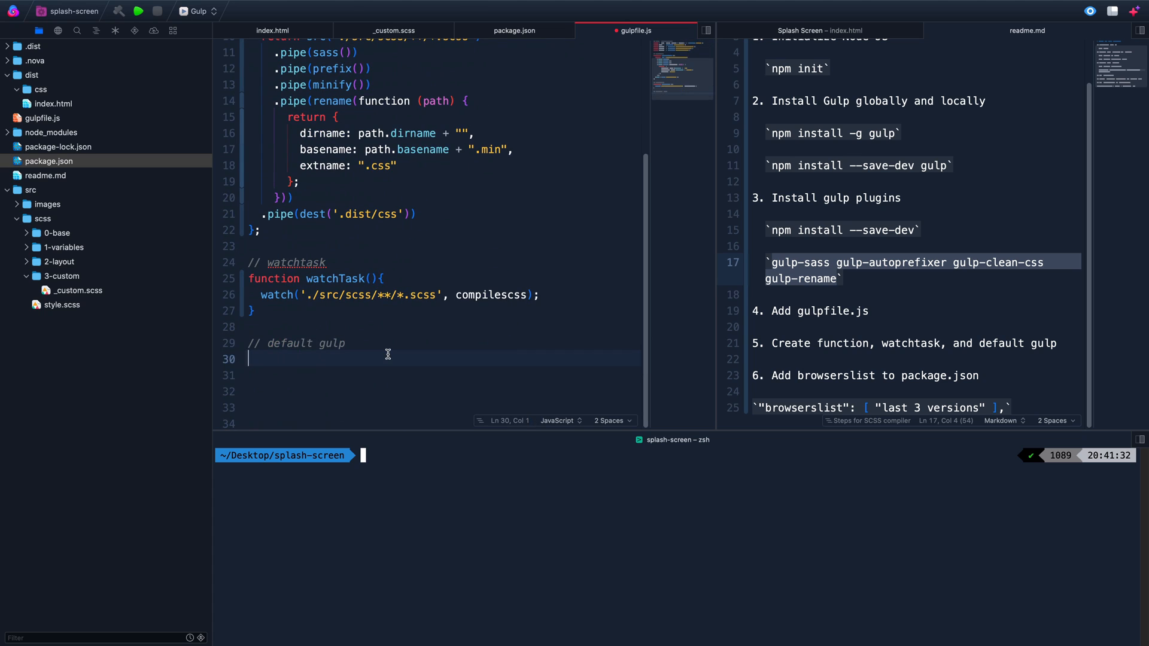
Set exports.default = series(compilescss, watchTask) to compile then watch
{"action": "type", "text": "exports.de"}
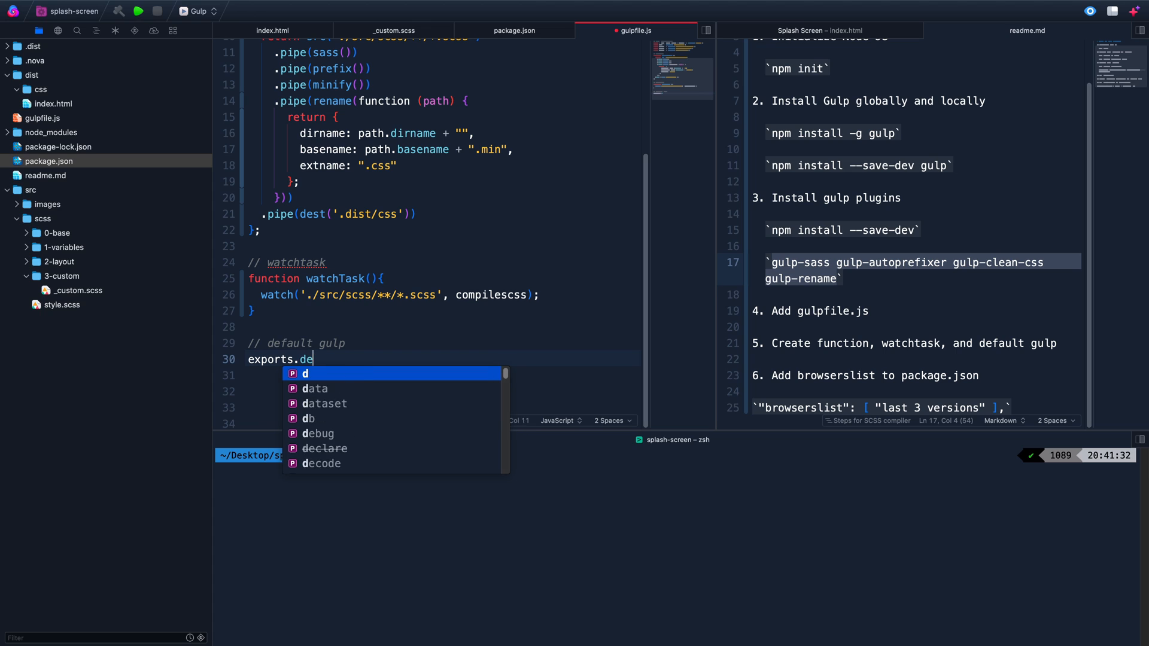
{"action": "type", "text": "fault = series("}
{"action": "left_click", "coordinate": [442, 376]}
{"action": "type", "text": "comp"}
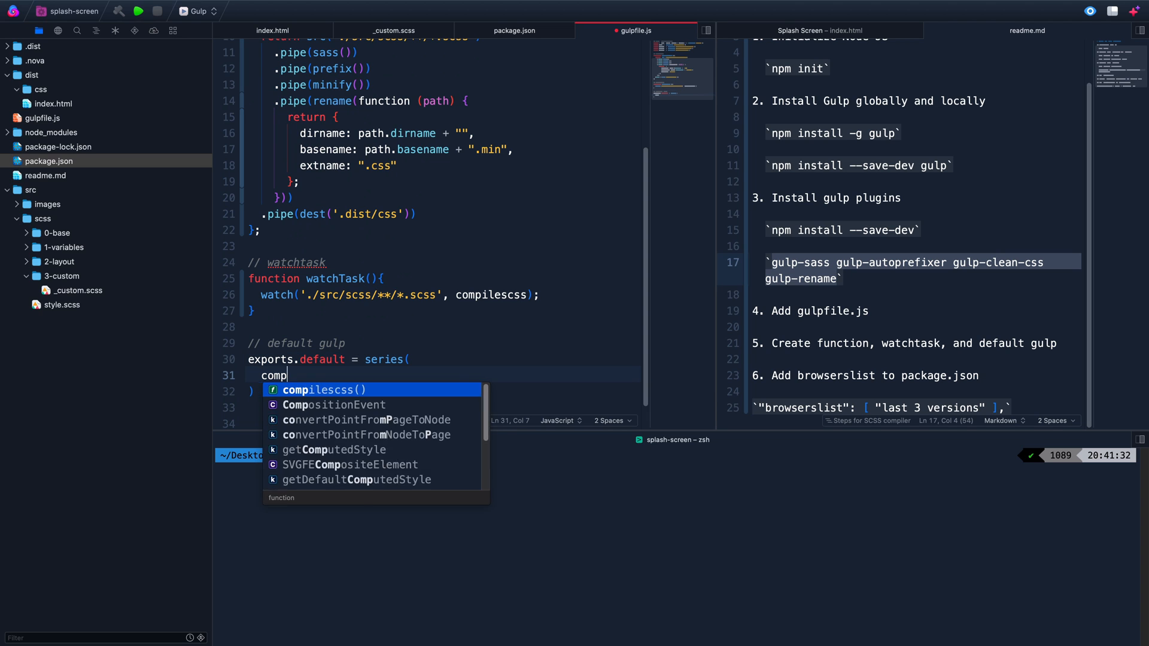
{"action": "key", "text": "Tab"}
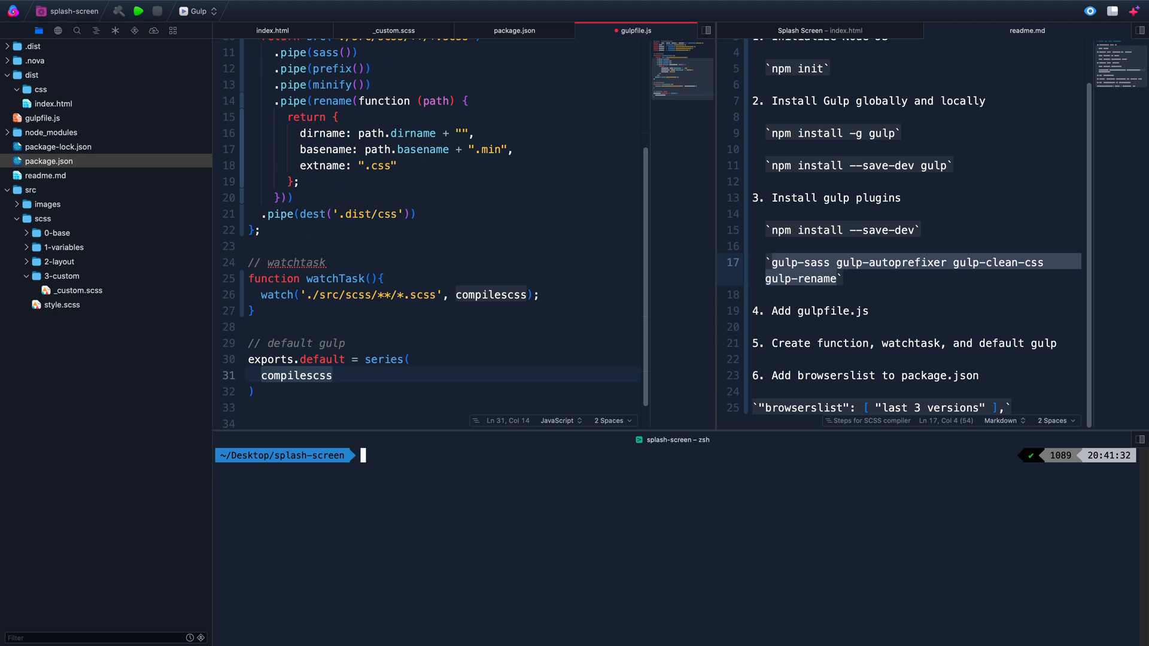
{"action": "type", "text": "()"}
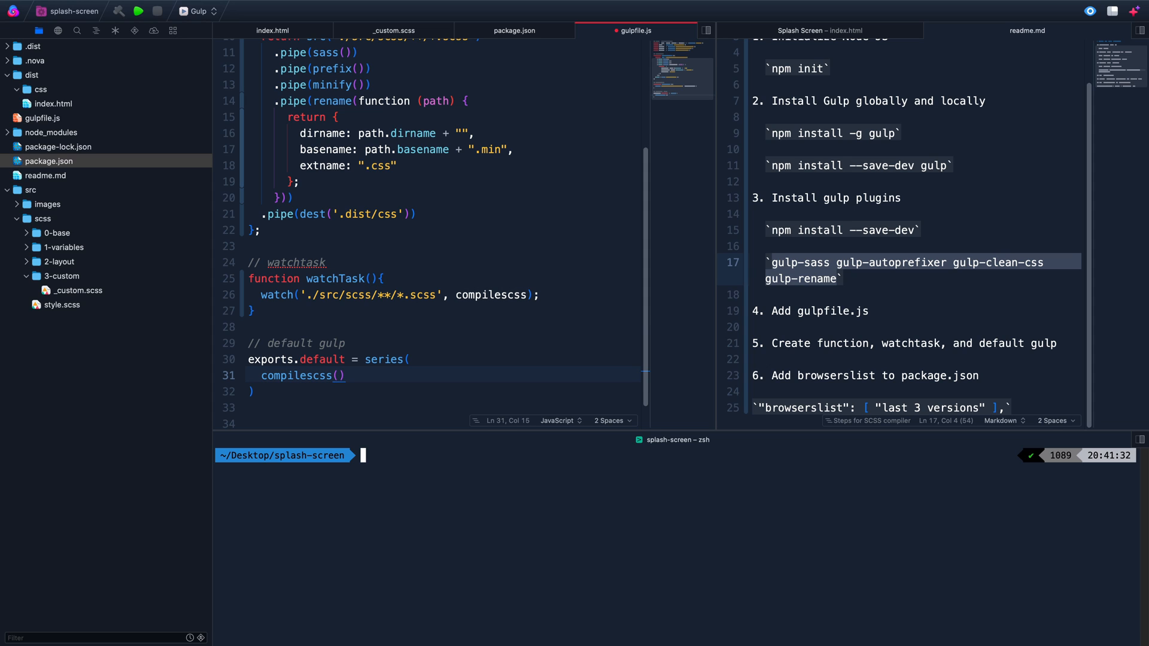
{"action": "key", "text": "Backspace"}
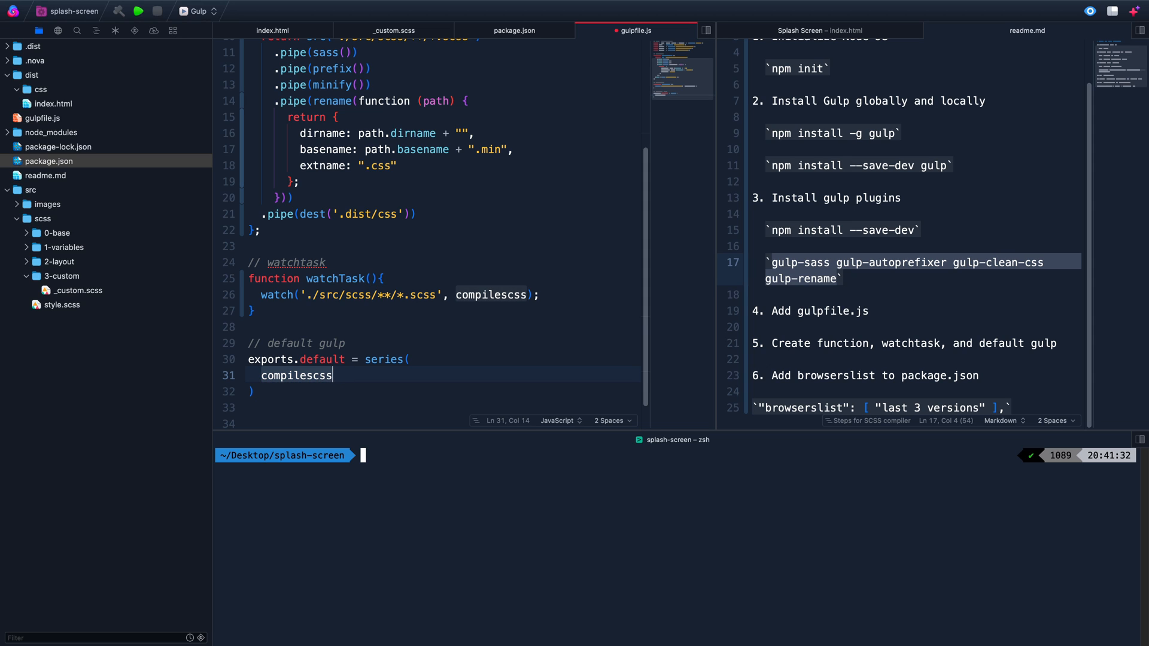
{"action": "type", "text": ","}
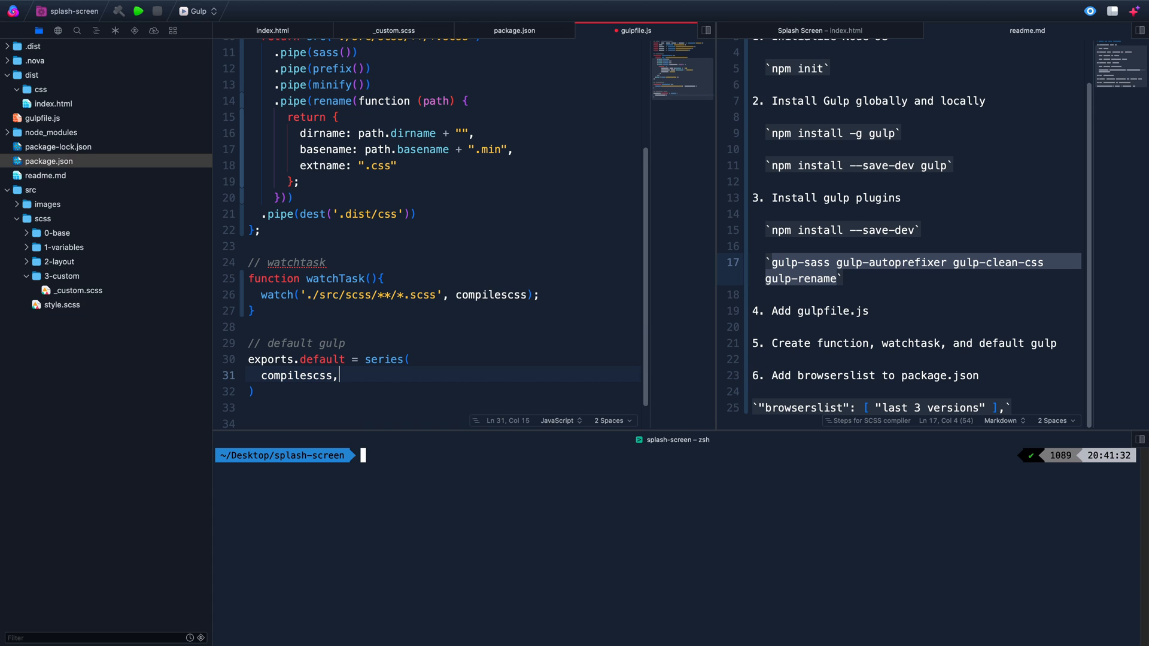
{"action": "type", "text": "watchTask()"}
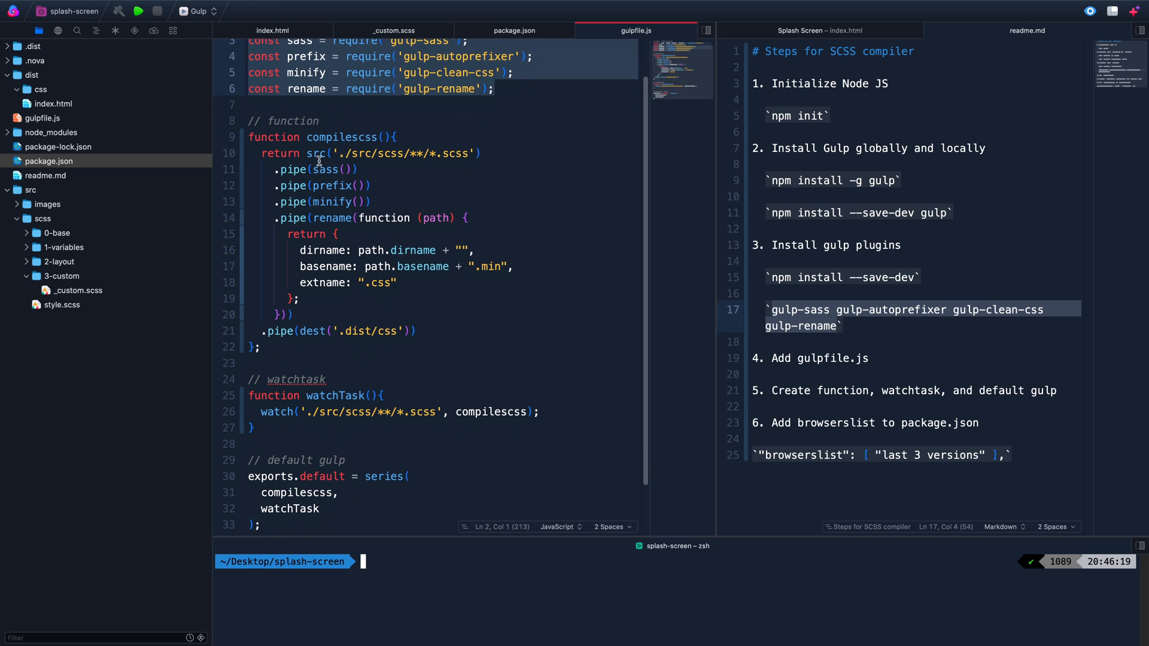
{"action": "double_click", "coordinate": [340, 137]}
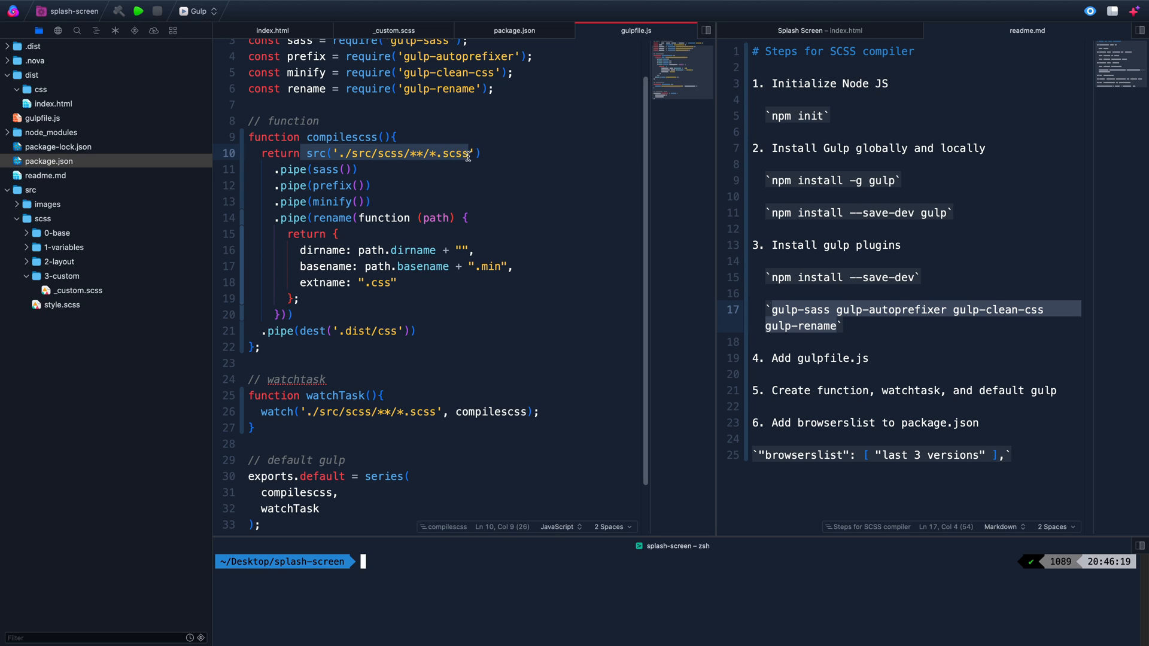
{"action": "mouse_move", "coordinate": [298, 303]}
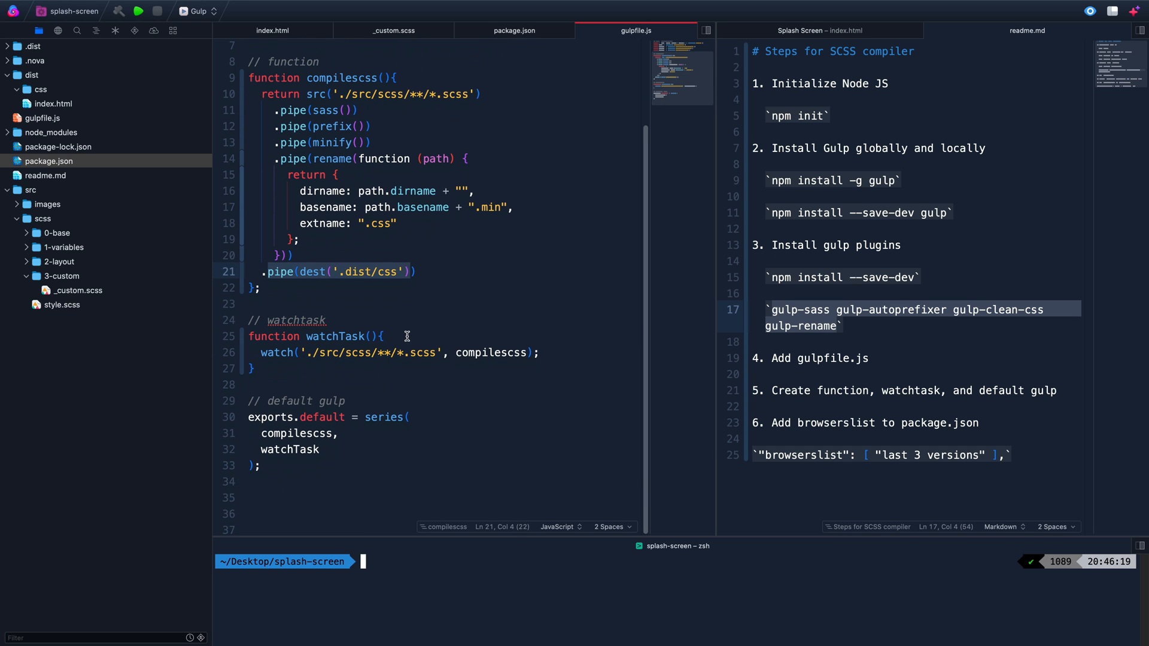
{"action": "mouse_move", "coordinate": [243, 347]}
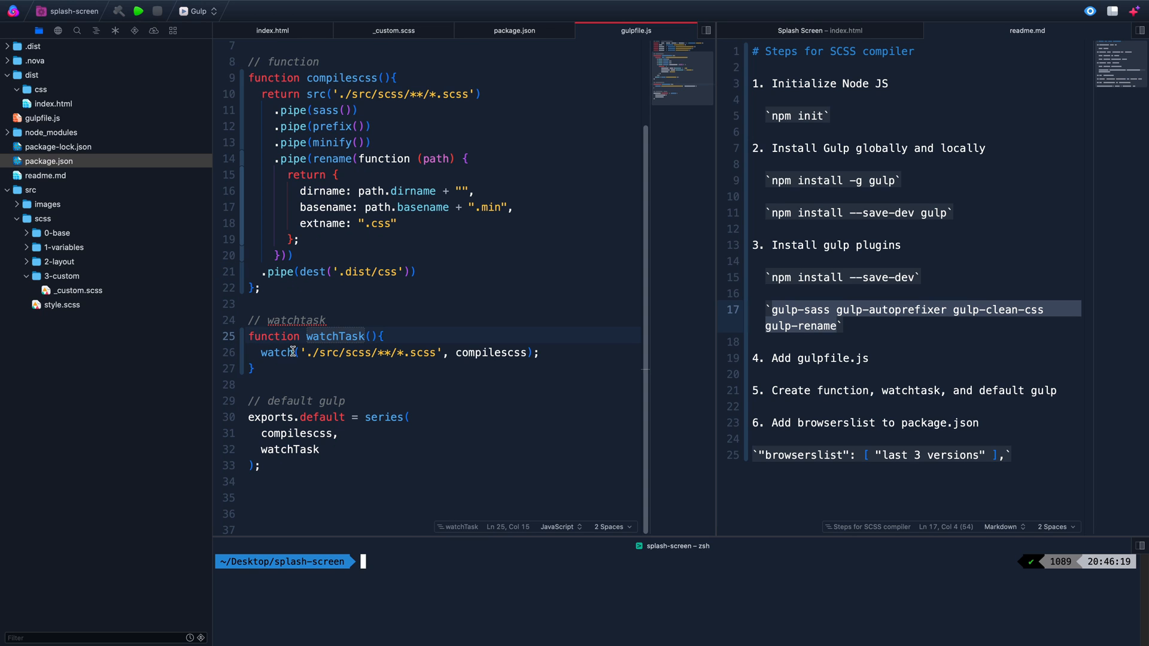
{"action": "double_click", "coordinate": [373, 352]}
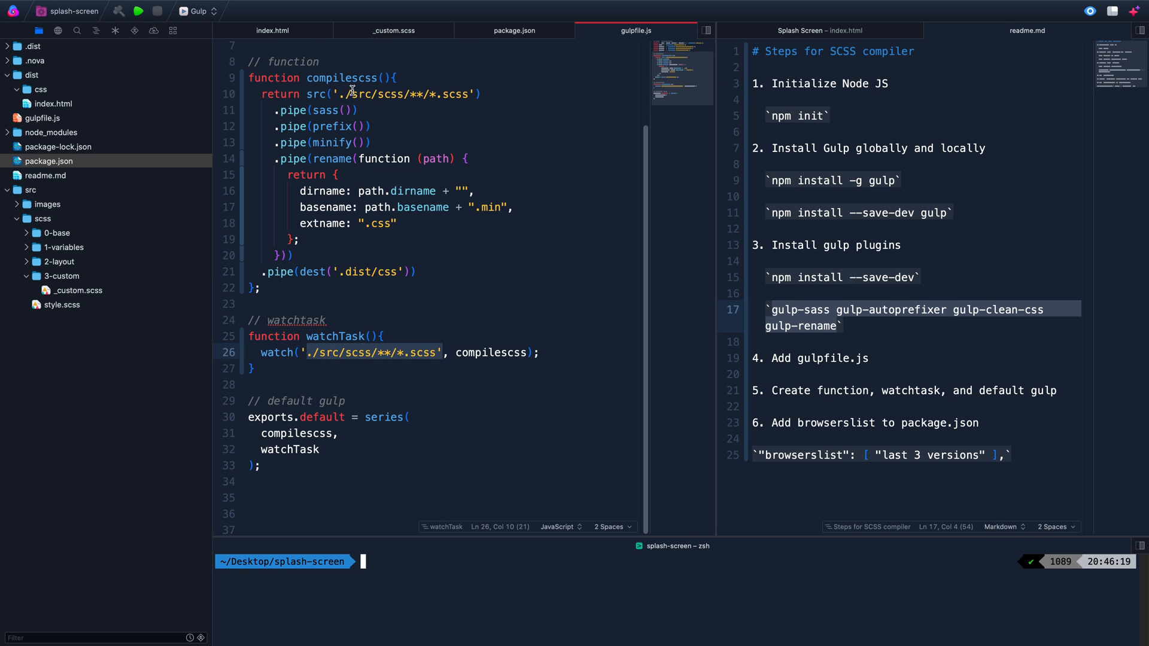
{"action": "mouse_move", "coordinate": [452, 299]}
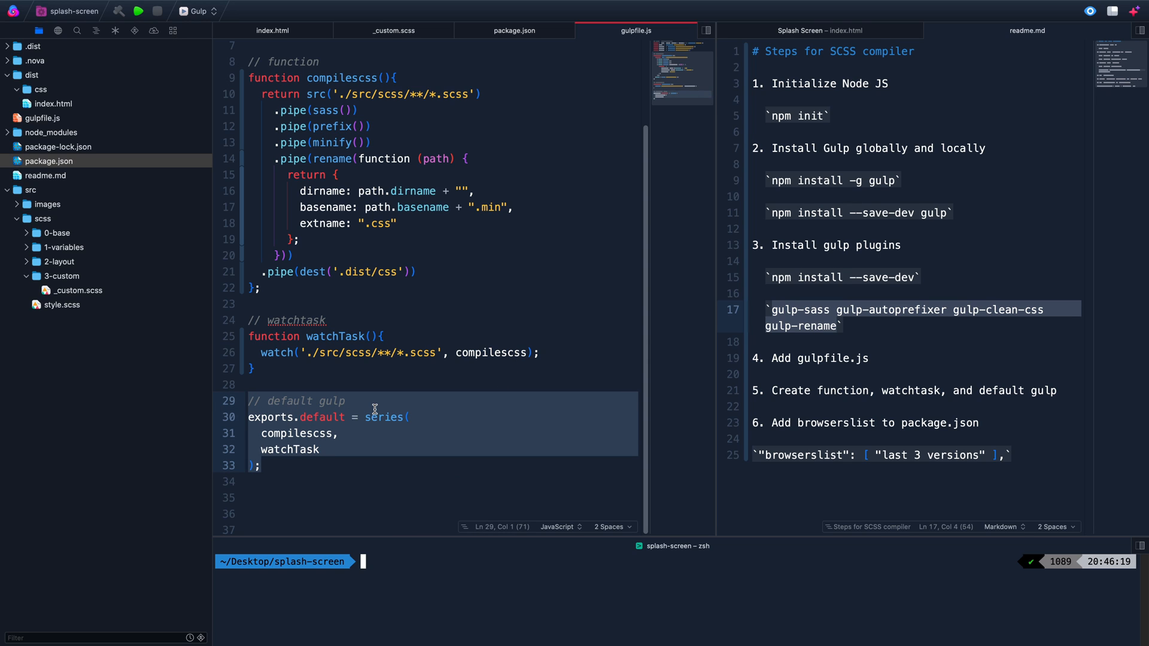
{"action": "mouse_move", "coordinate": [344, 466]}
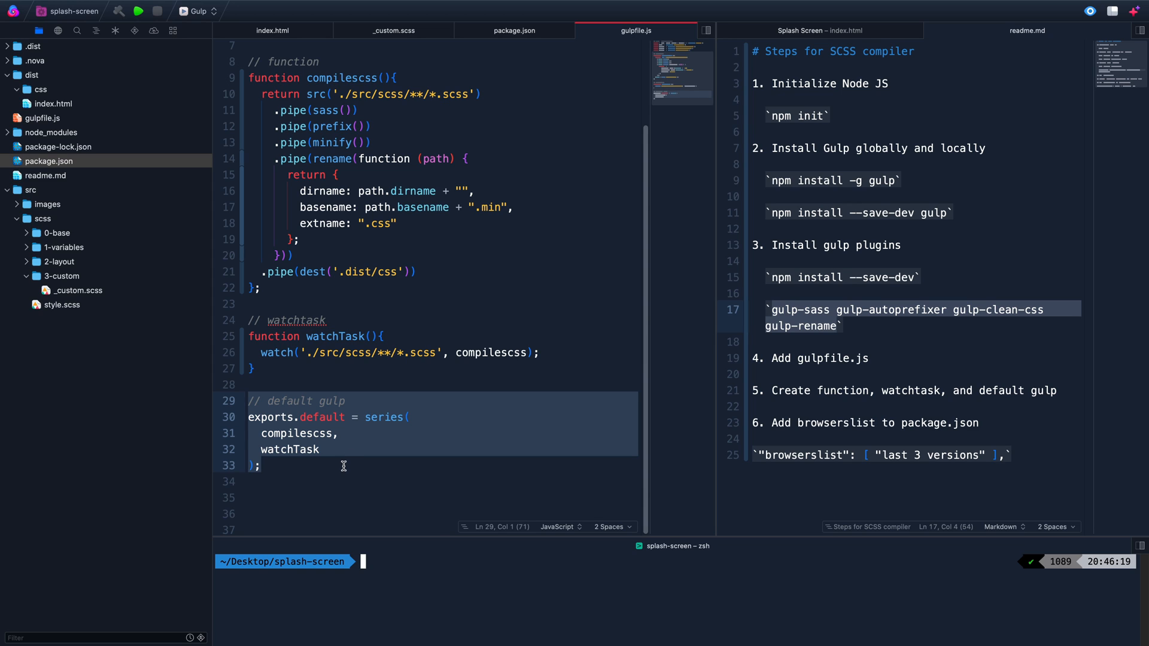
{"action": "left_click", "coordinate": [339, 434]}
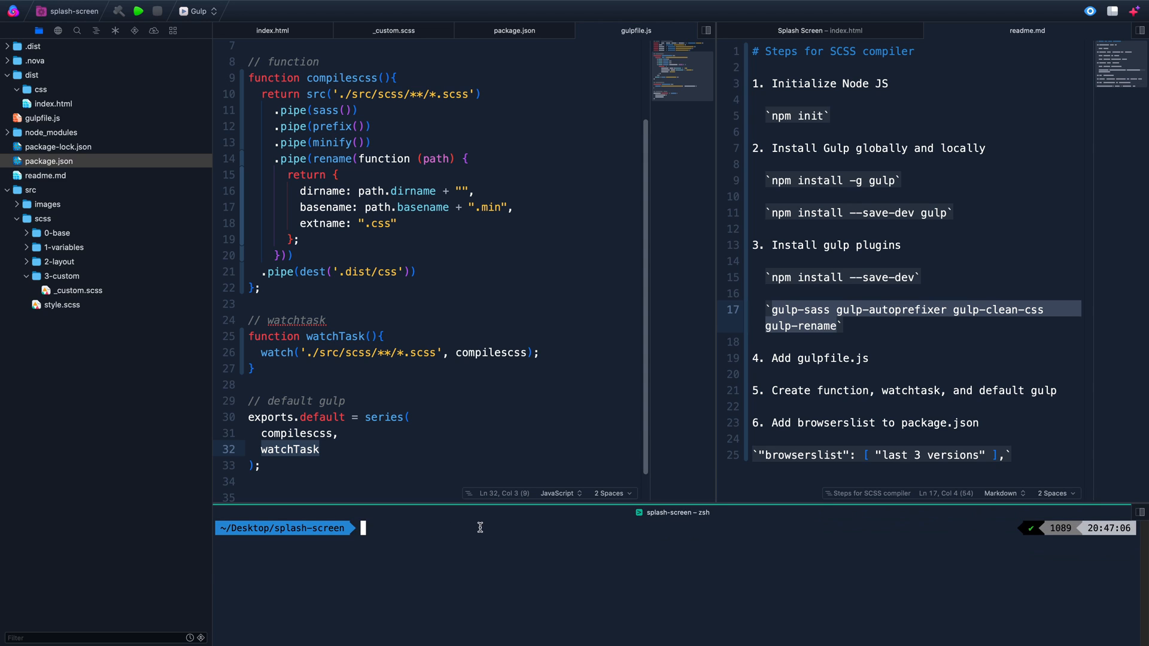
{"action": "mouse_move", "coordinate": [524, 592]}
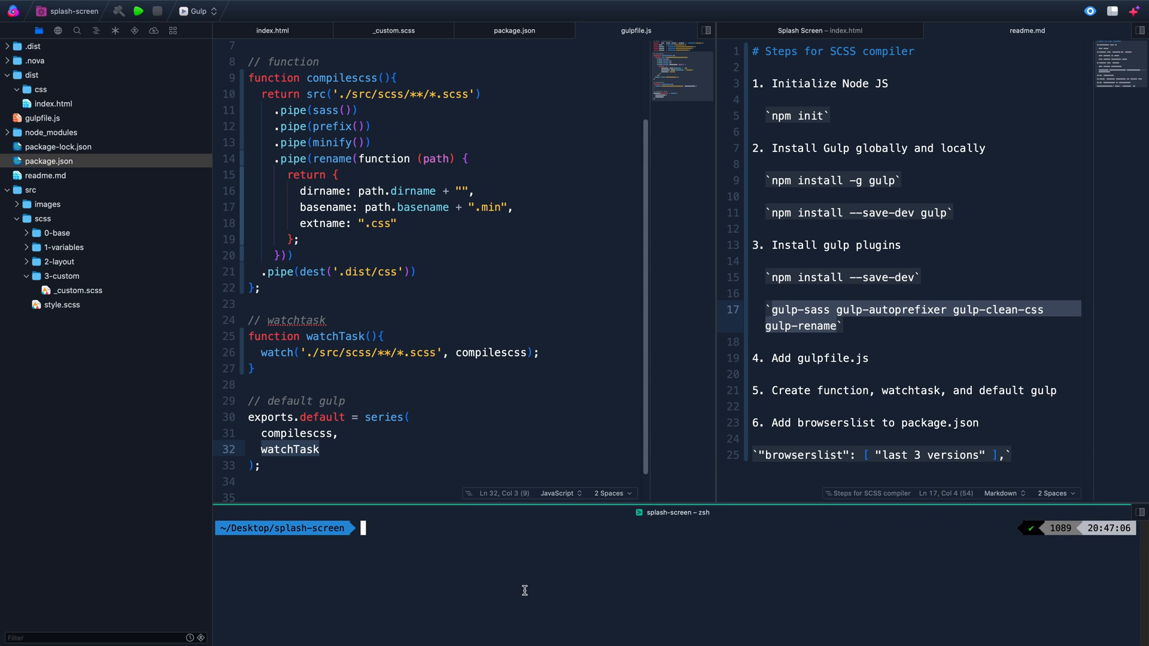
Run gulp in the terminal, then show _custom.scss and highlight the compilescss finished message
{"action": "type", "text": "gulp"}
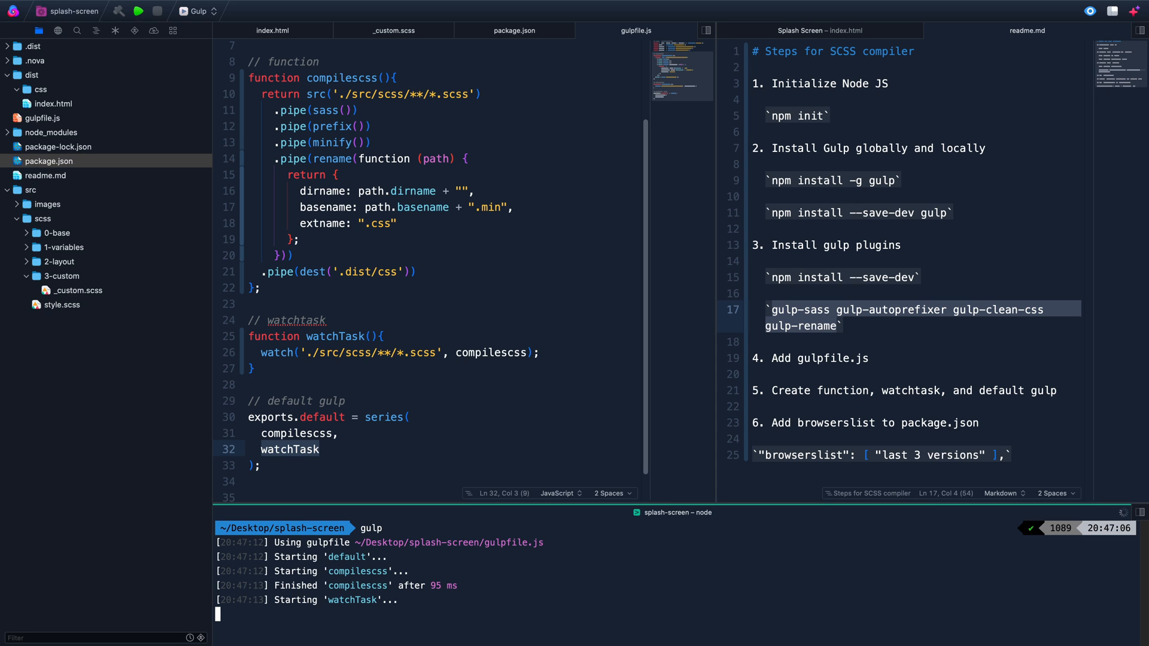
{"action": "mouse_move", "coordinate": [460, 67]}
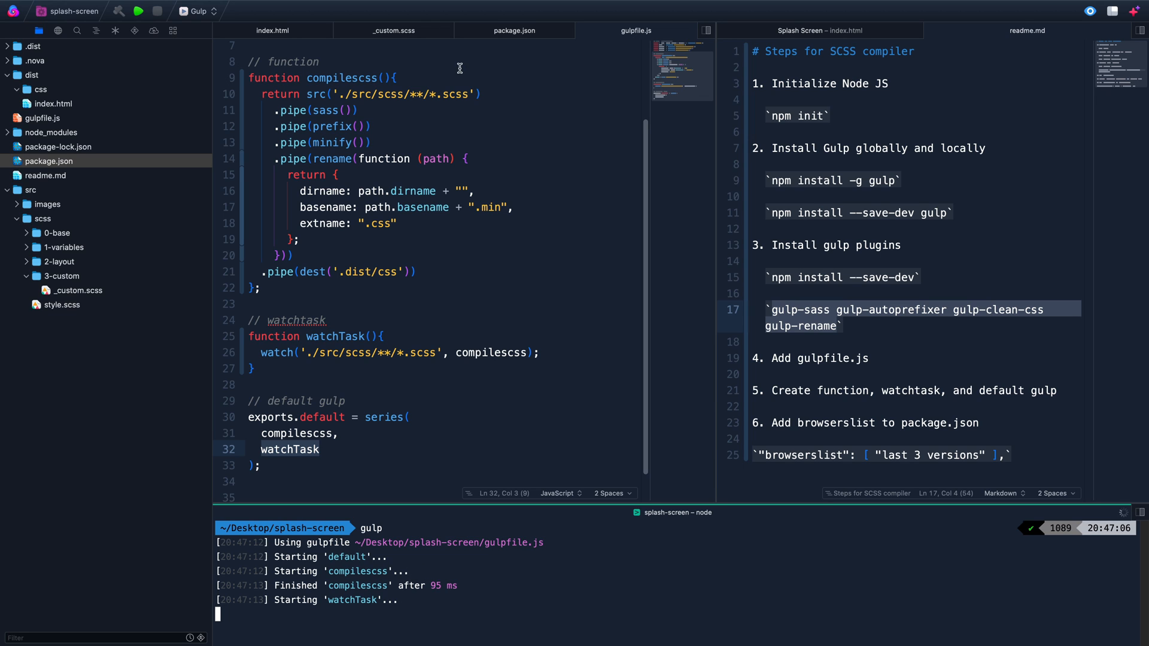
{"action": "left_click", "coordinate": [394, 30]}
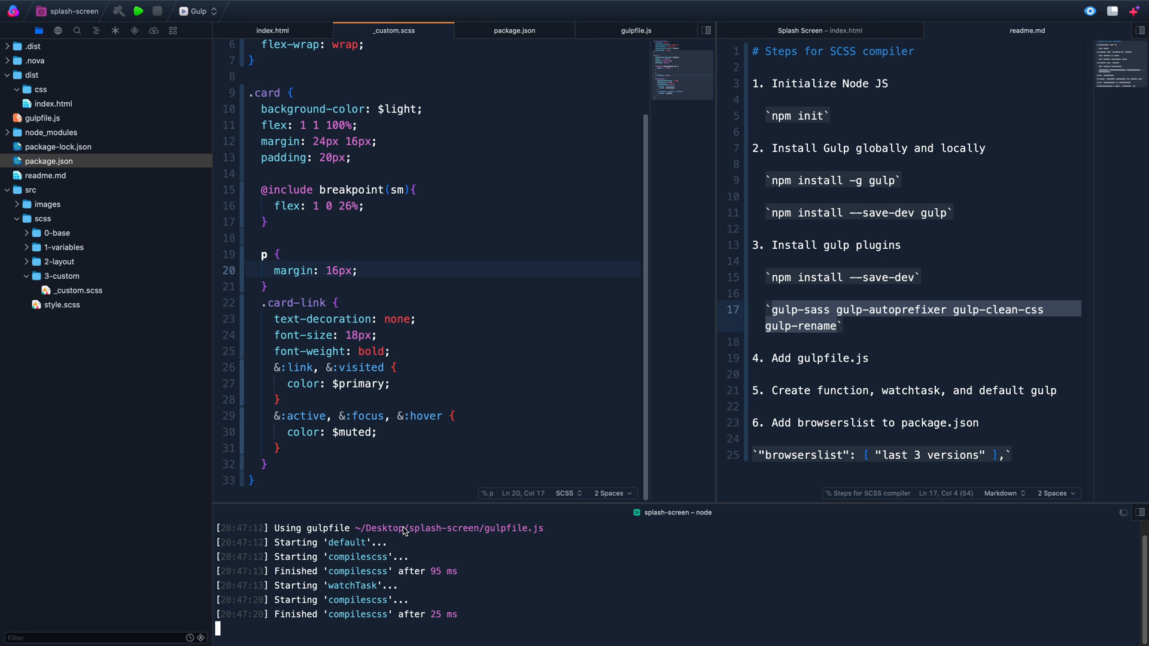
{"action": "mouse_move", "coordinate": [449, 642]}
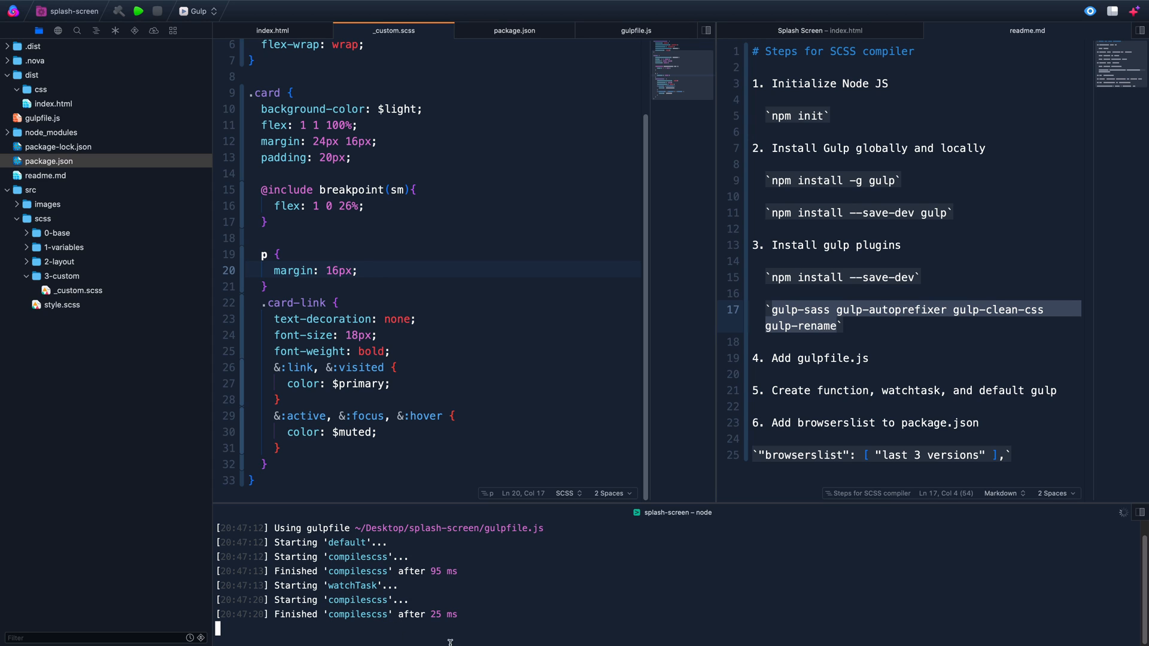
{"action": "double_click", "coordinate": [352, 585]}
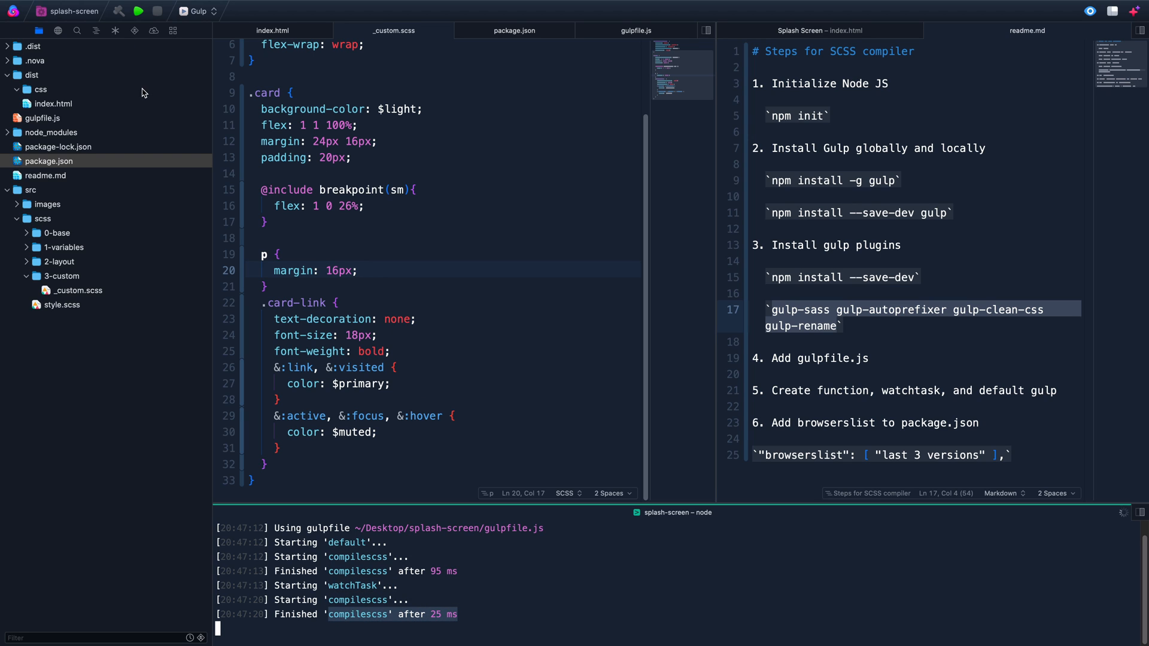
Check the dist/css folder and show the dist index.html page with its three unstyled cards
{"action": "left_click", "coordinate": [41, 89]}
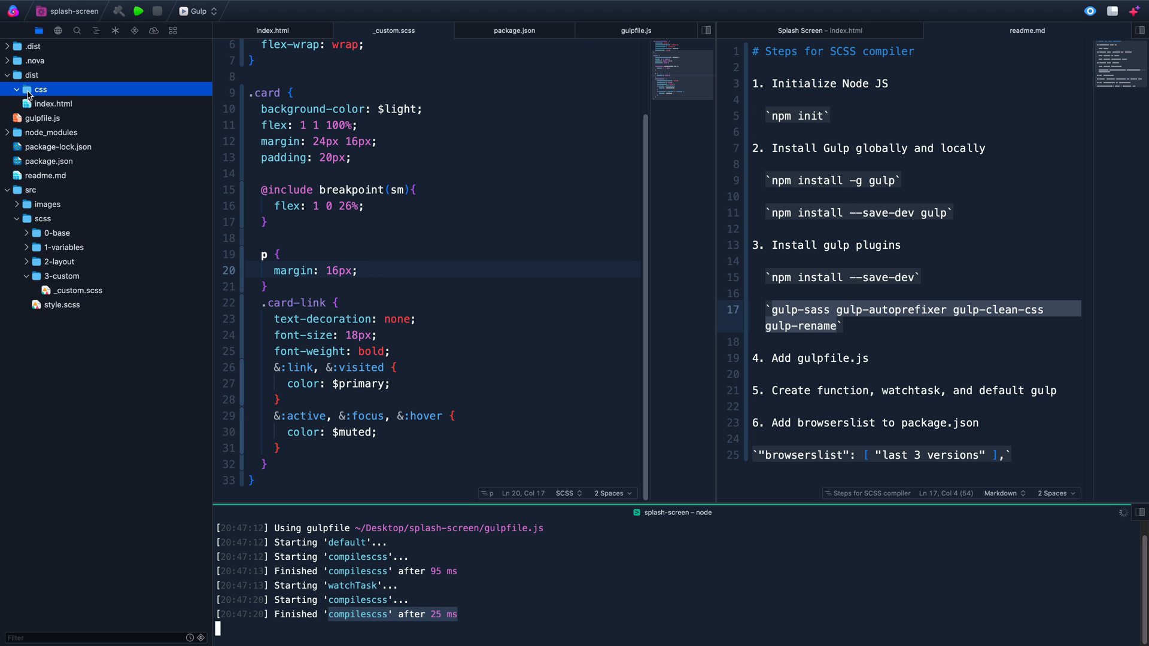
{"action": "left_click", "coordinate": [351, 156]}
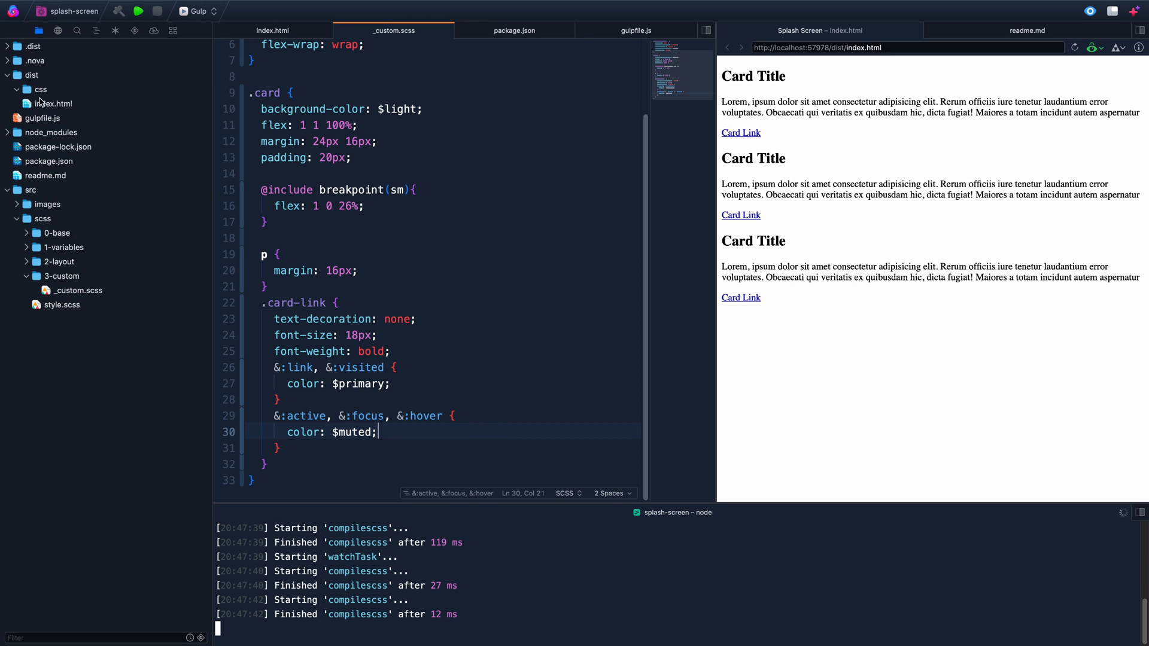
{"action": "left_click", "coordinate": [273, 30]}
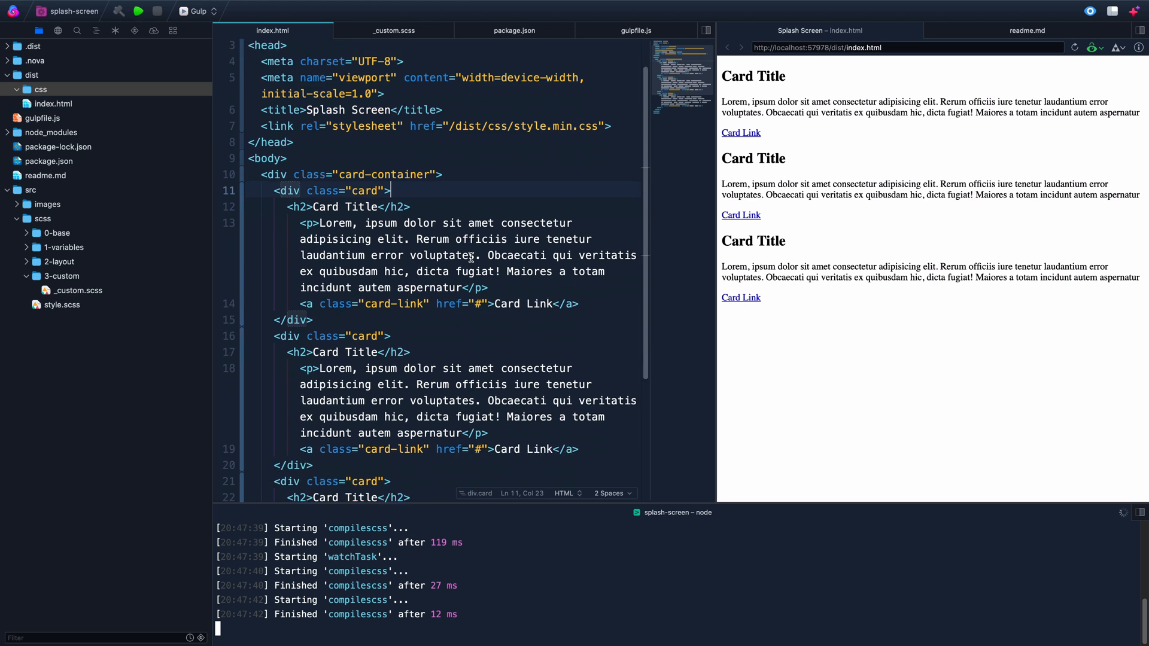
Review the _custom.scss card-link rules, package.json dependencies and the gulpfile code
{"action": "left_click", "coordinate": [393, 30]}
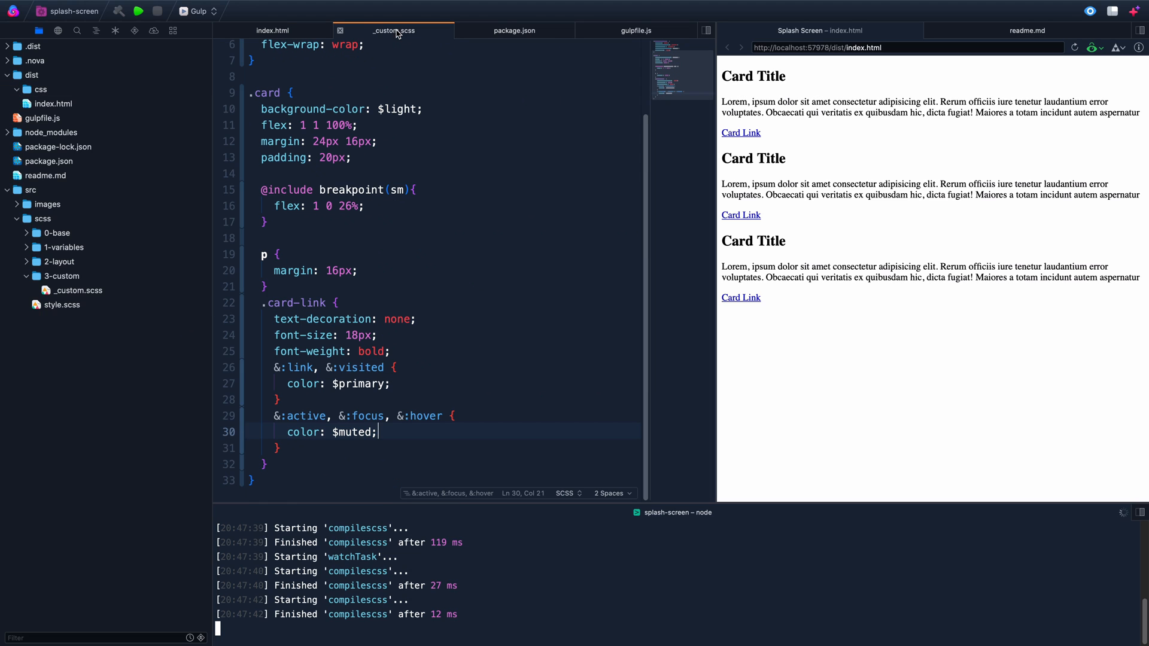
{"action": "left_click", "coordinate": [281, 447]}
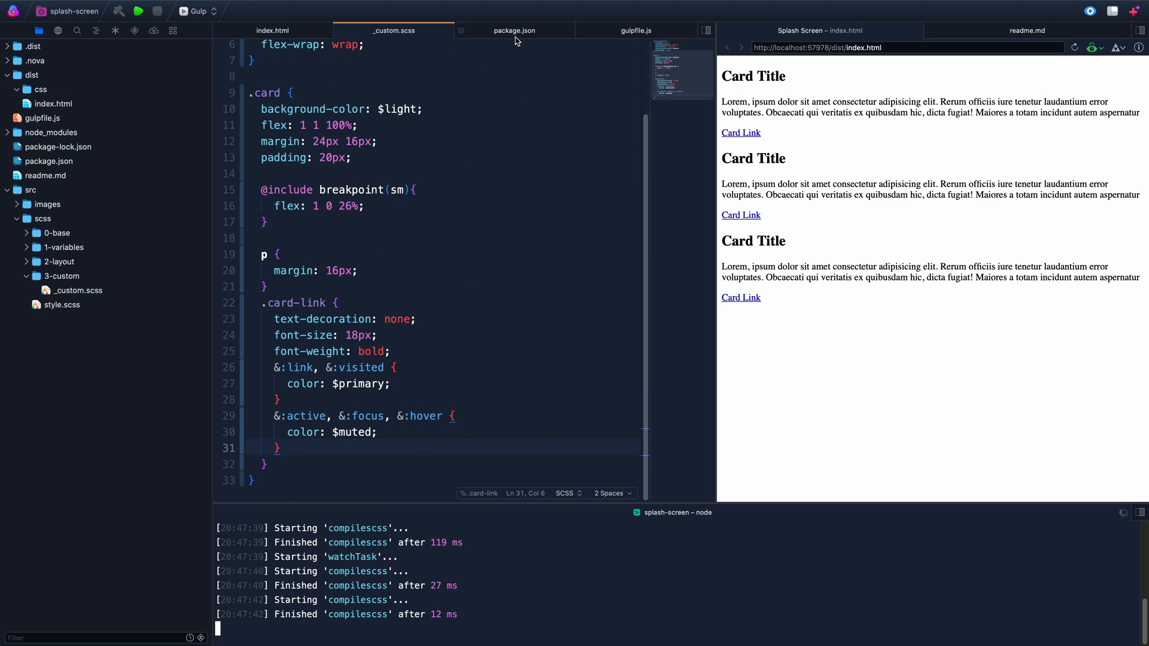
{"action": "left_click", "coordinate": [514, 30]}
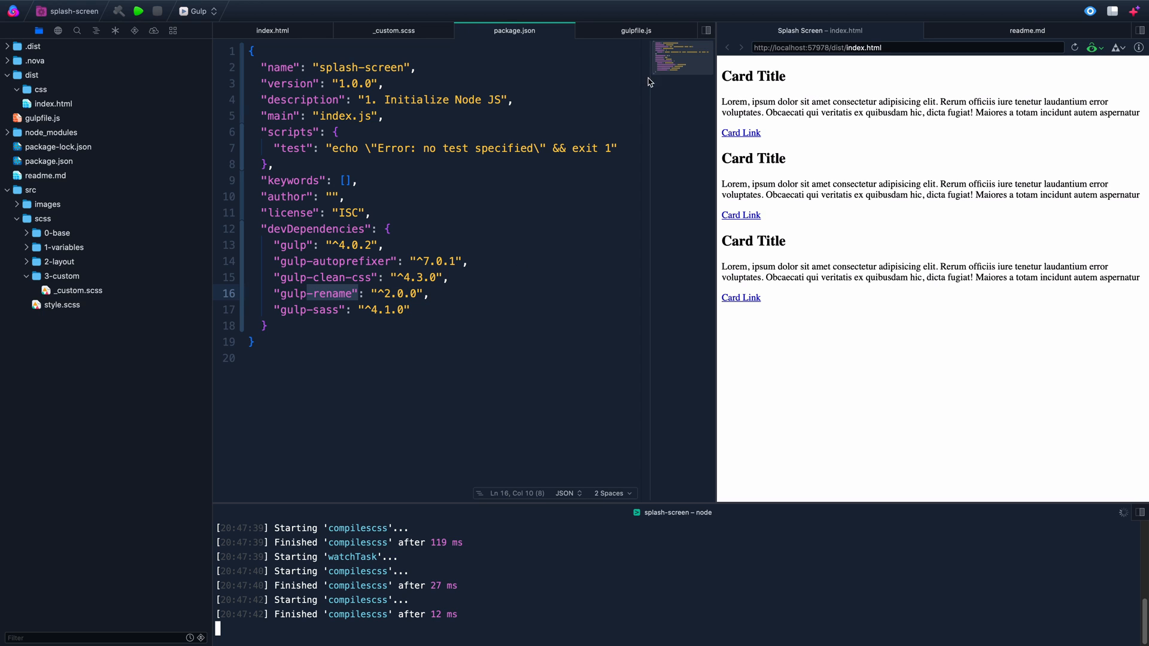
{"action": "left_click", "coordinate": [636, 30]}
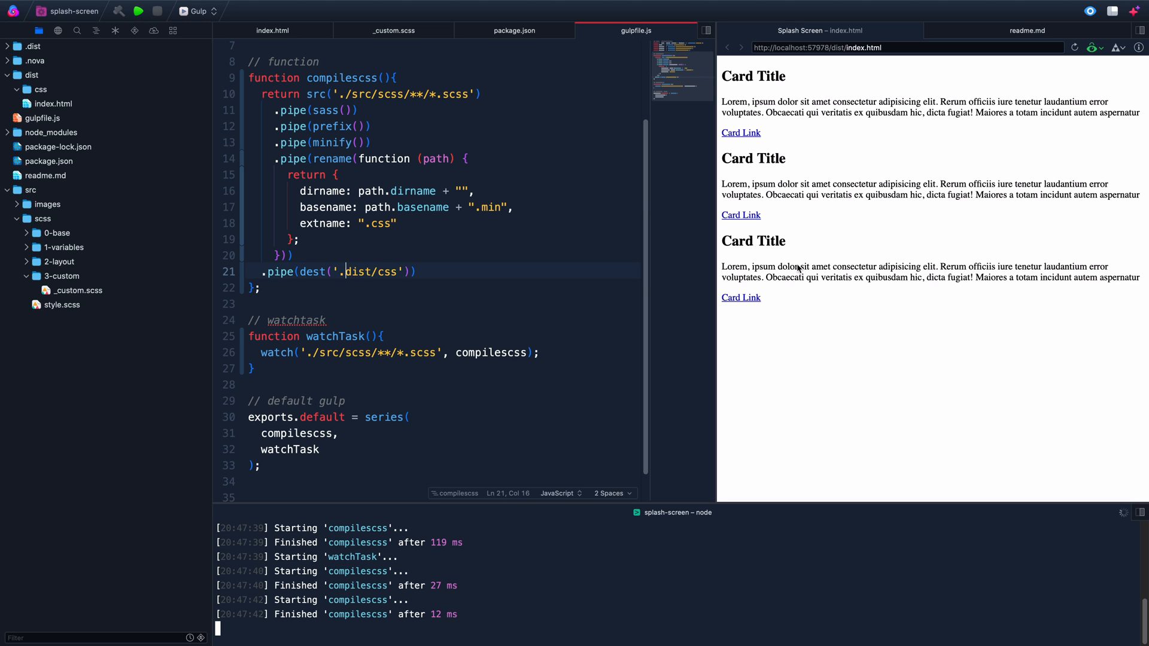
Rerun Gulp so style.min.css is regenerated in dist/css and reveal the folder contents
{"action": "type", "text": "/"}
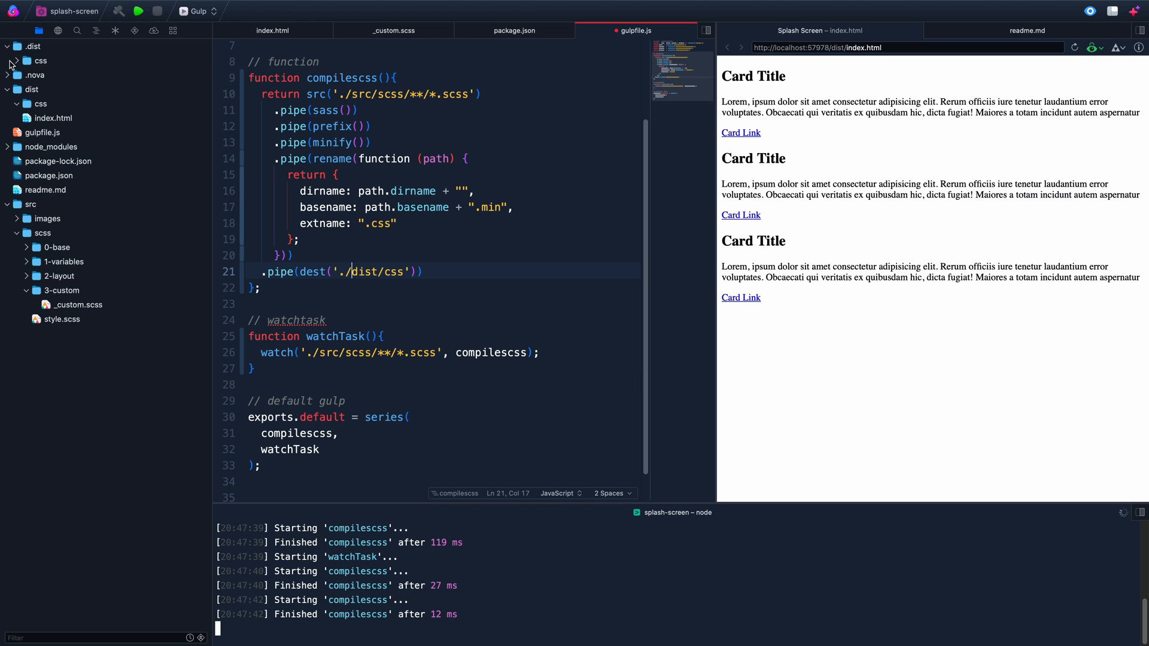
{"action": "left_click", "coordinate": [32, 47]}
{"action": "type", "text": "gulp"}
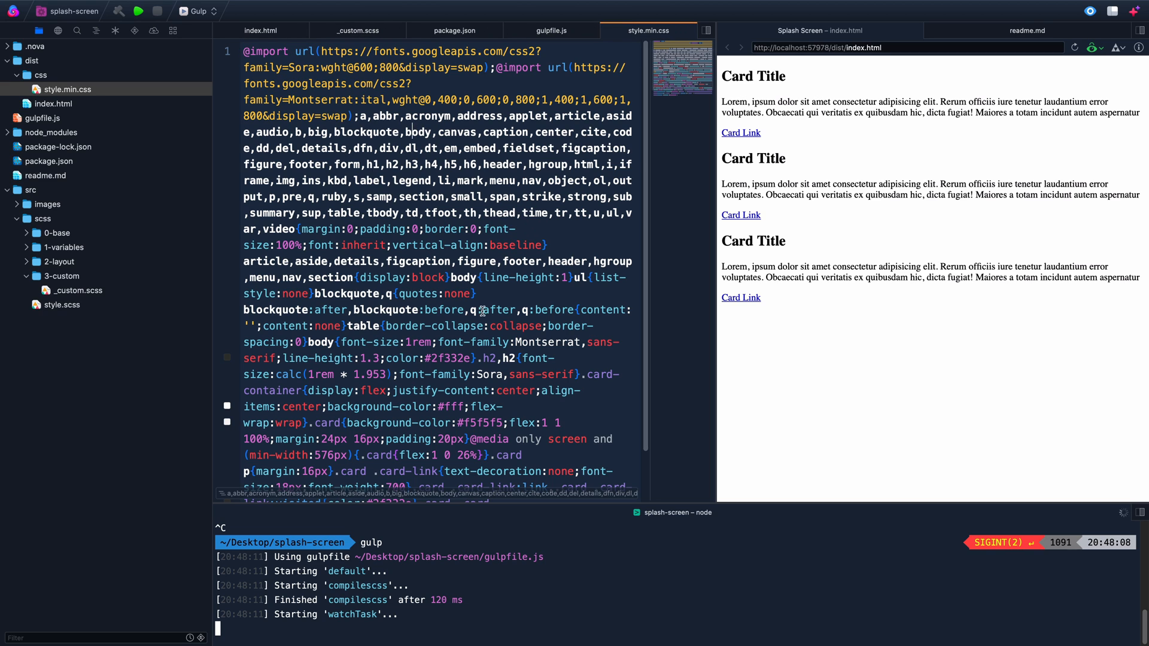
View the styled cards in the preview and show readme.md's SCSS steps beside style.min.css
{"action": "scroll", "scroll_direction": "down", "scroll_amount": 3}
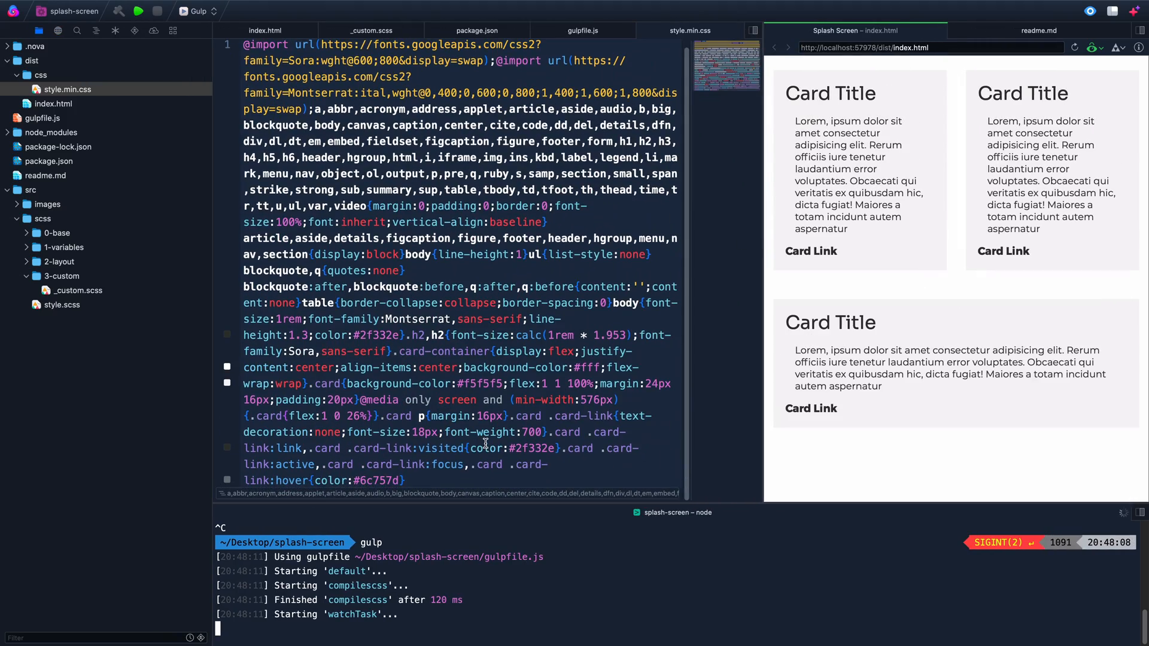
{"action": "mouse_move", "coordinate": [422, 491]}
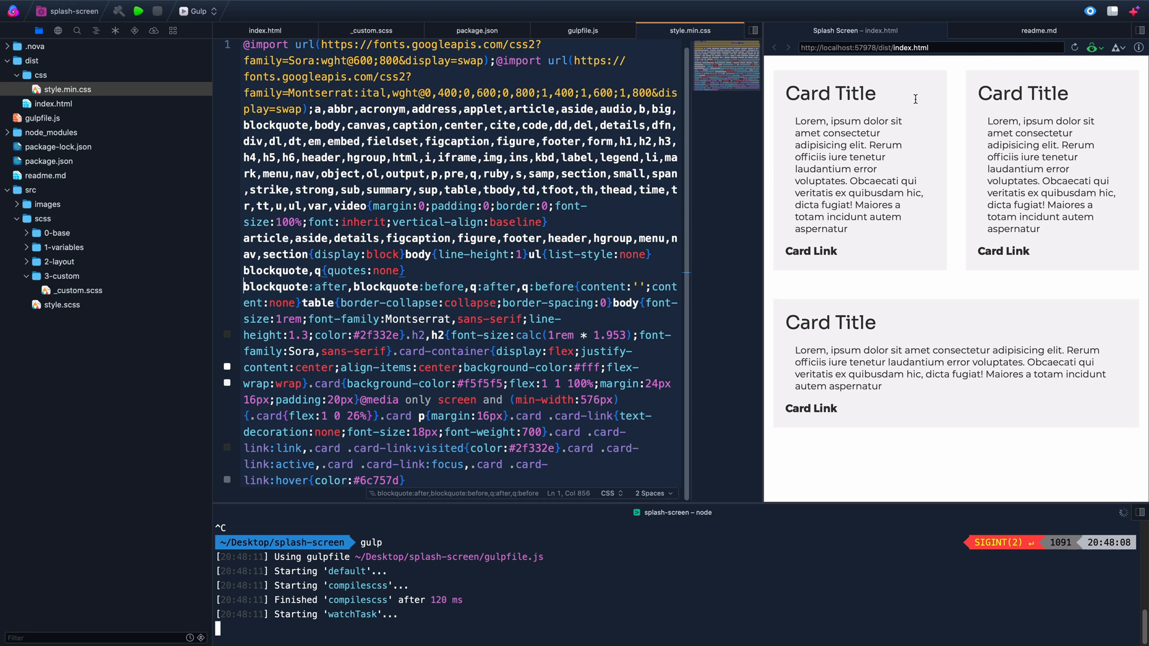
{"action": "left_click", "coordinate": [1037, 30]}
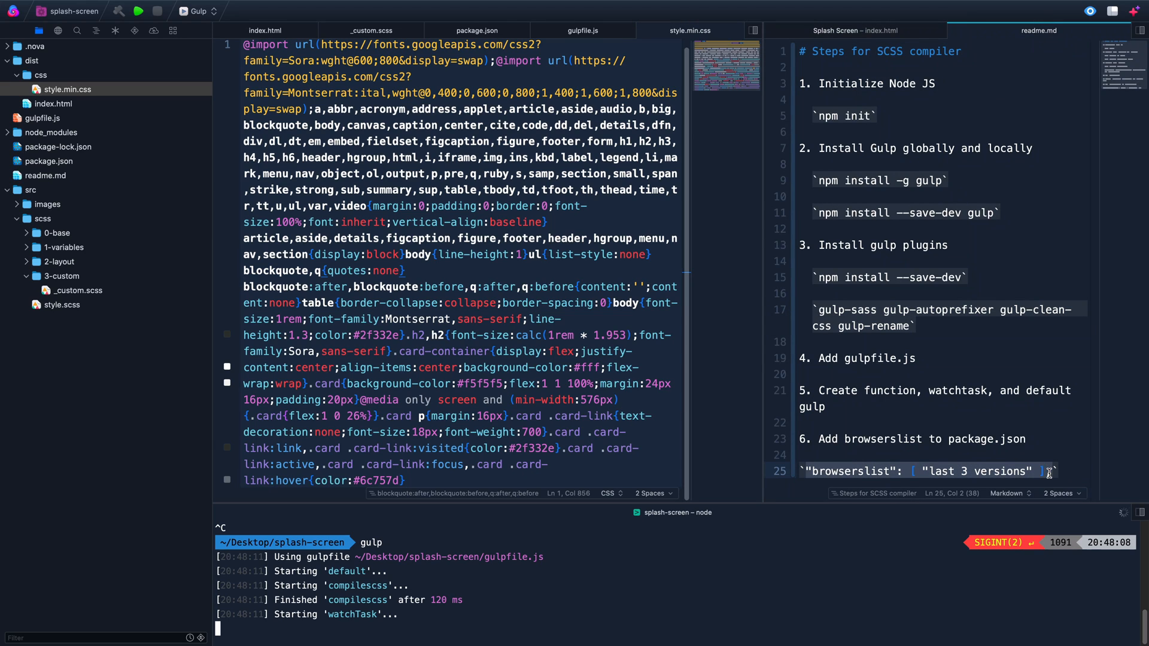
Add "browserslist": [ "last 3 versions" ] to package.json, then reopen _custom.scss so the watch recompiles
{"action": "type", "text": ","}
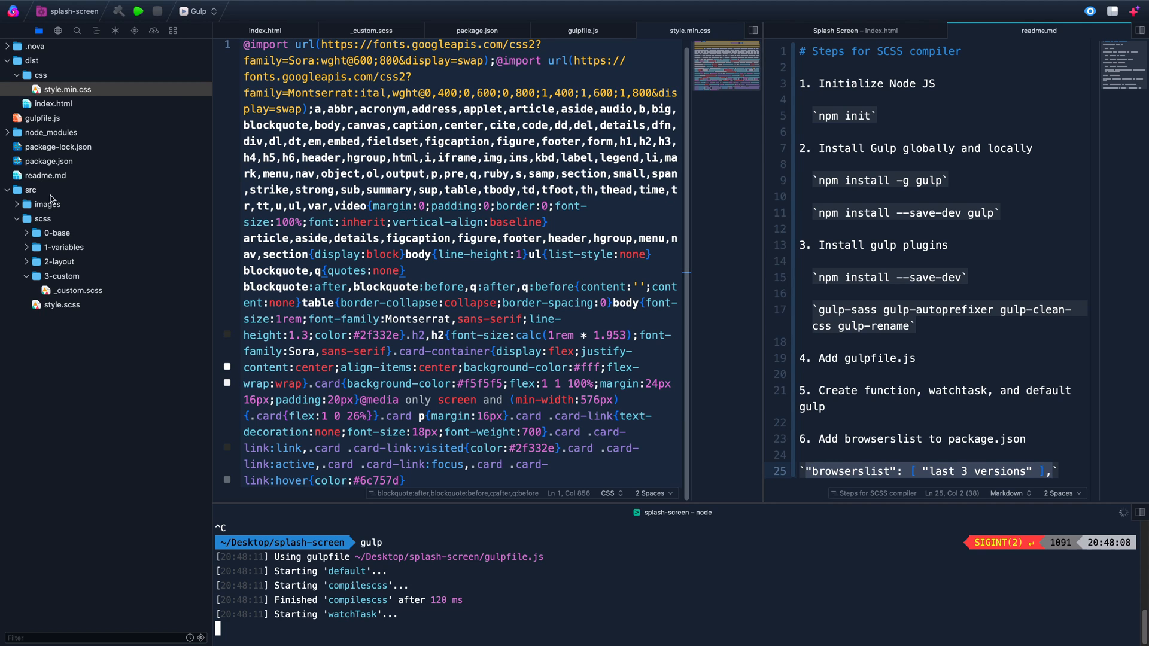
{"action": "left_click", "coordinate": [477, 30]}
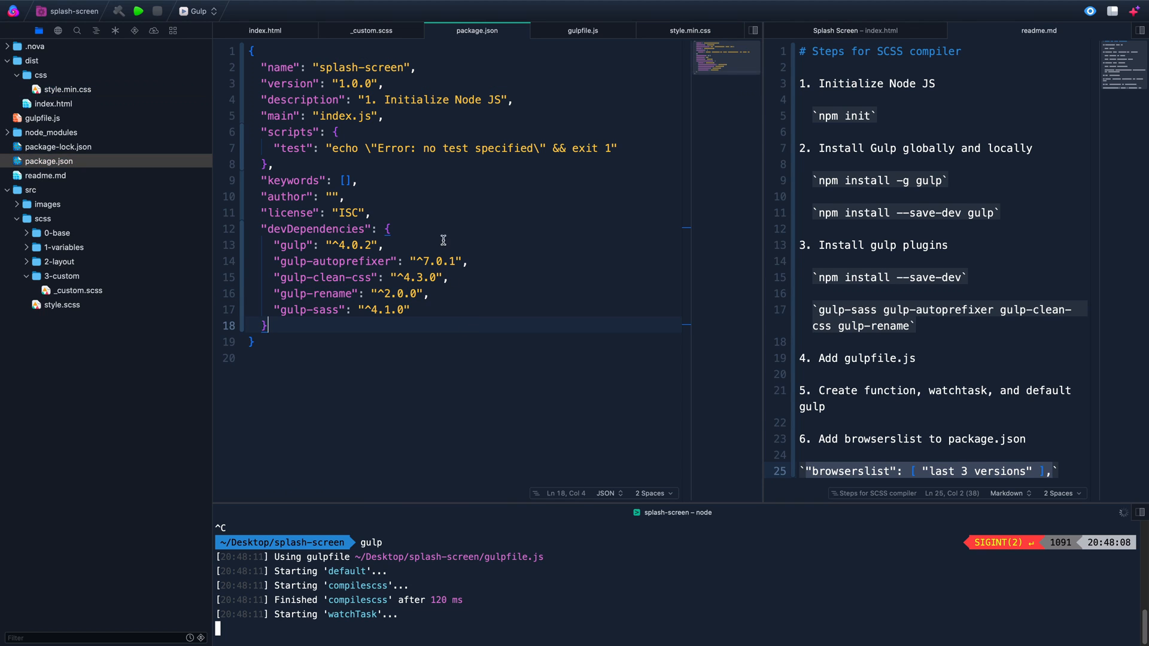
{"action": "type", "text": "\"browserslist\": [ \"last 3 versions\" ],"}
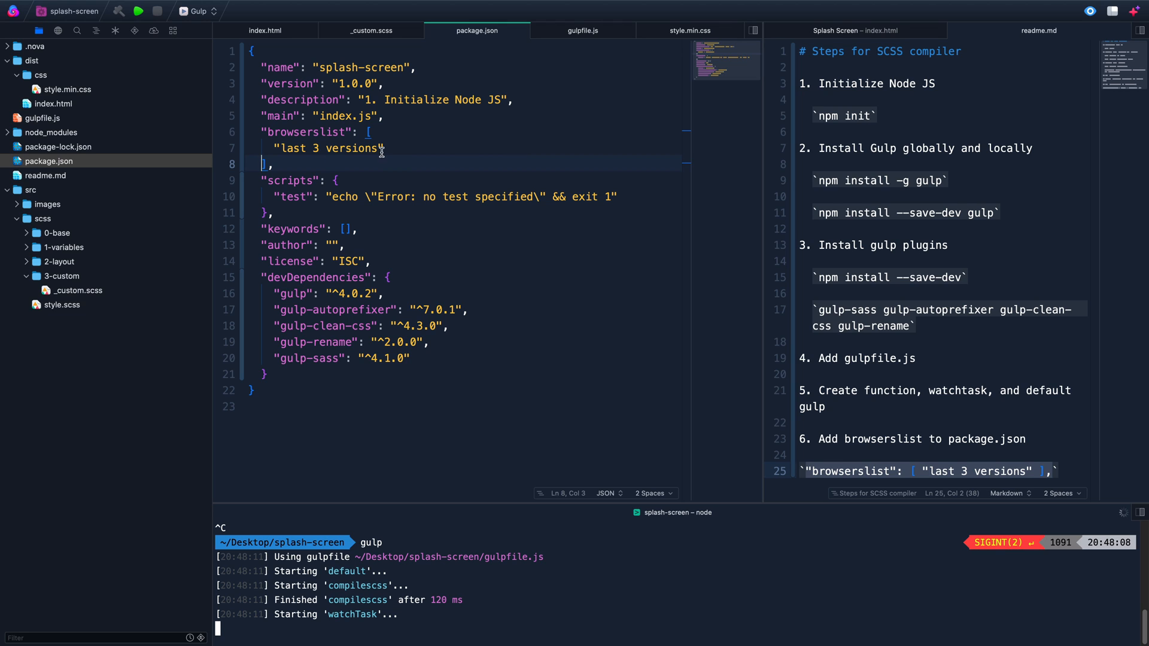
{"action": "left_click", "coordinate": [371, 30]}
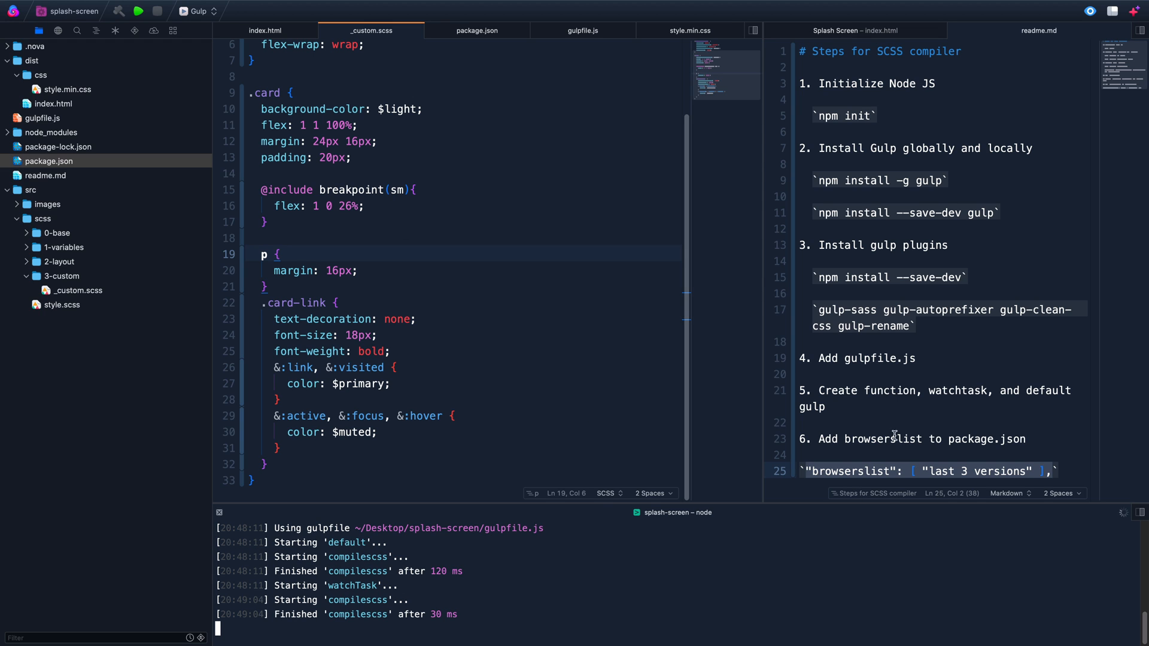
Search the minified stylesheet, then try $dark for the card background in _custom.scss and restore $light
{"action": "left_click", "coordinate": [690, 30]}
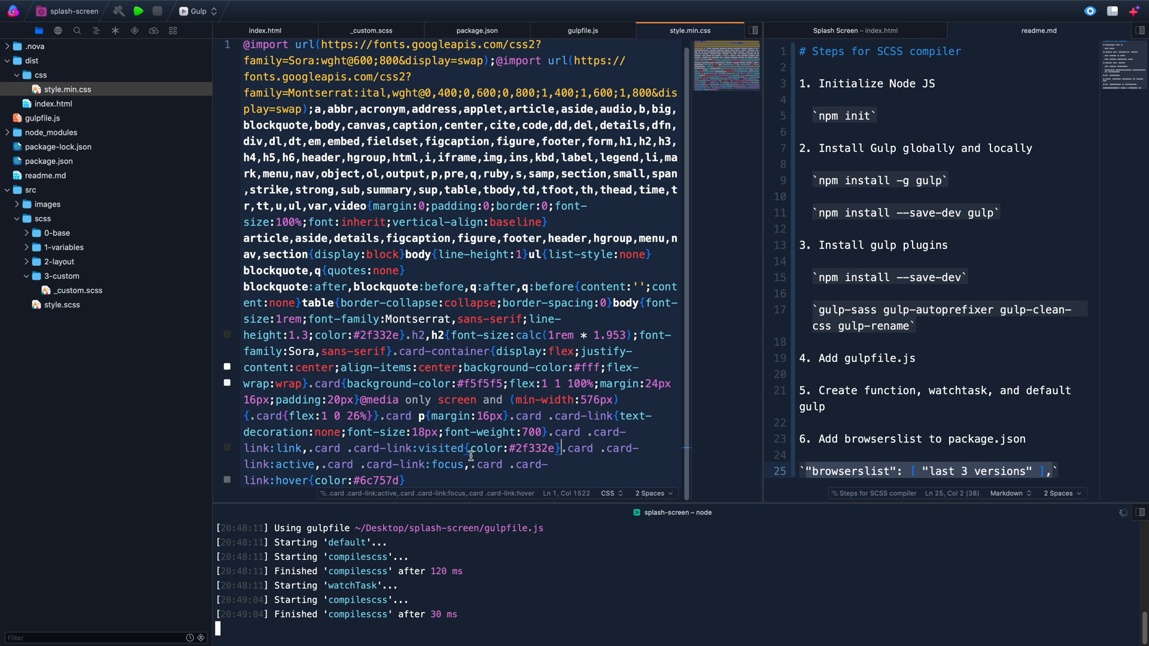
{"action": "mouse_move", "coordinate": [505, 423]}
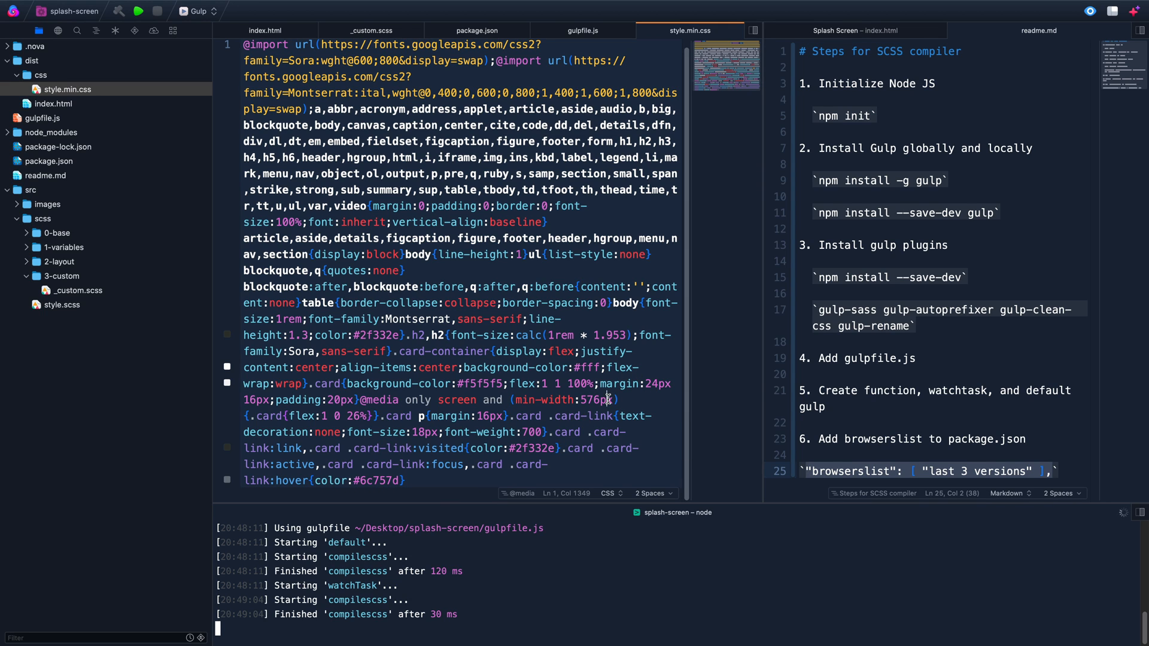
{"action": "key", "text": "cmd+f"}
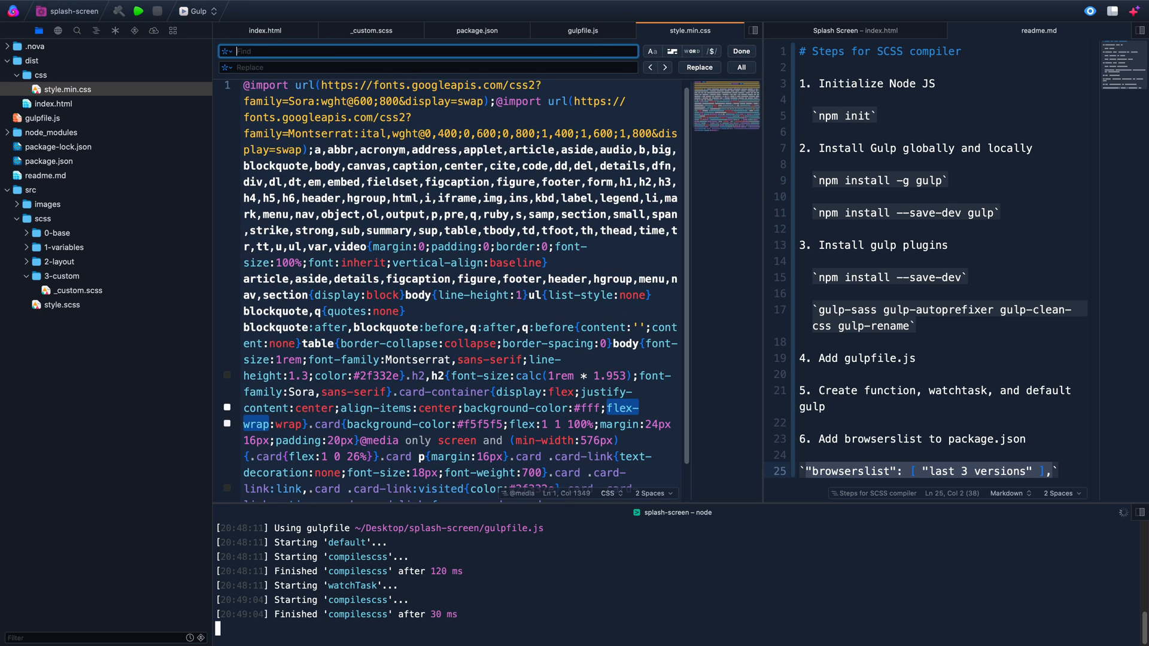
{"action": "left_click", "coordinate": [371, 30]}
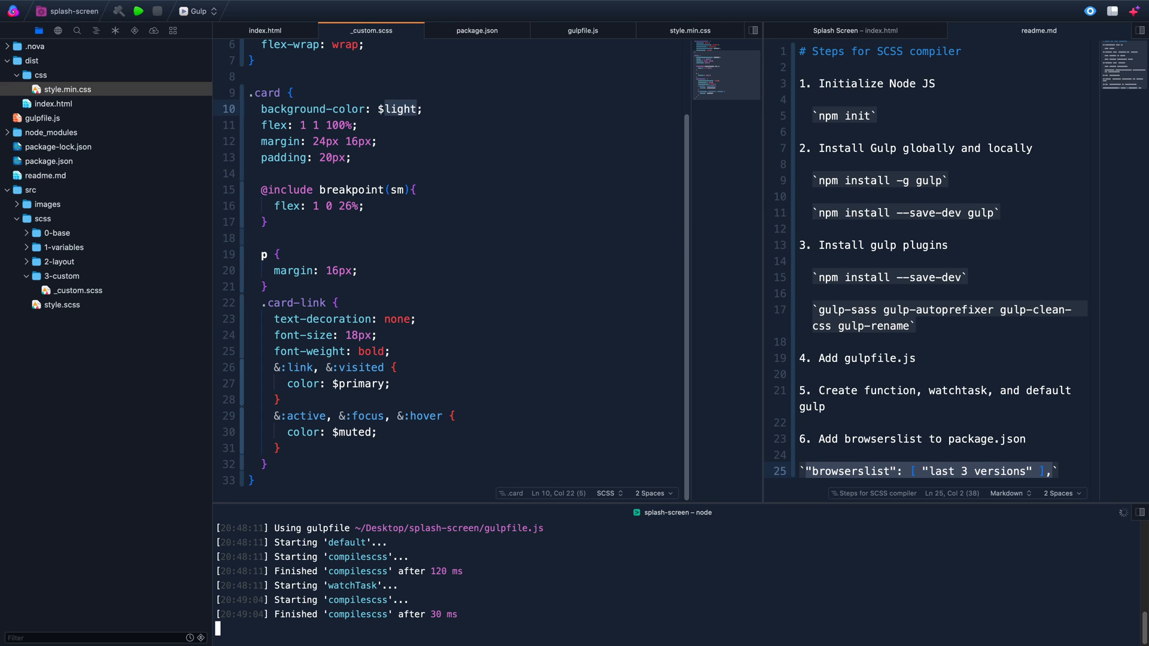
{"action": "type", "text": "dark"}
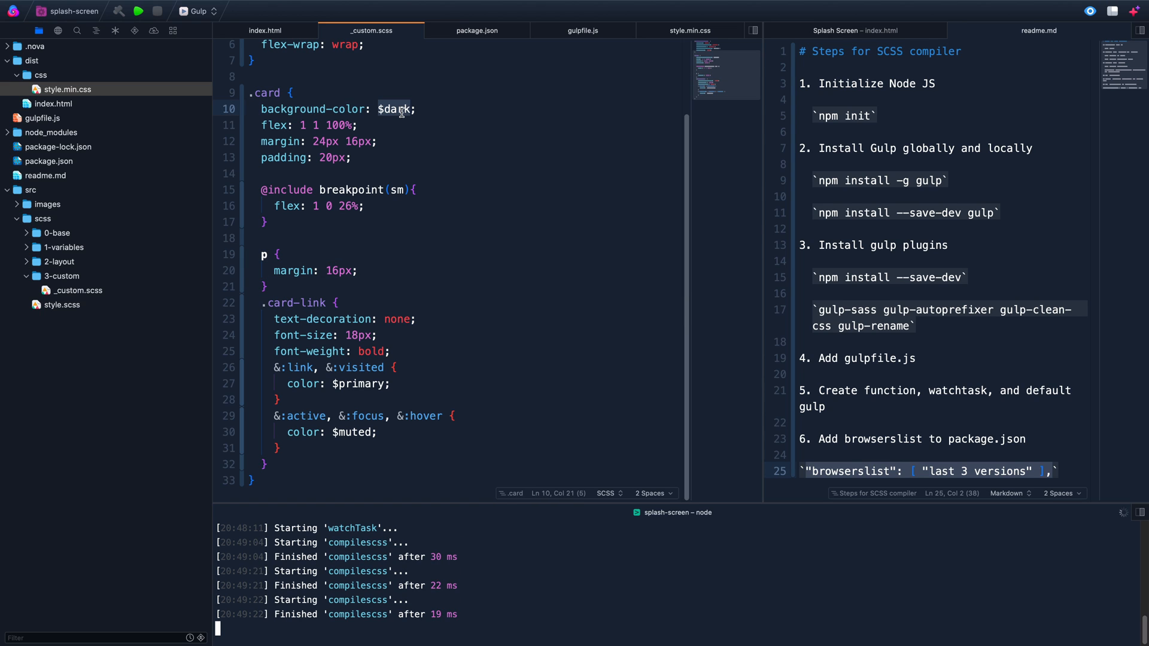
{"action": "type", "text": "$light"}
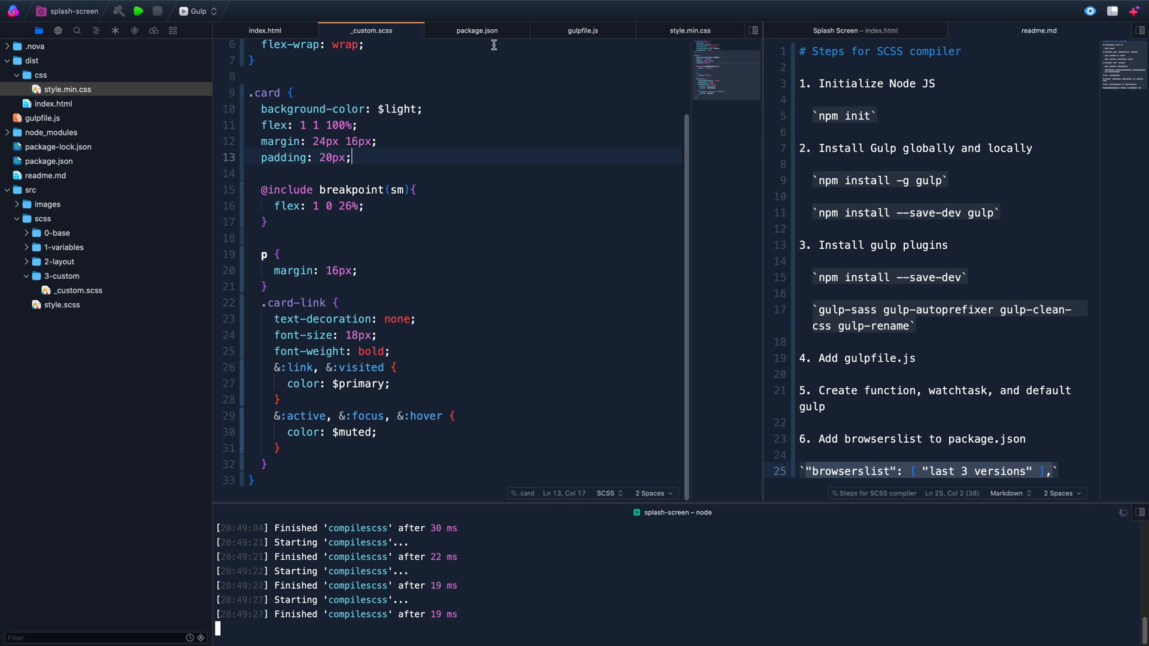
Inspect the font-weight declaration in style.min.css, then show gulpfile.js with its compile and watch tasks
{"action": "left_click", "coordinate": [688, 30]}
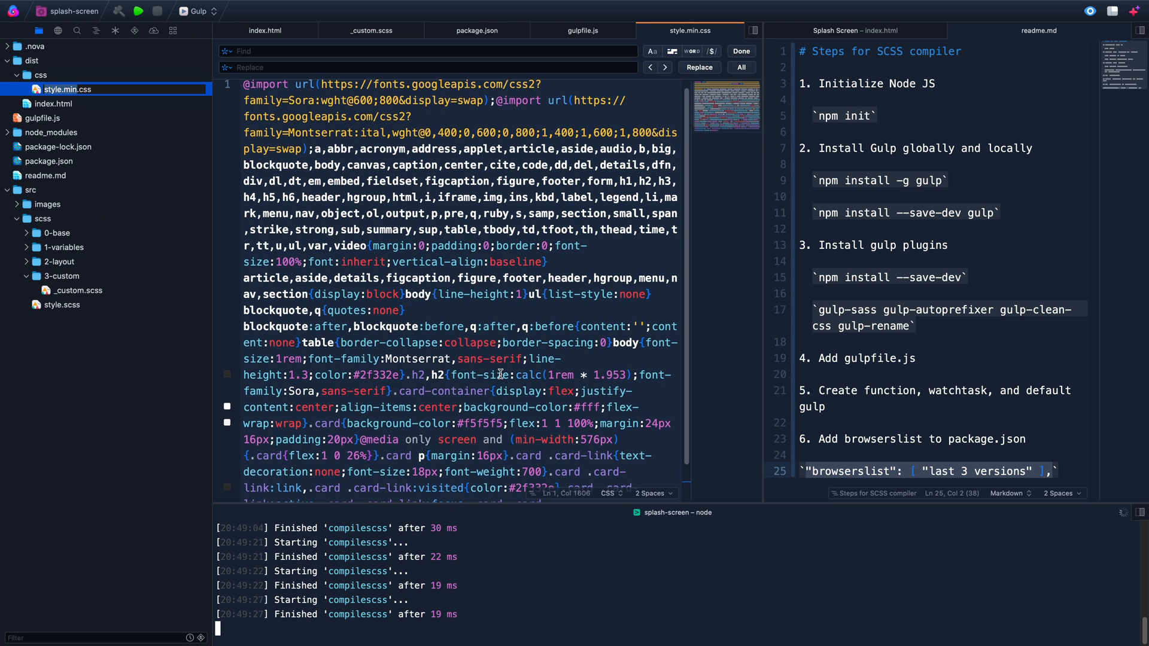
{"action": "scroll", "scroll_direction": "down", "scroll_amount": 3}
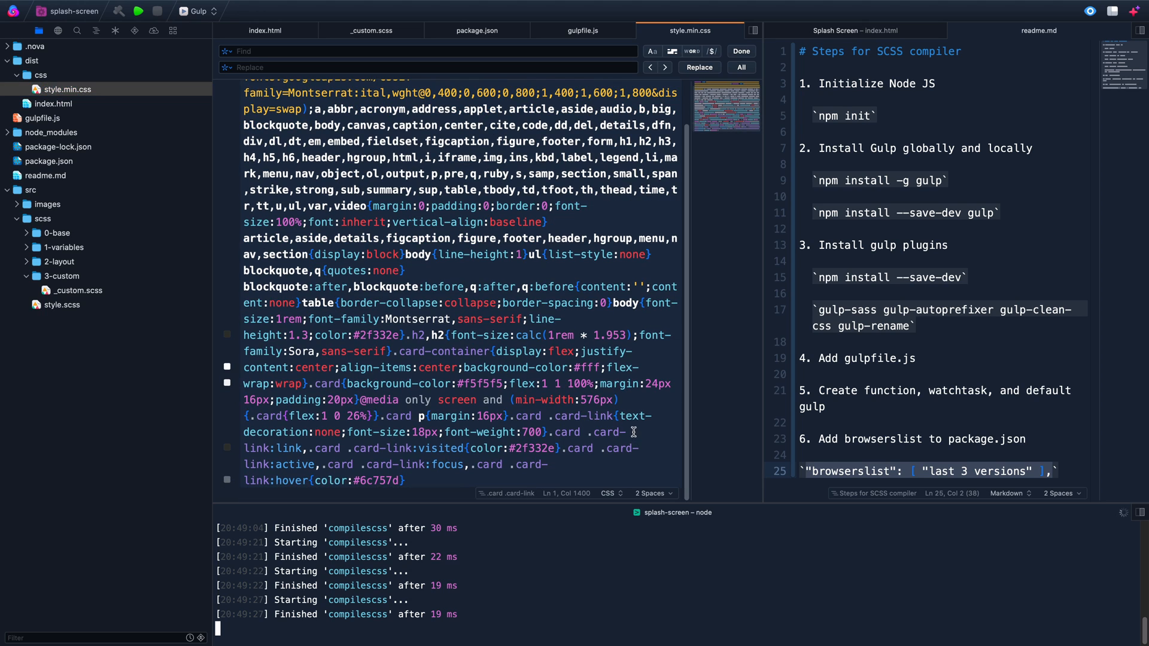
{"action": "double_click", "coordinate": [477, 433]}
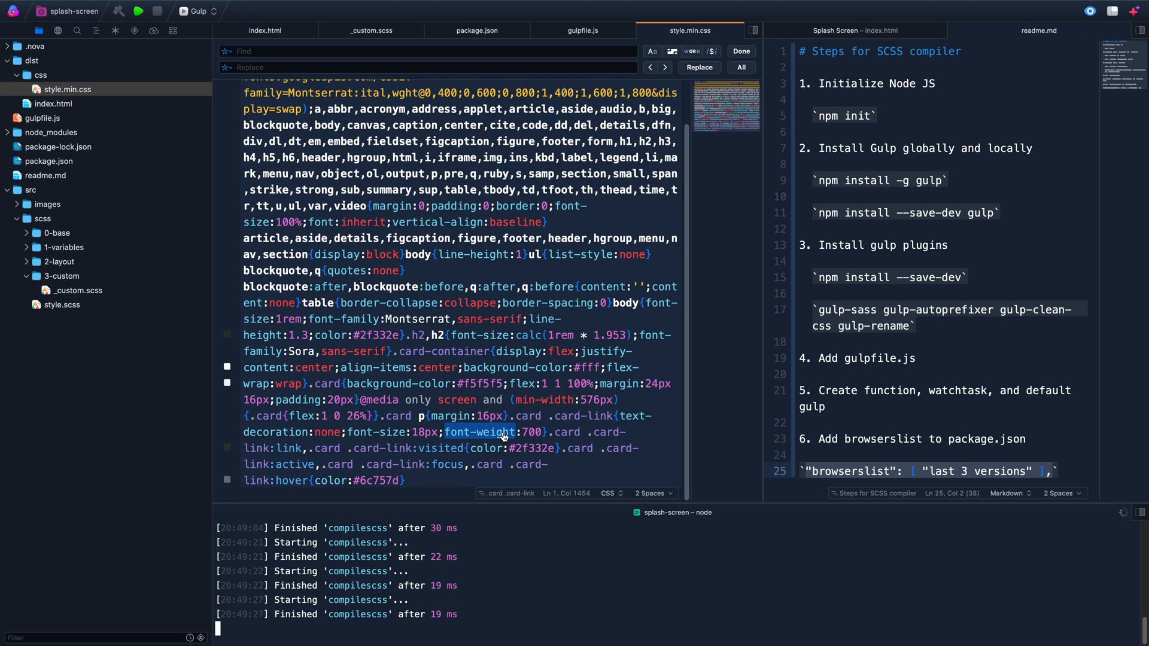
{"action": "left_click", "coordinate": [425, 50]}
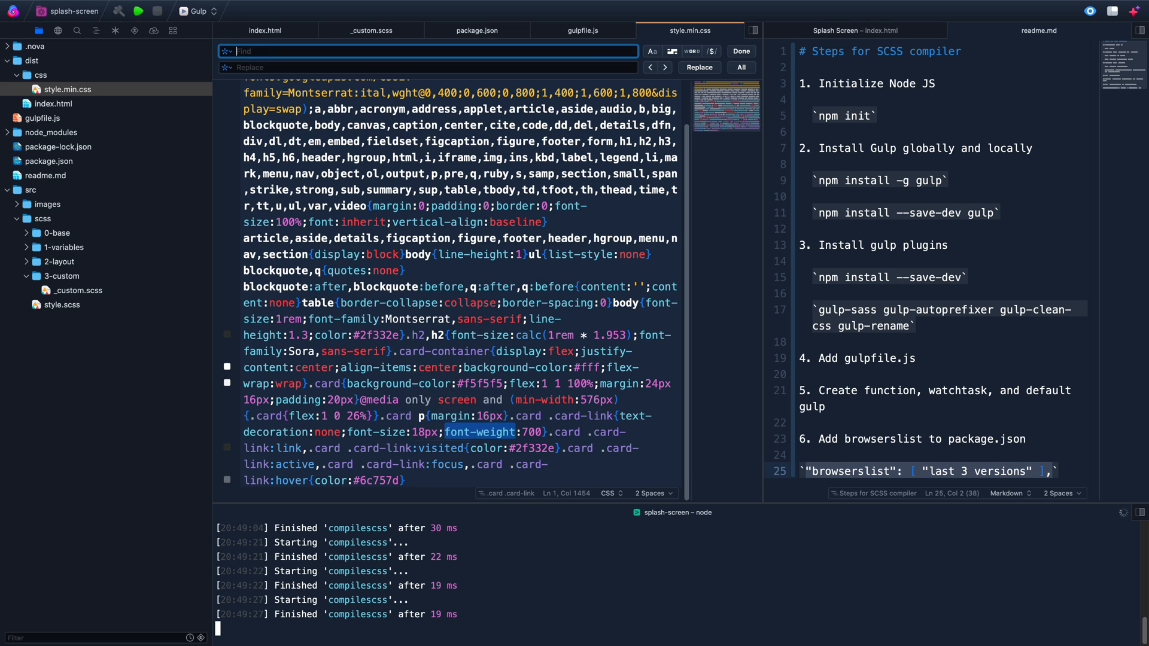
{"action": "left_click", "coordinate": [583, 31]}
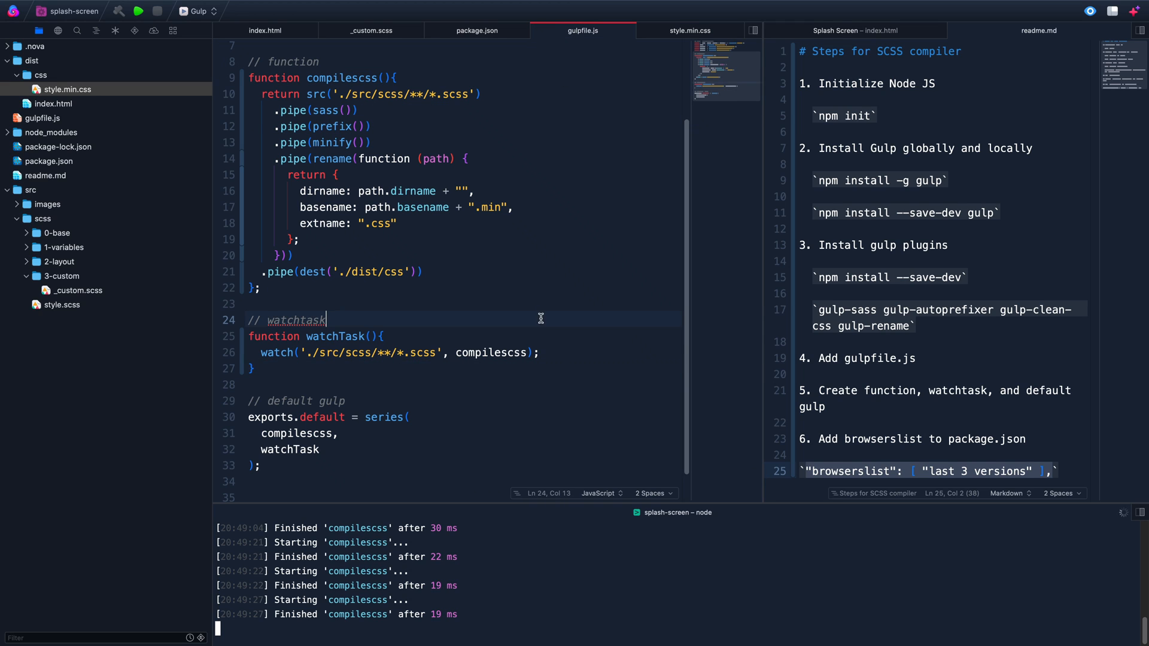
Change package.json browserslist to "last 5 versions" and save _custom.scss so Gulp recompiles
{"action": "left_click", "coordinate": [477, 30]}
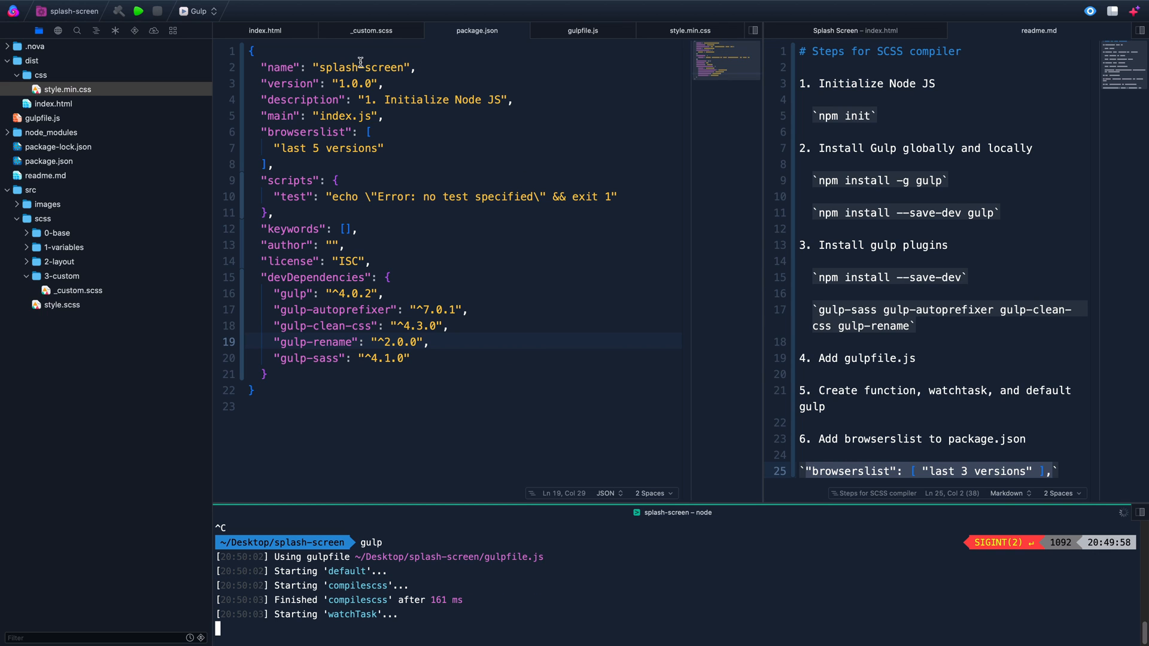
{"action": "left_click", "coordinate": [371, 30]}
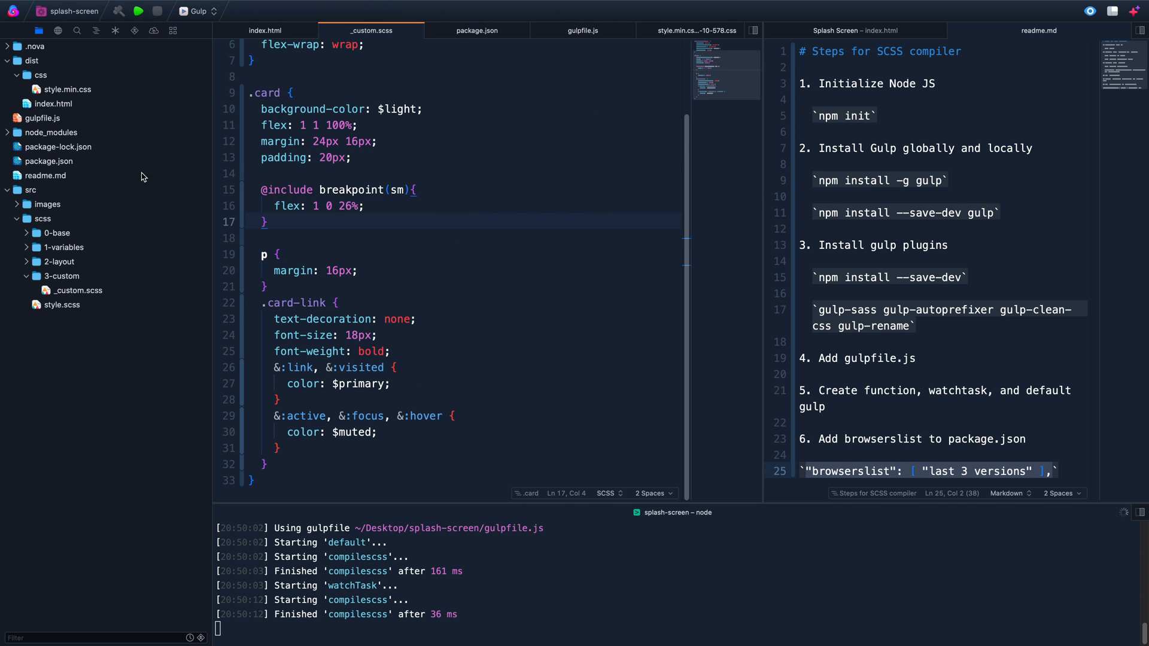
Search style.min.css for "web" to confirm -webkit- prefixes and bring back the styled card preview
{"action": "left_click", "coordinate": [434, 30]}
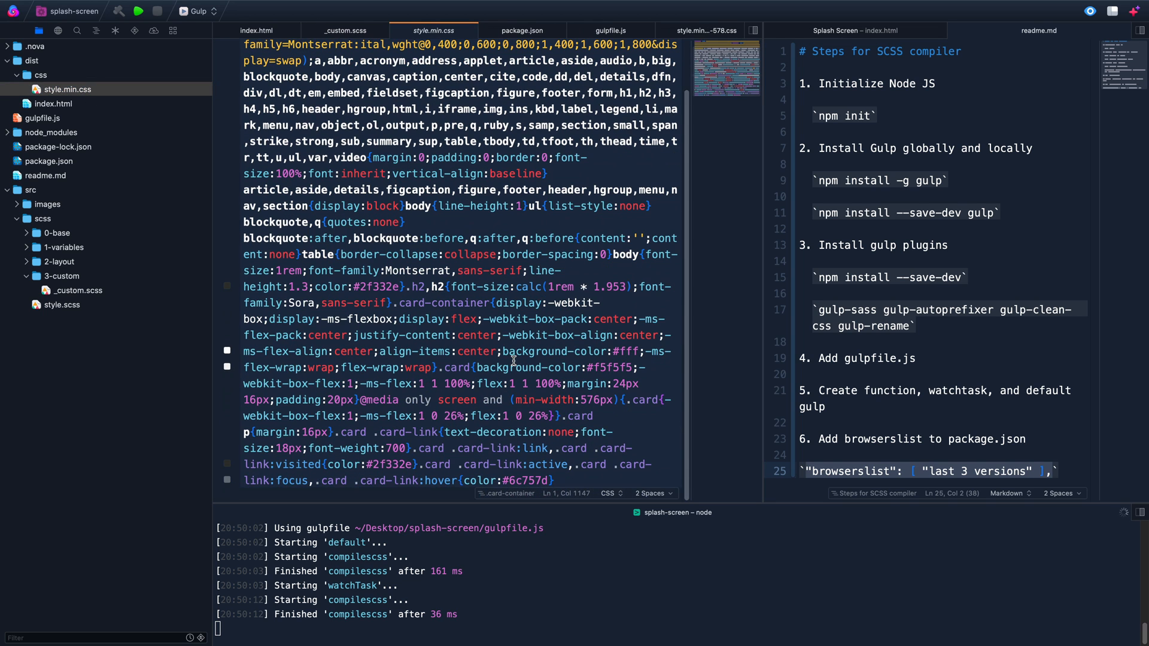
{"action": "type", "text": "web"}
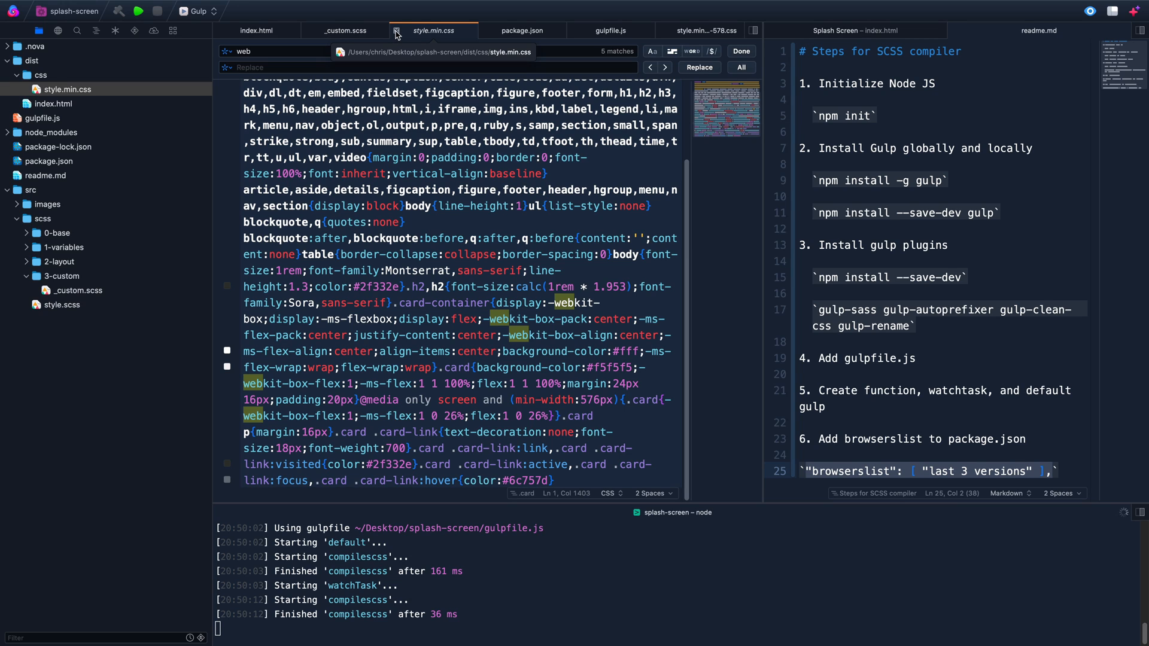
{"action": "left_click", "coordinate": [855, 31]}
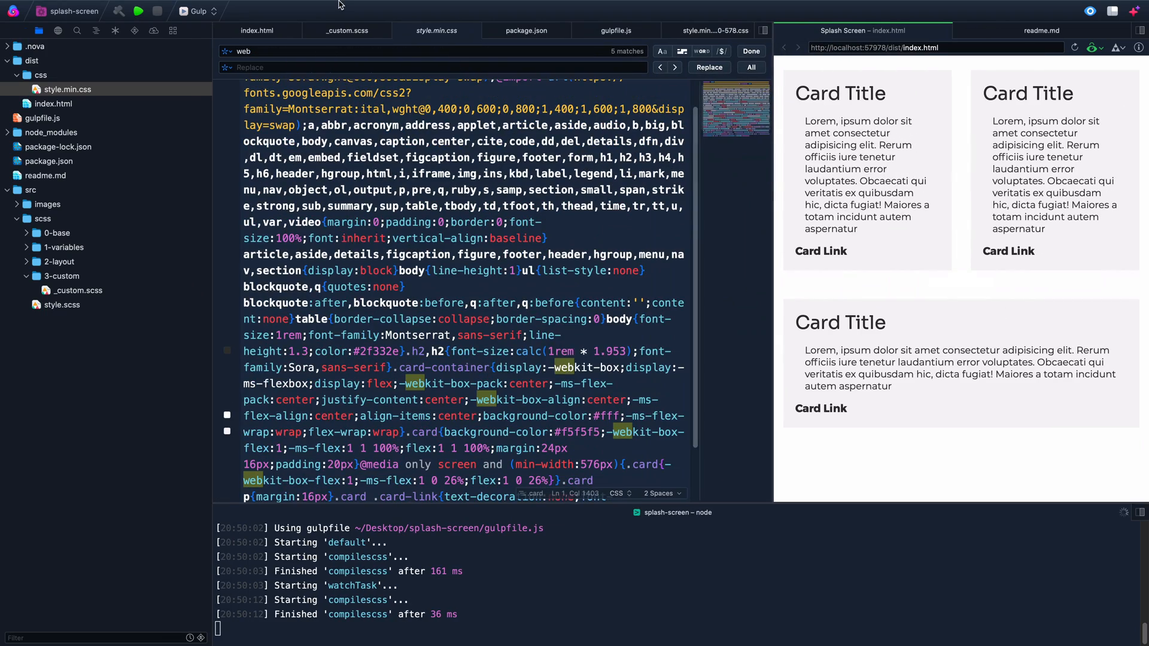
Show the _custom.scss card styles and the gulpfile.js build script
{"action": "left_click", "coordinate": [375, 29]}
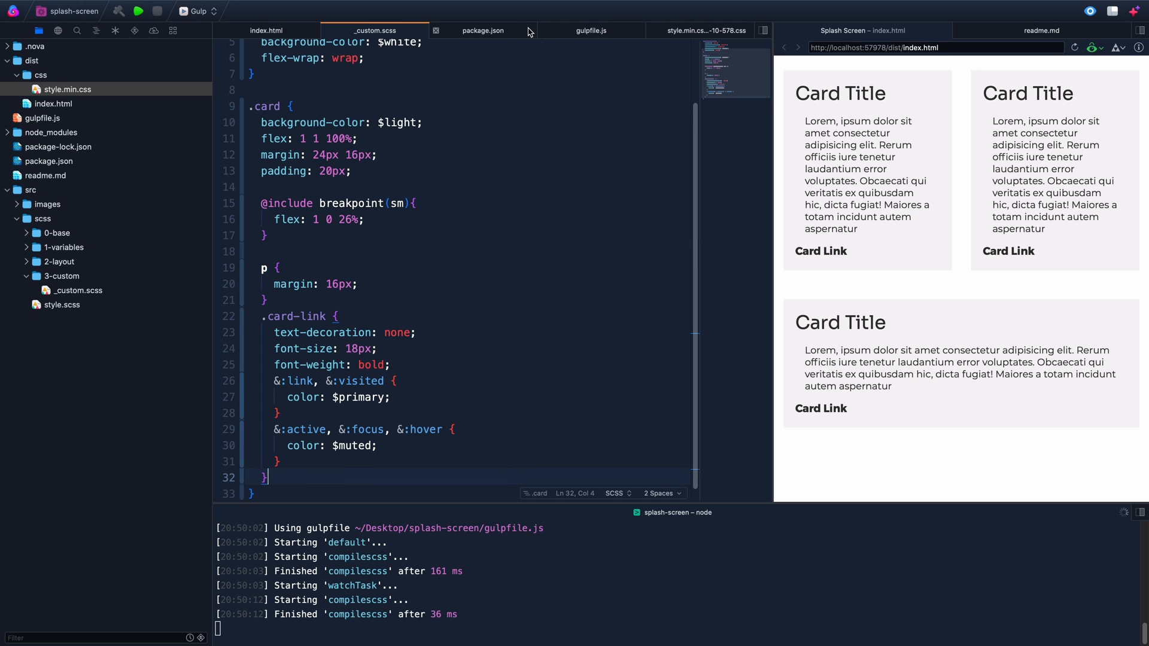
{"action": "left_click", "coordinate": [590, 30]}
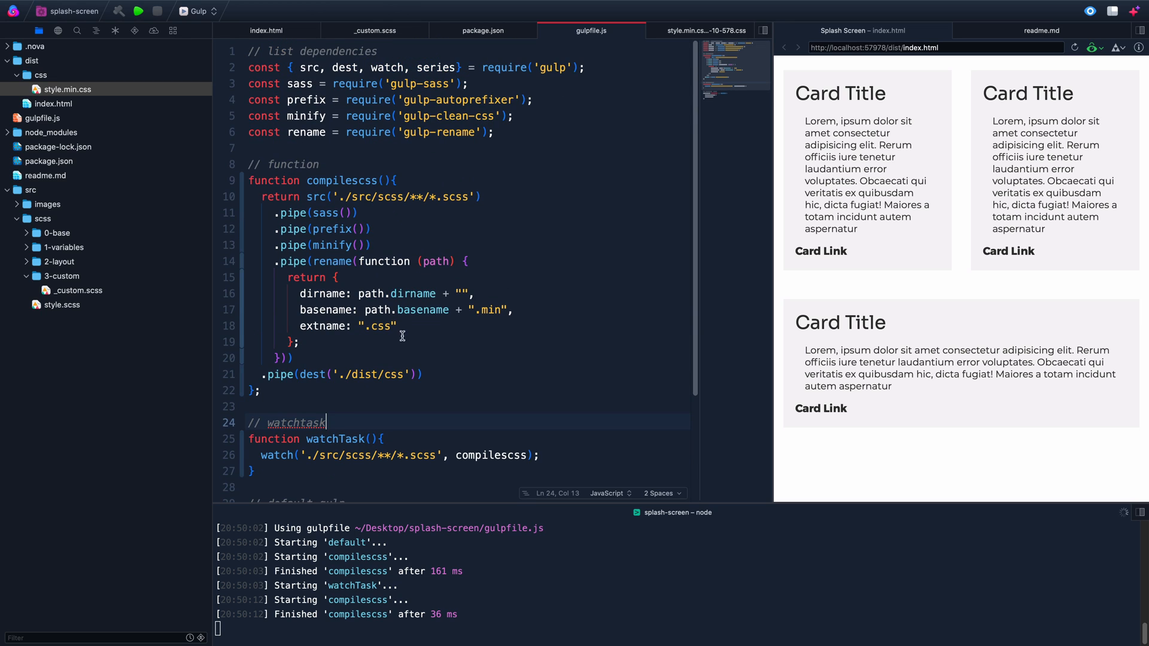